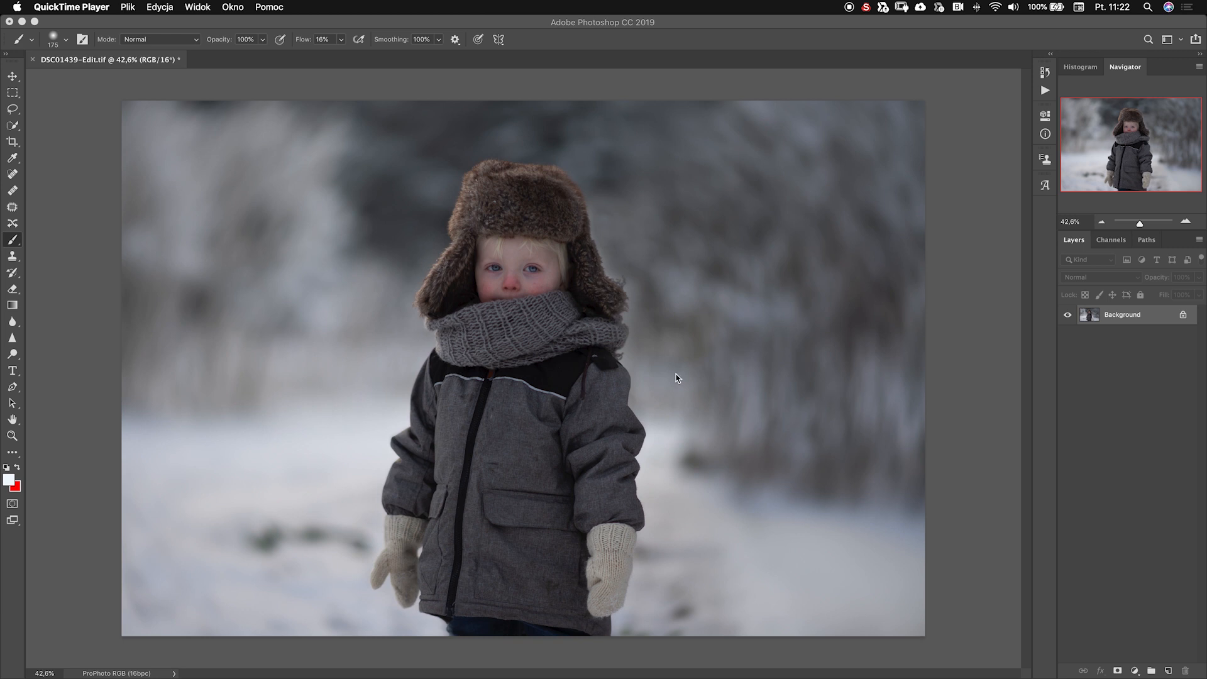
pyautogui.moveTo(675, 341)
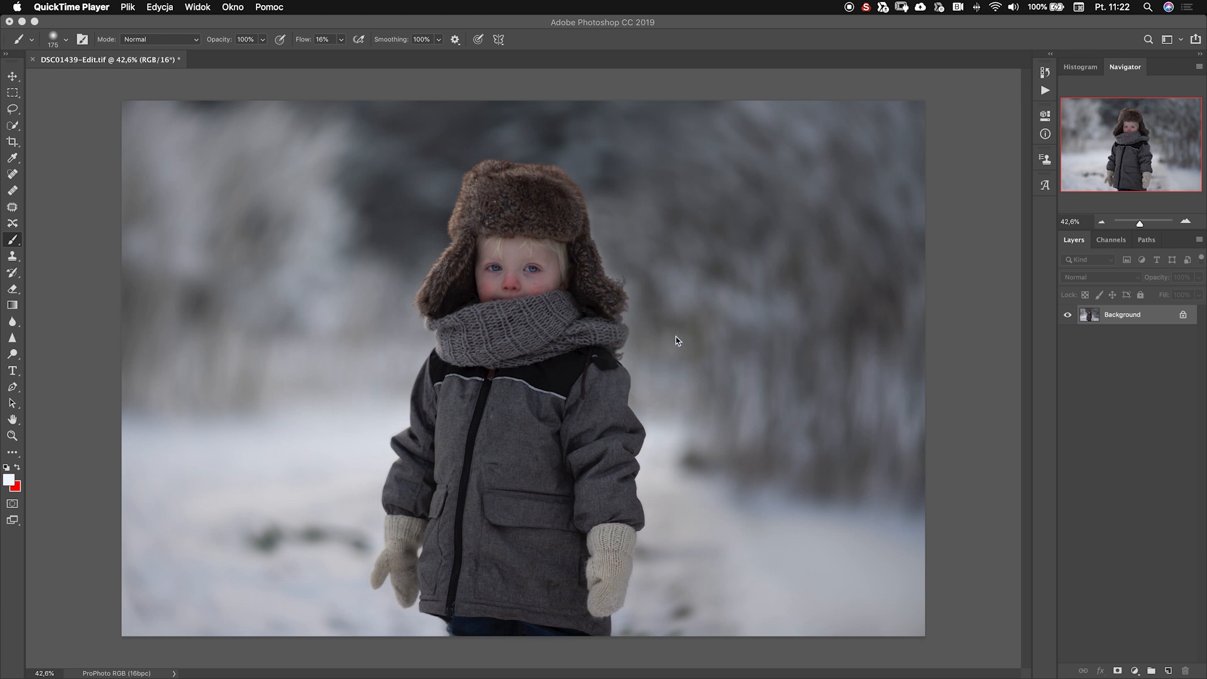
pyautogui.moveTo(535, 314)
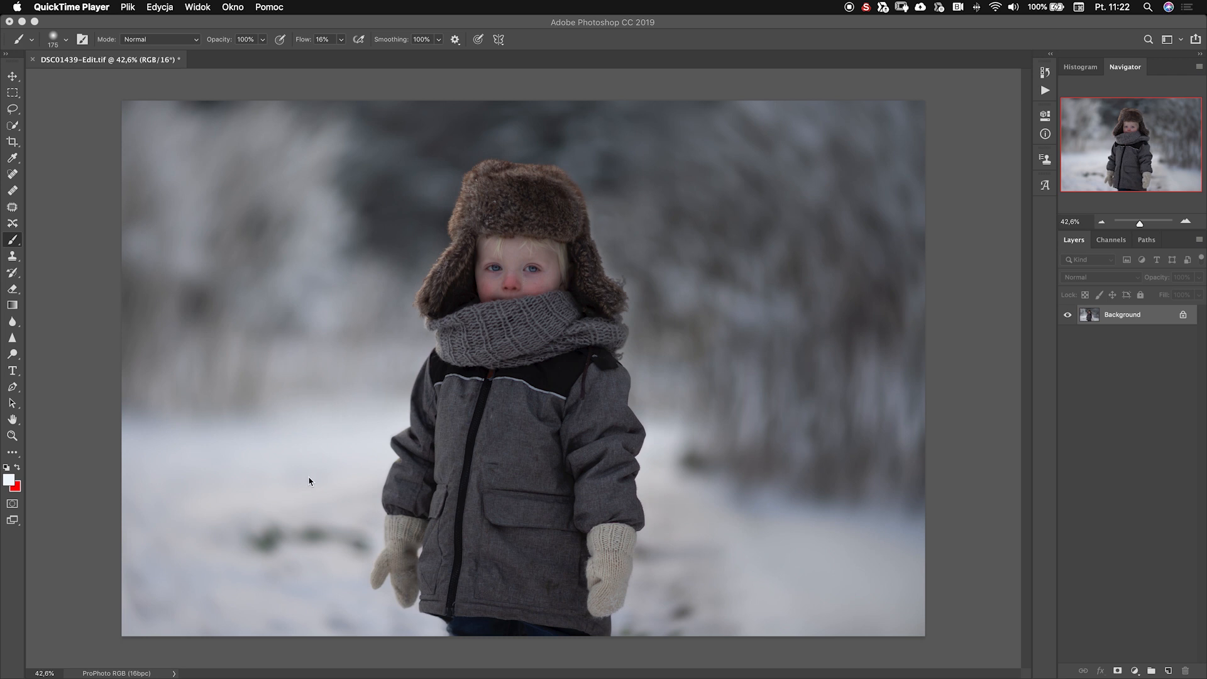
pyautogui.moveTo(494, 214)
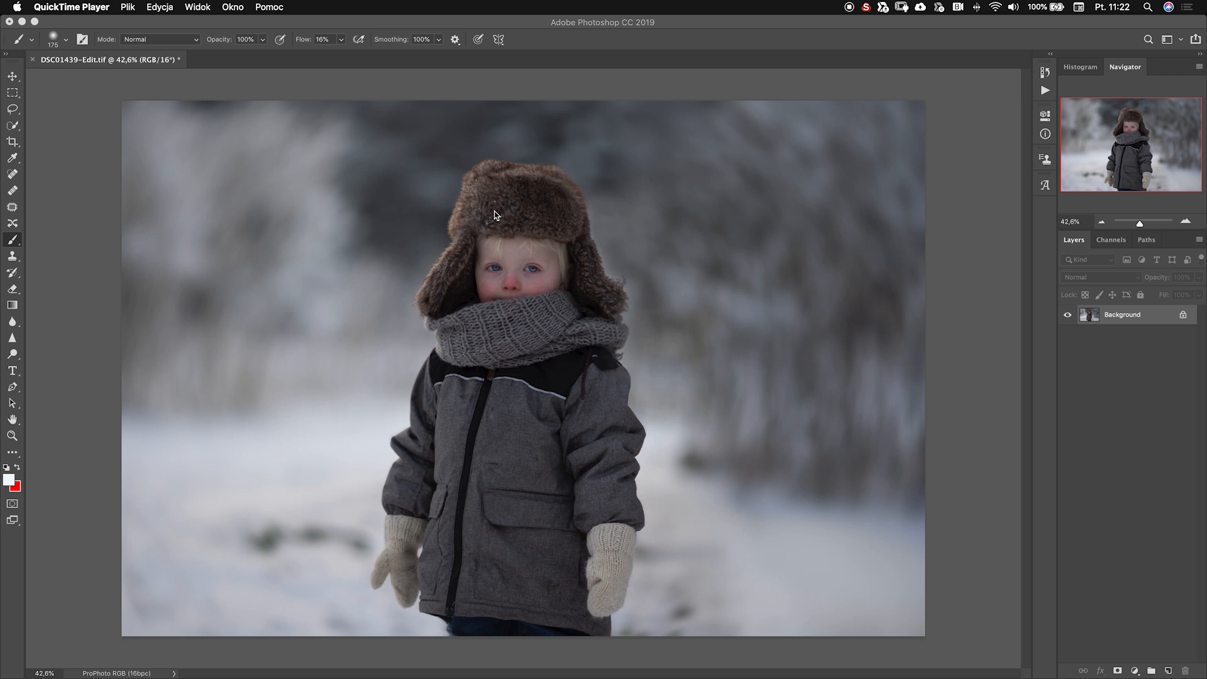
pyautogui.moveTo(549, 211)
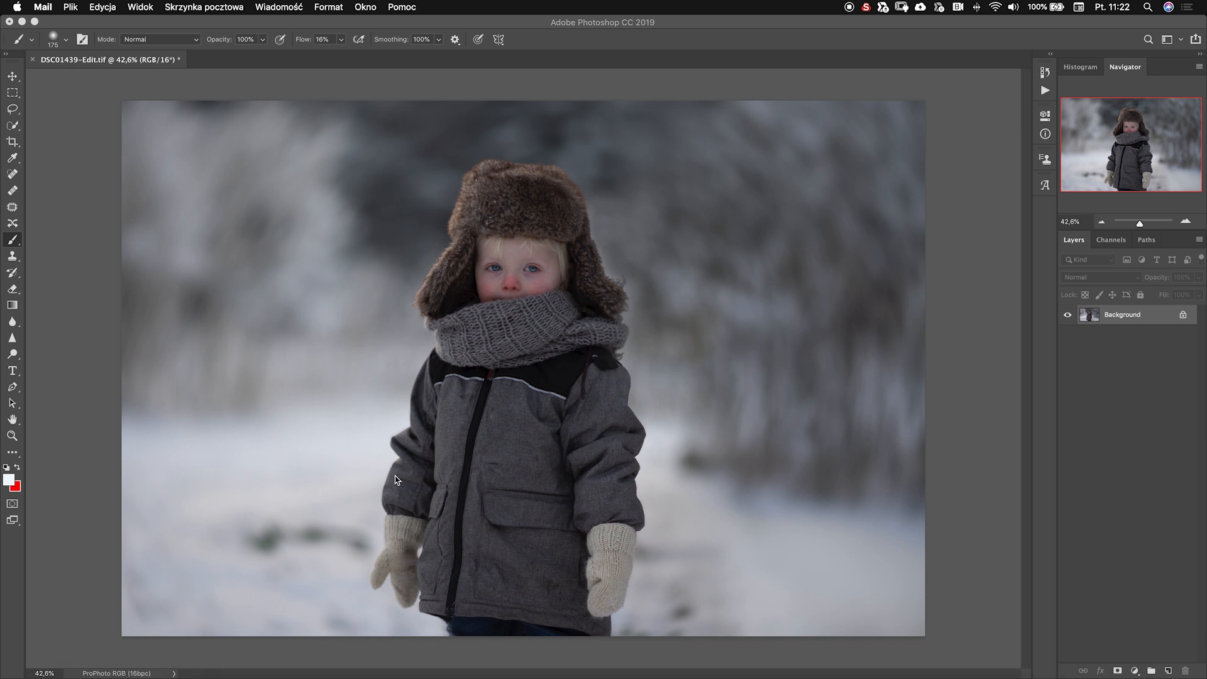
pyautogui.moveTo(399, 467)
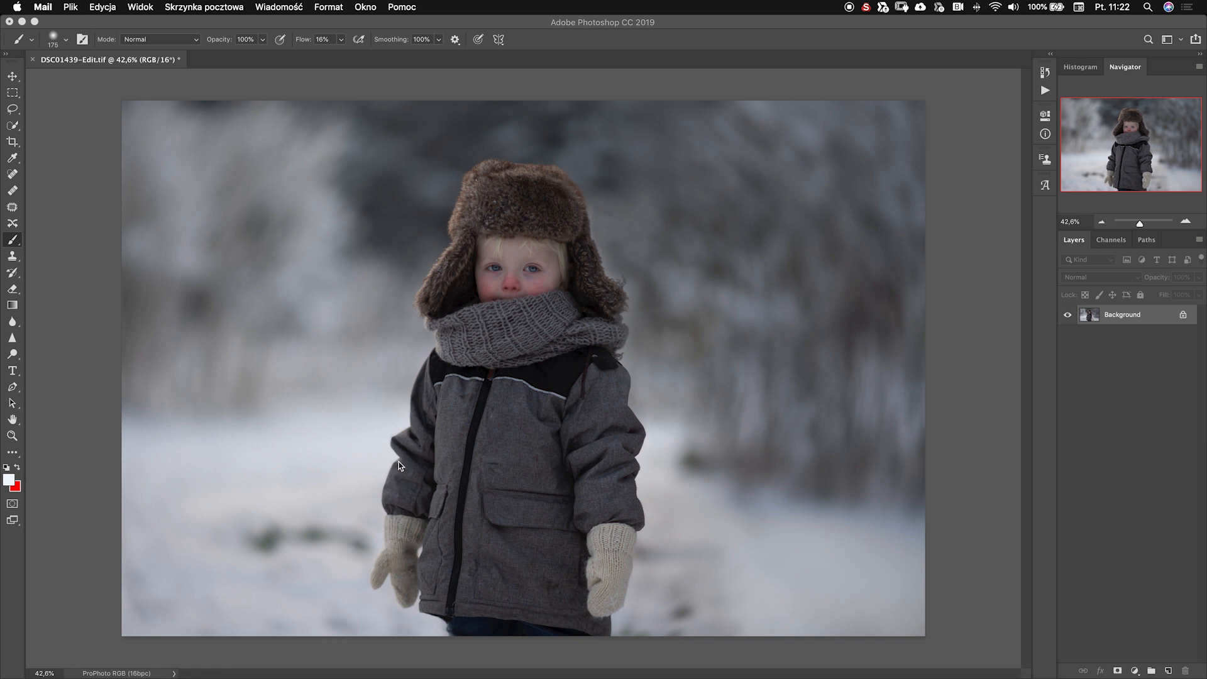
pyautogui.moveTo(393, 530)
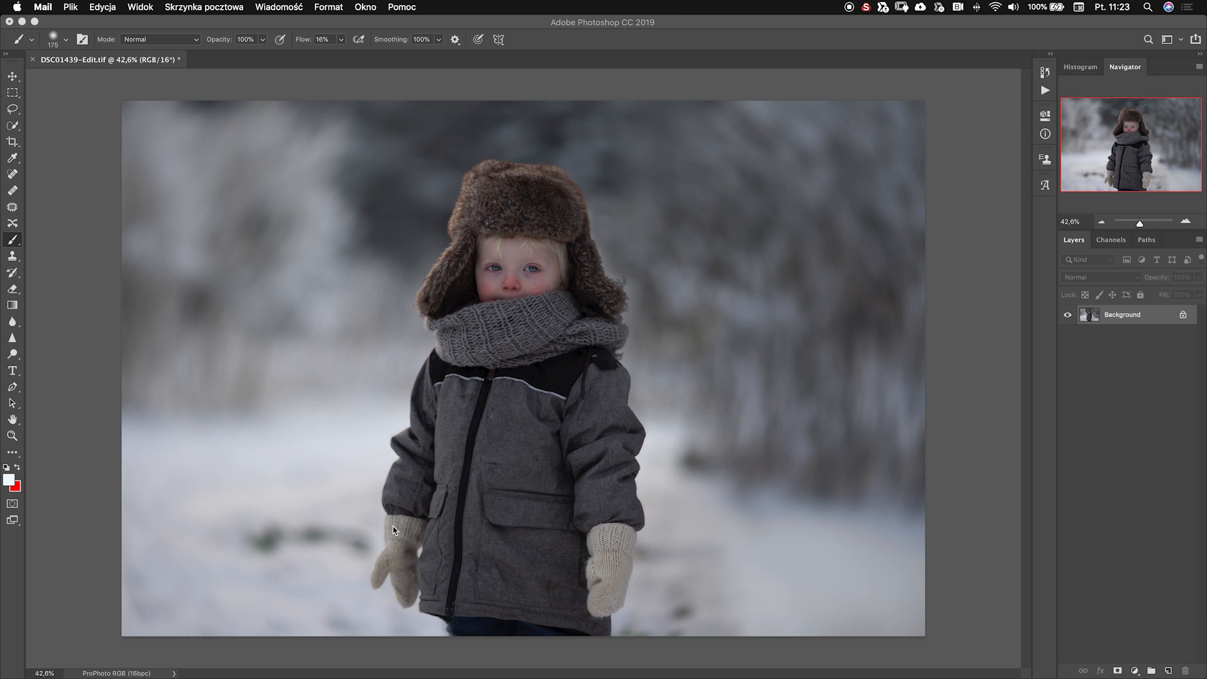
pyautogui.moveTo(395, 550)
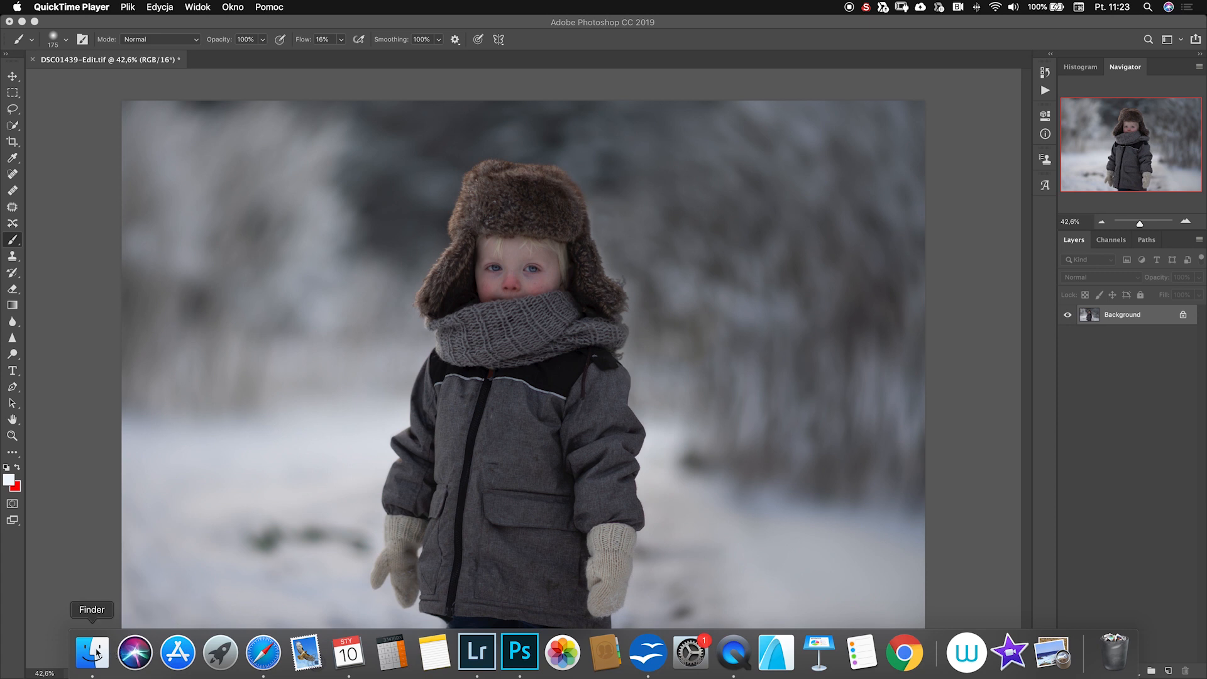
# Bring the Snow by Iwona folder of snow overlays up from the Dock
pyautogui.click(92, 653)
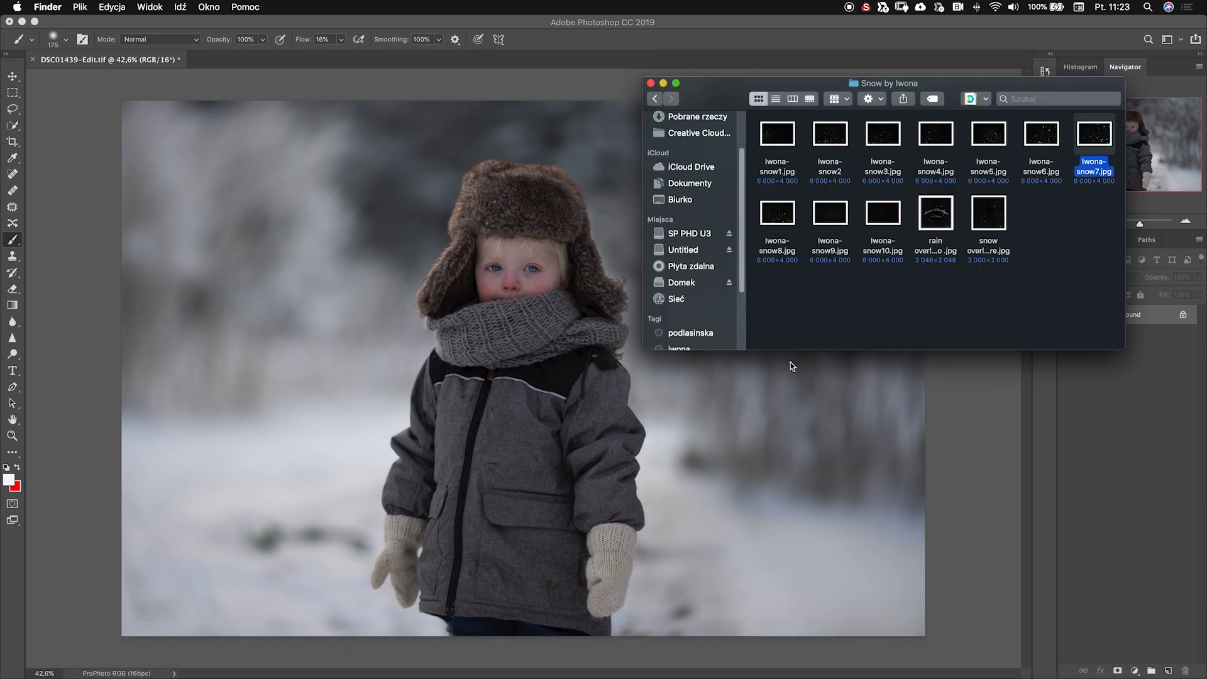
pyautogui.moveTo(1019, 259)
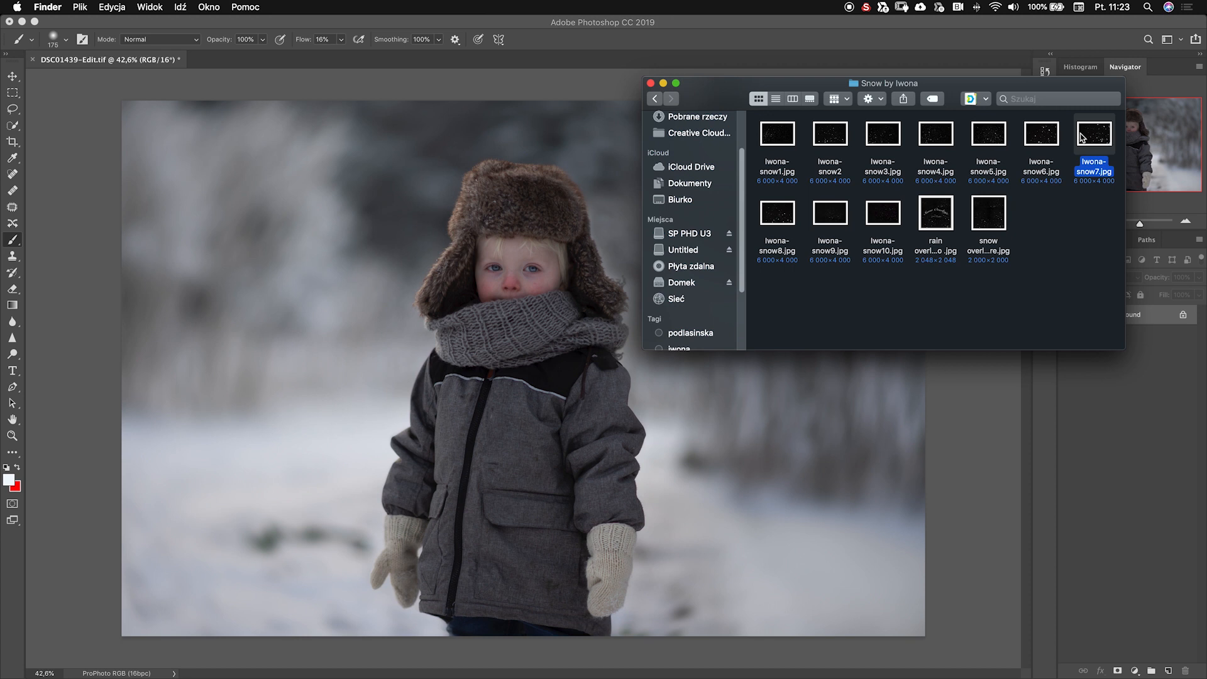
pyautogui.moveTo(777, 133)
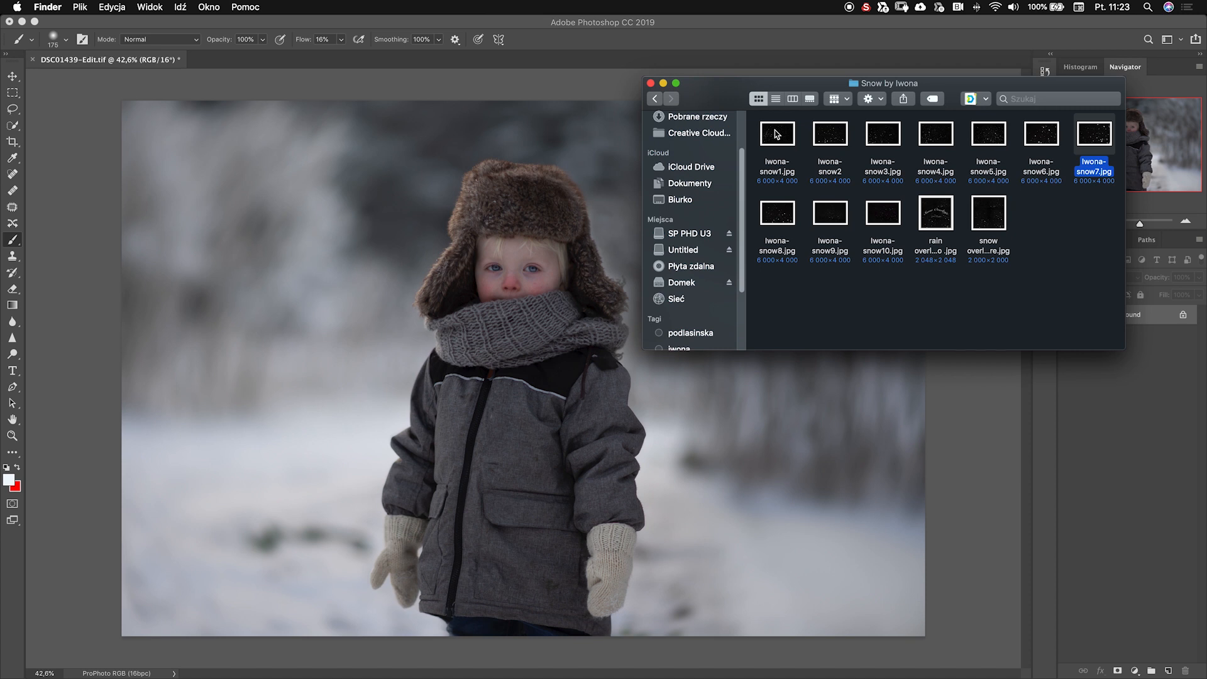
pyautogui.moveTo(905, 135)
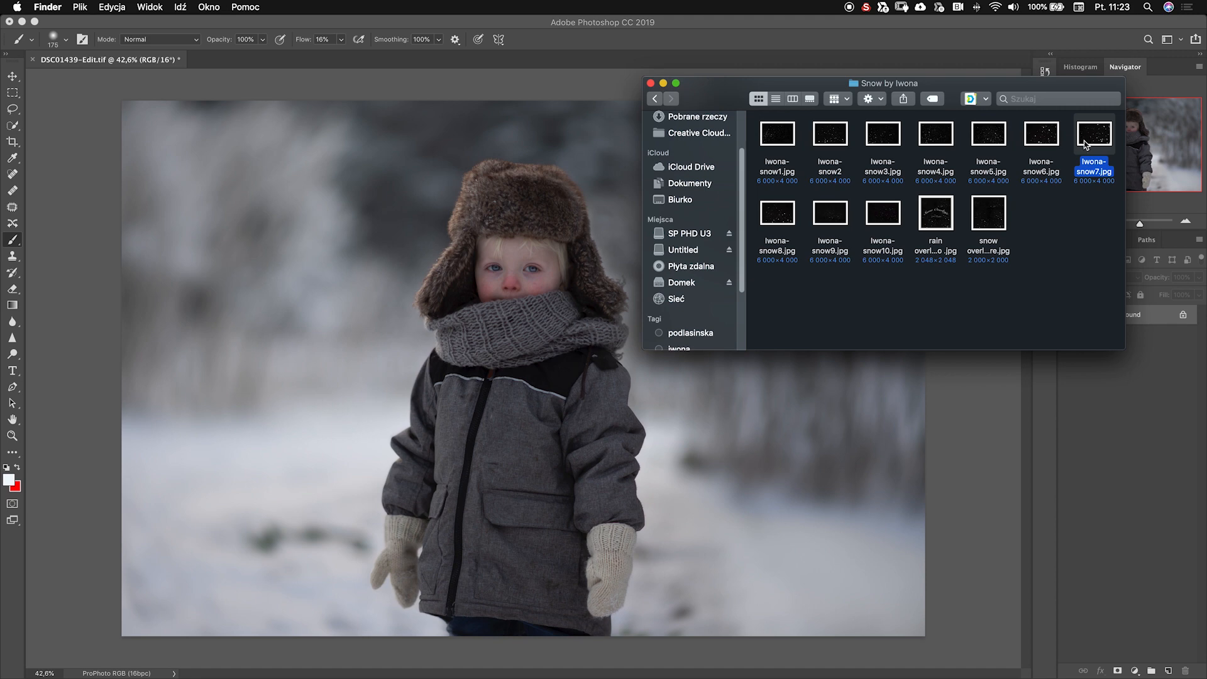
pyautogui.moveTo(1094, 130)
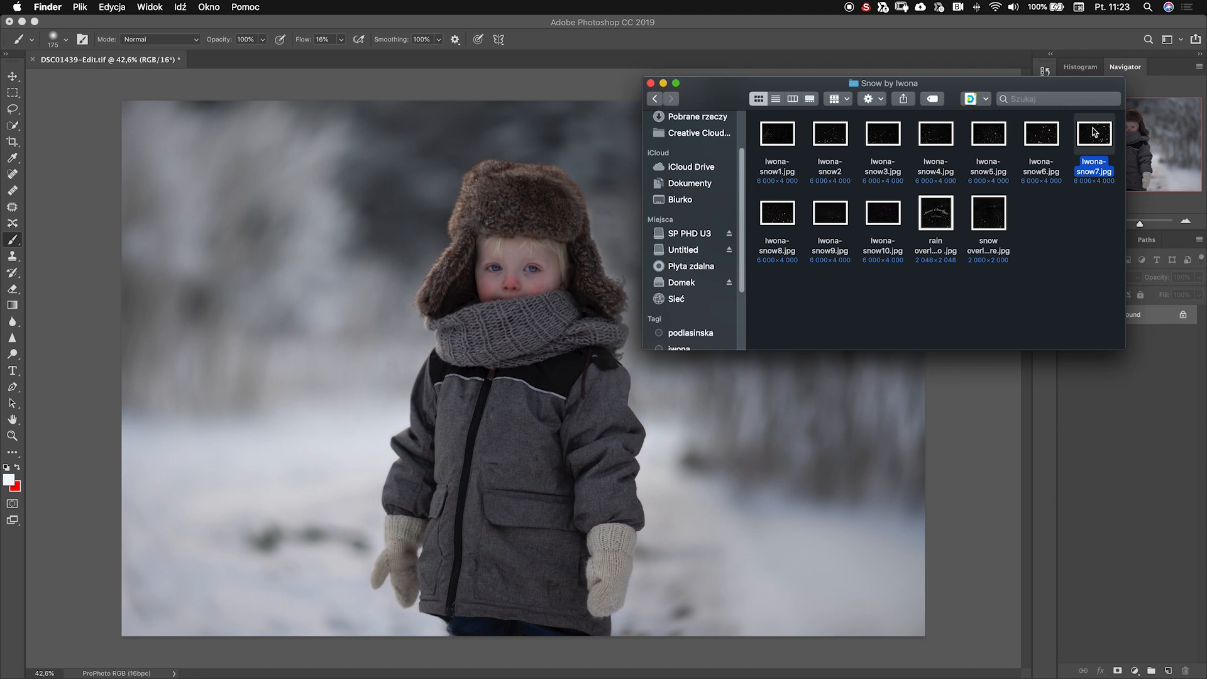
# Quick Look Iwona-snow7.jpg to view its falling snowflakes on black
pyautogui.press('space')
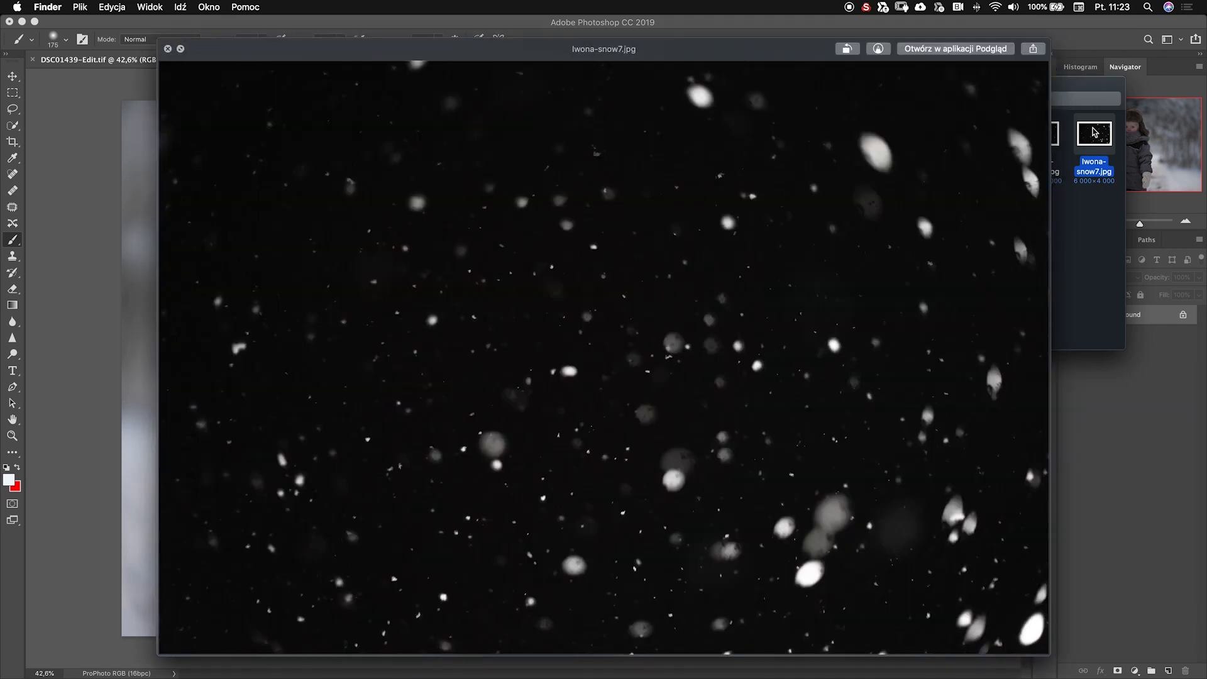
pyautogui.moveTo(472, 126)
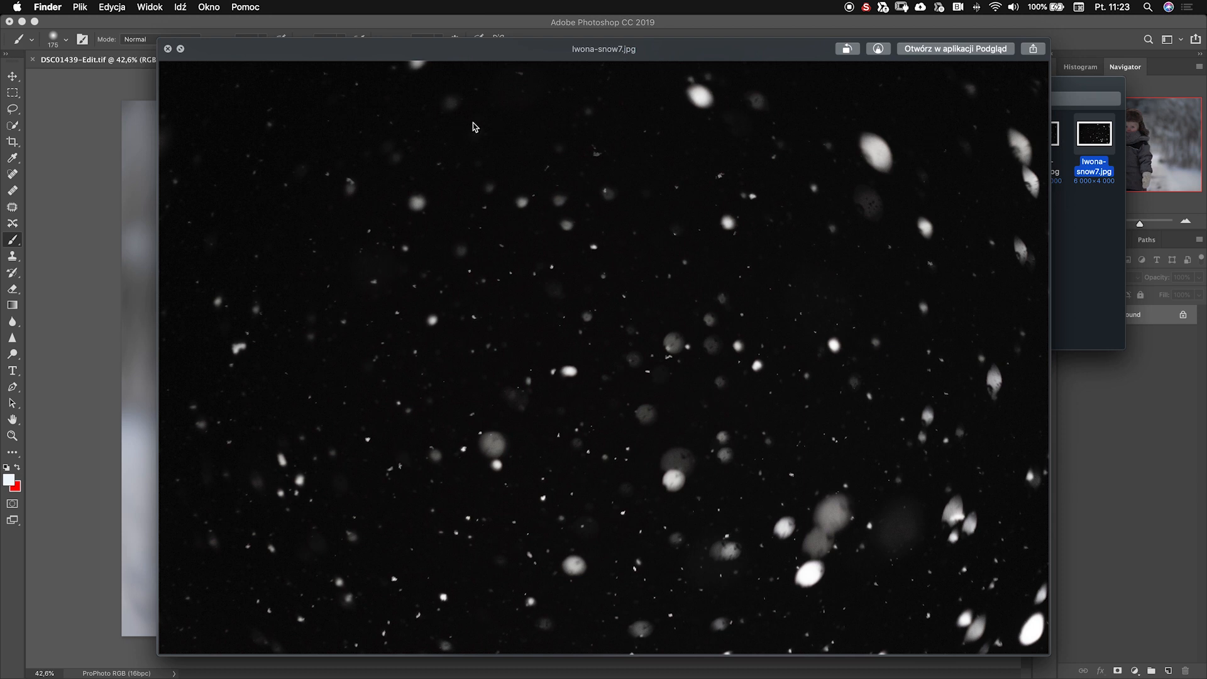
pyautogui.moveTo(491, 437)
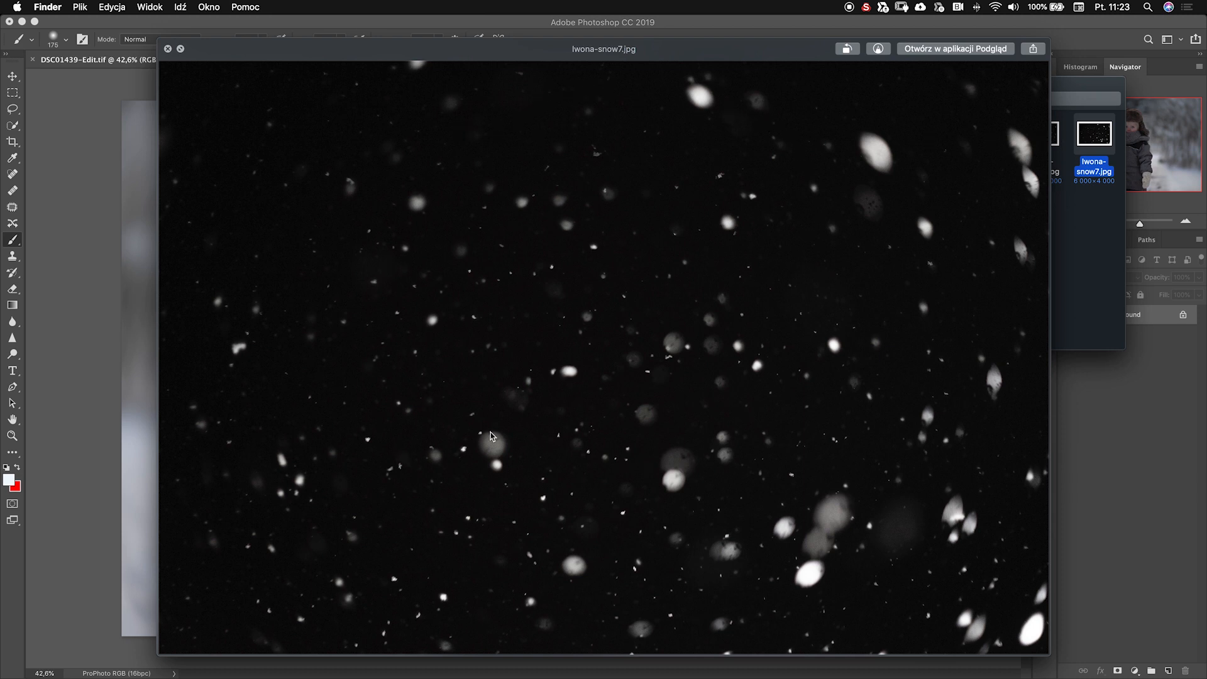
pyautogui.moveTo(574, 545)
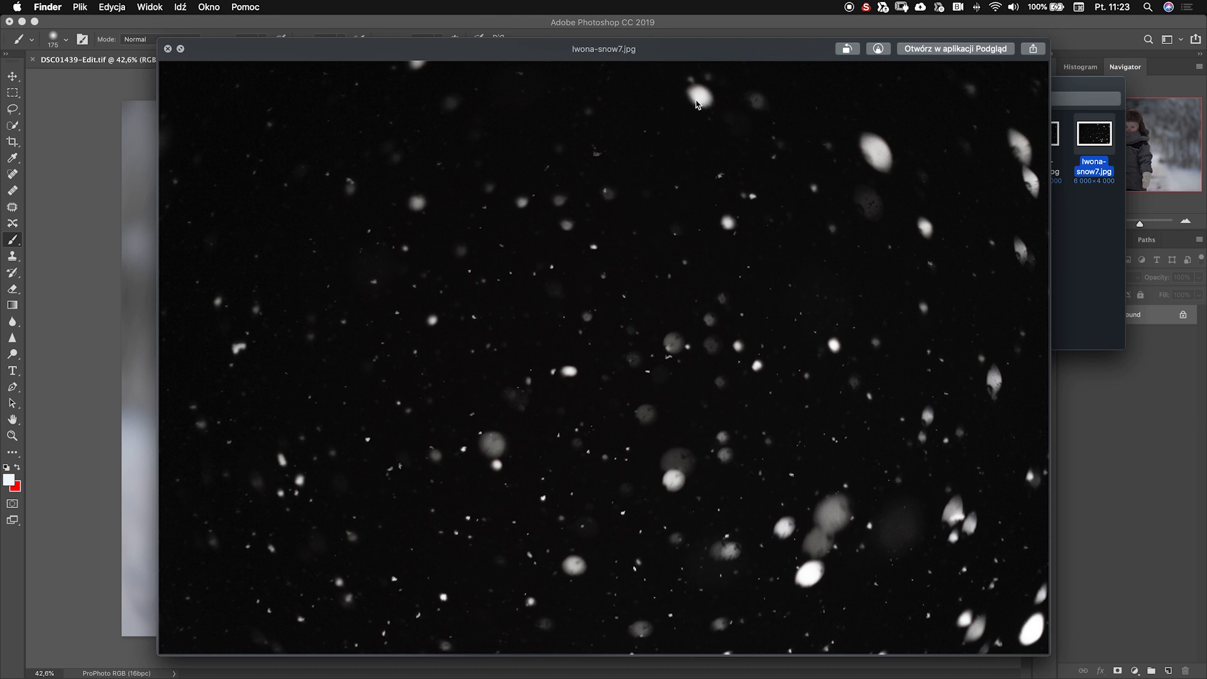
pyautogui.moveTo(878, 188)
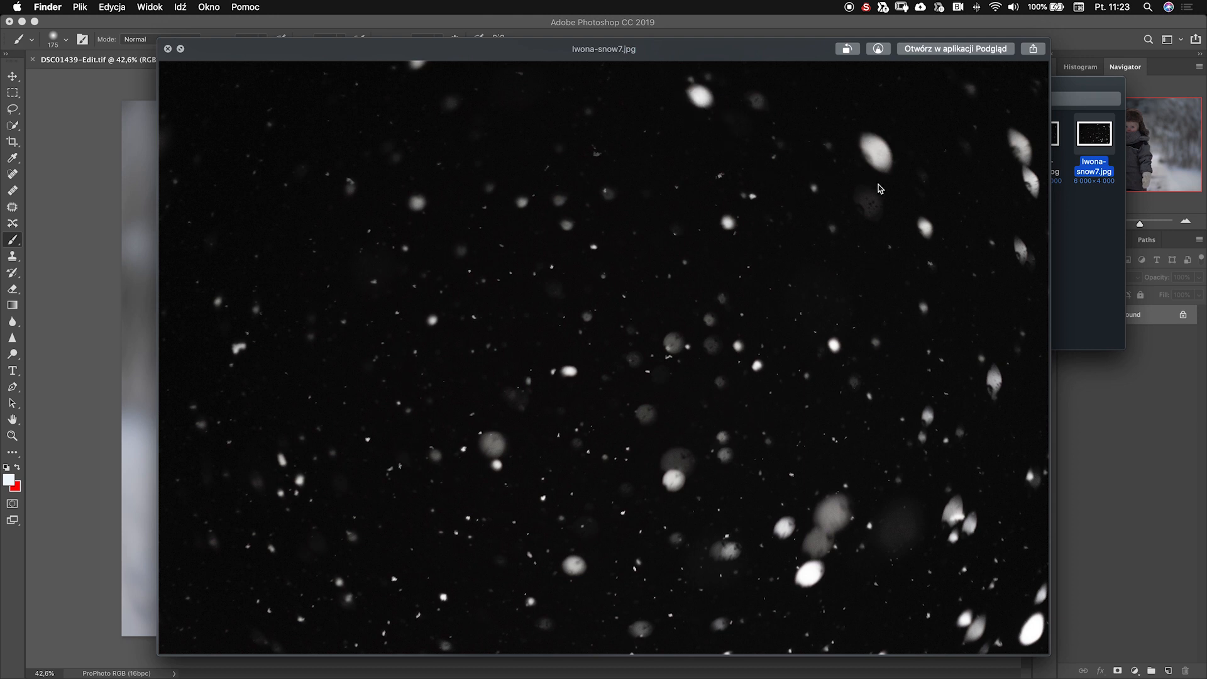
pyautogui.moveTo(877, 548)
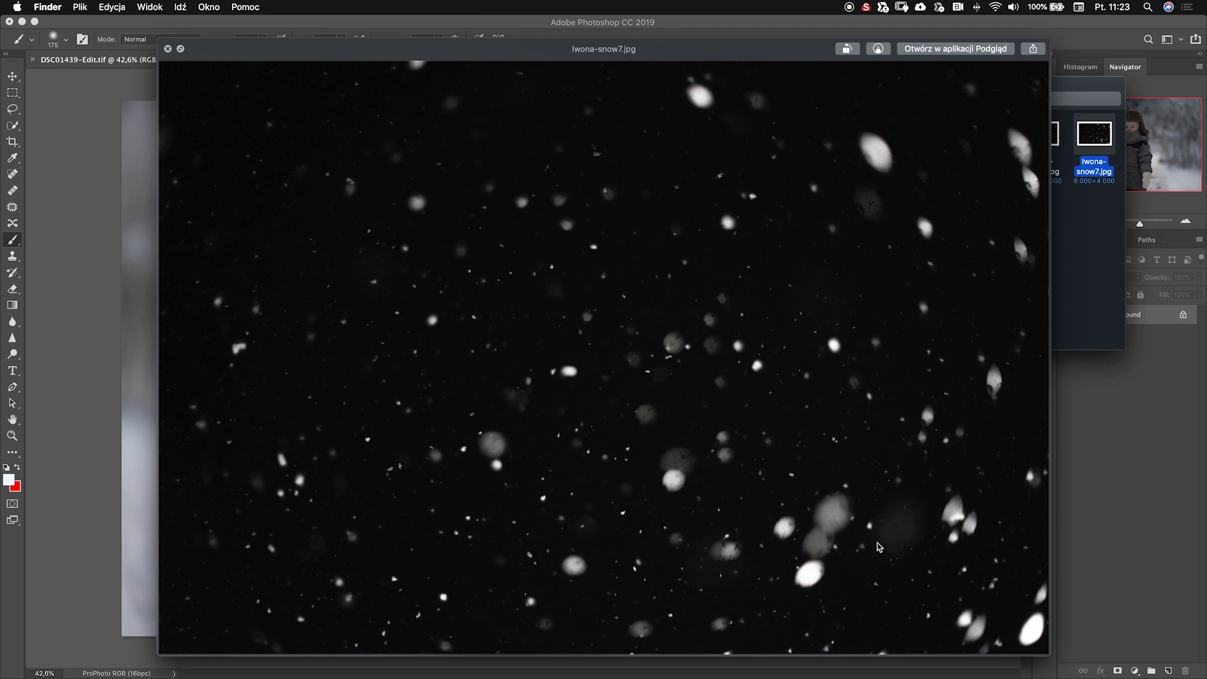
pyautogui.moveTo(820, 591)
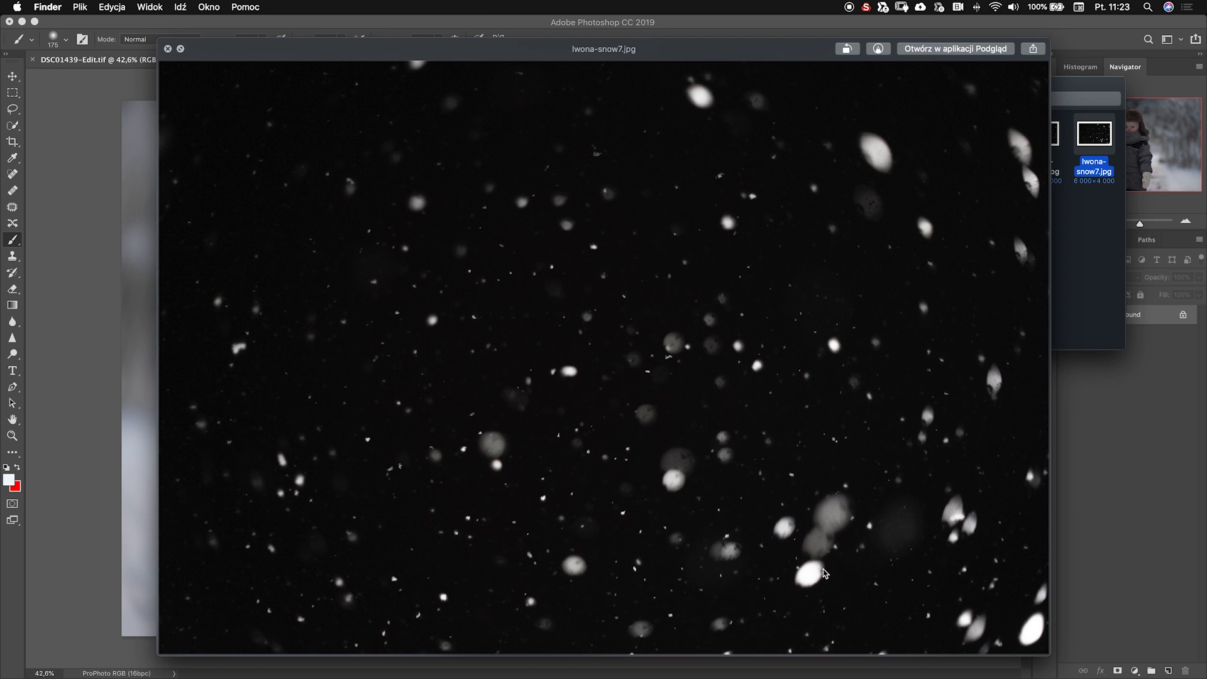
pyautogui.moveTo(891, 151)
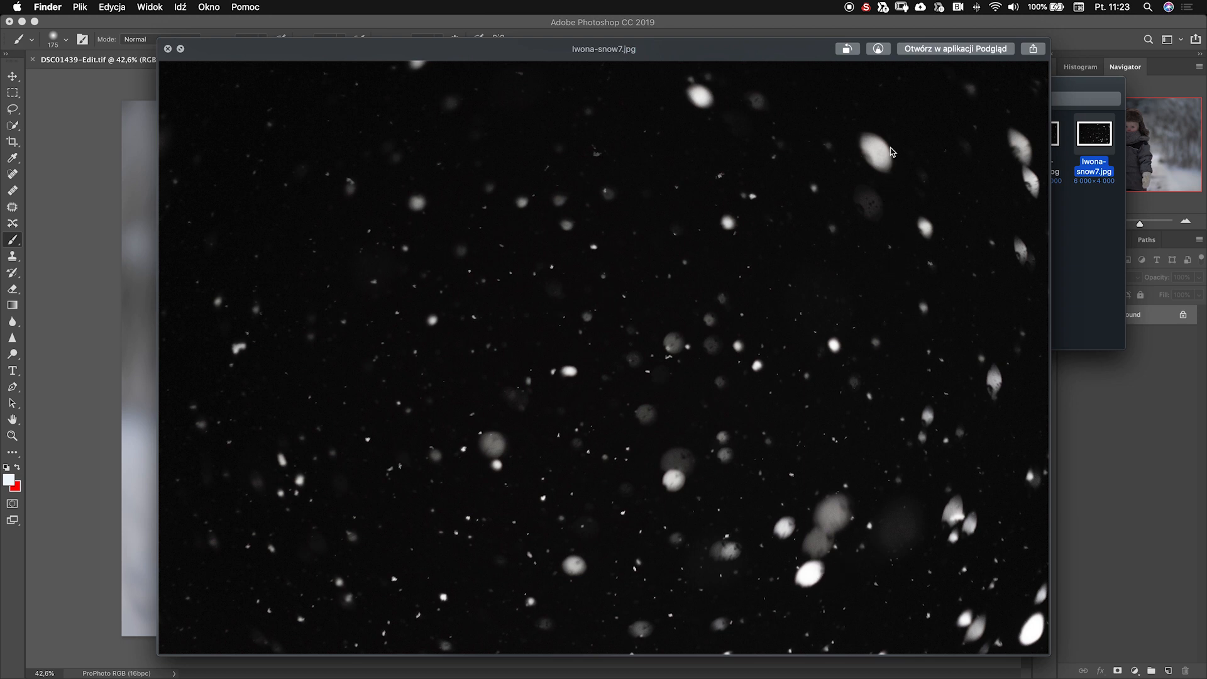
pyautogui.moveTo(870, 160)
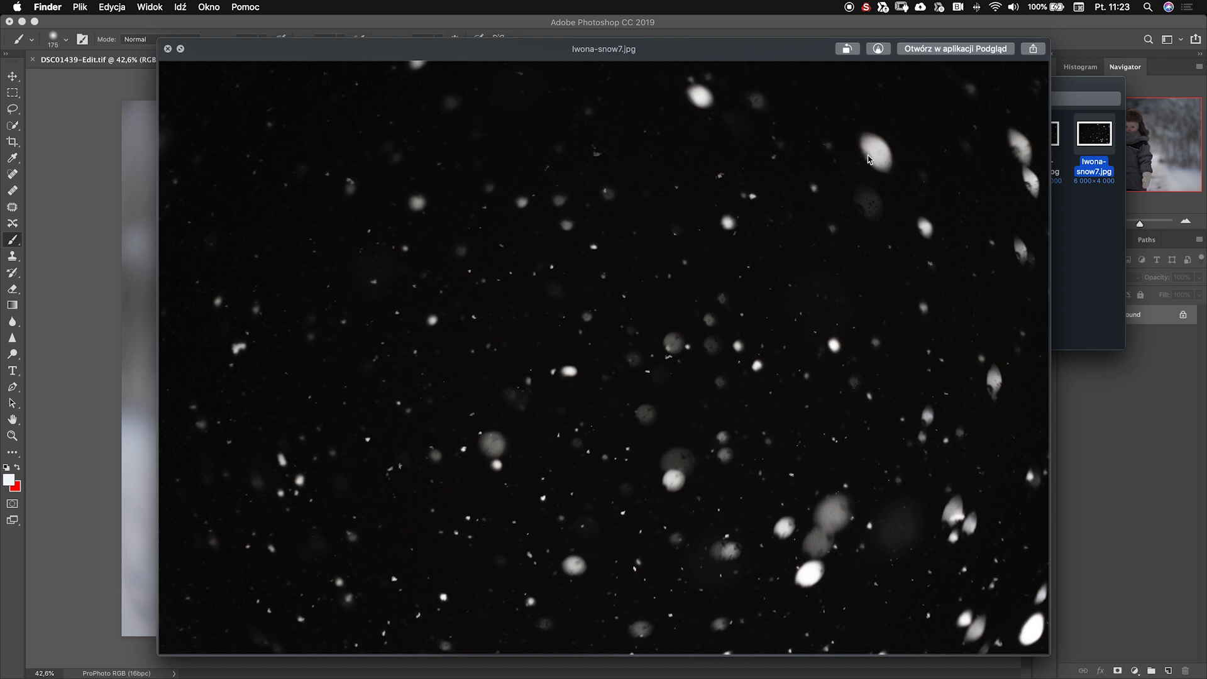
pyautogui.moveTo(397, 407)
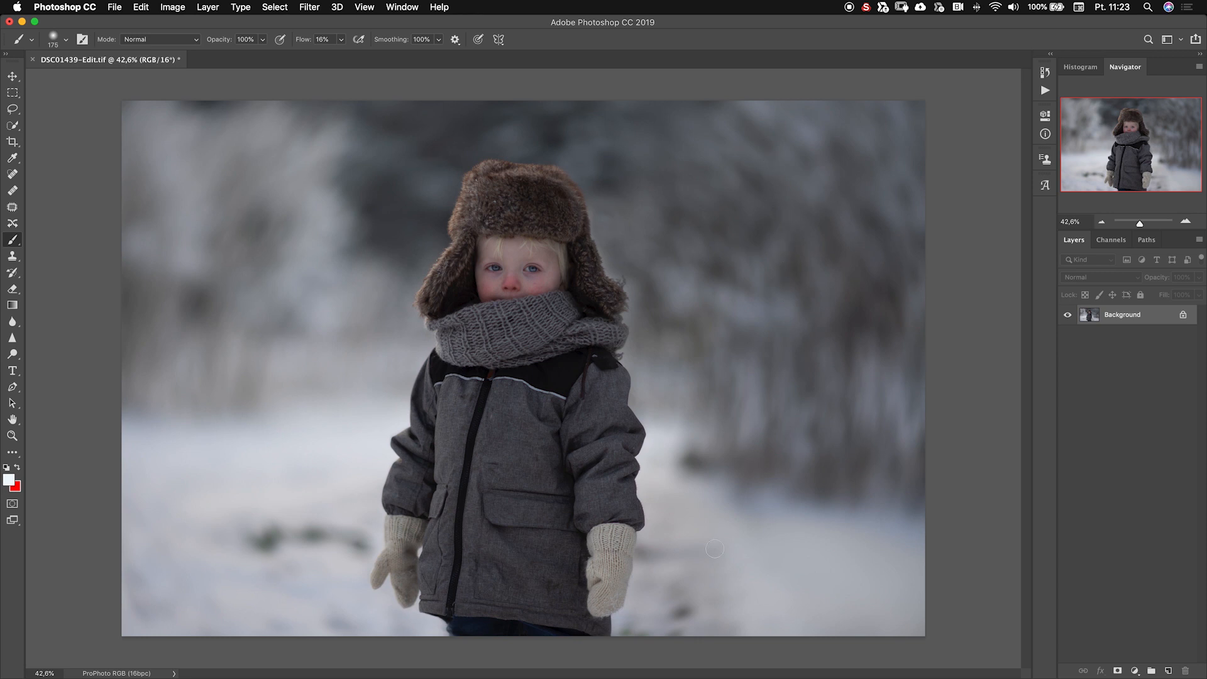
pyautogui.moveTo(776, 224)
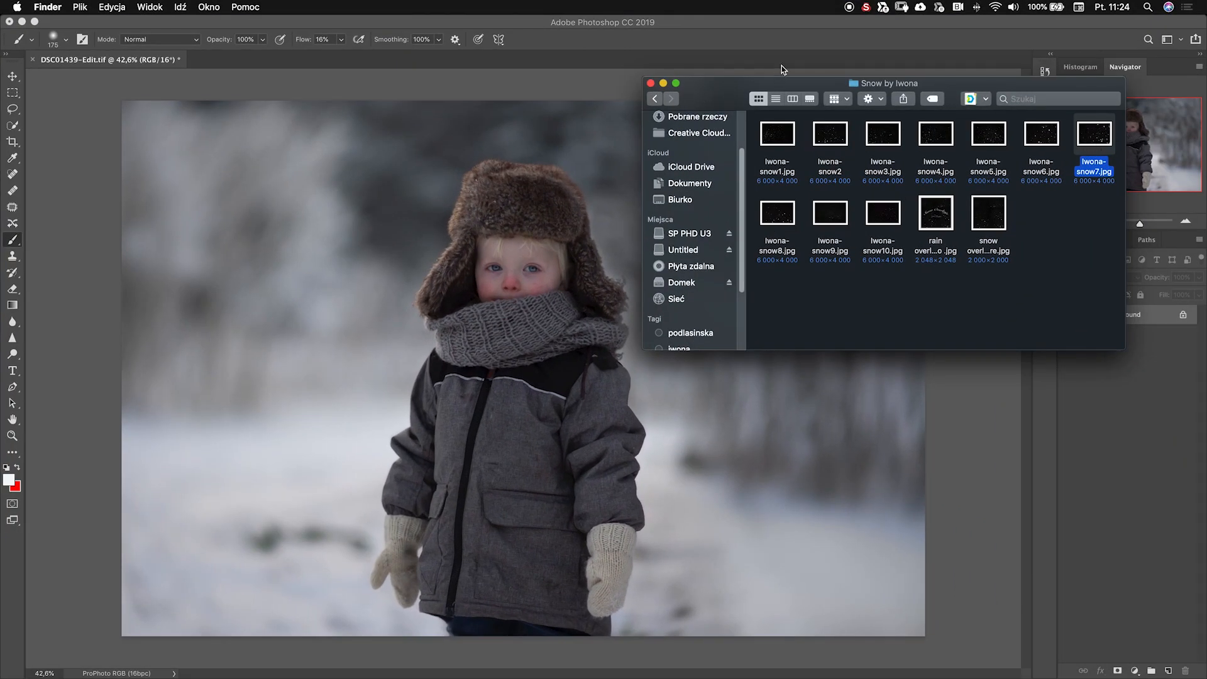
pyautogui.moveTo(1095, 137)
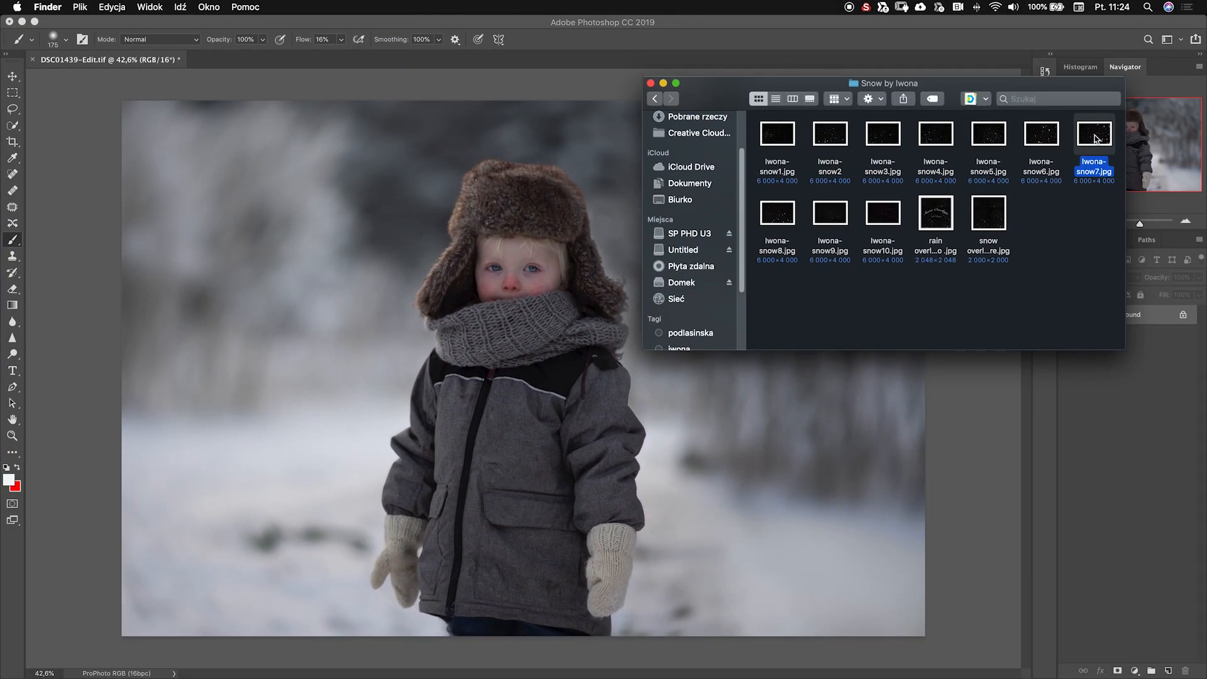
# Place the Iwona-snow7 image into the portrait and shift it to cover the canvas
pyautogui.moveTo(1093, 133); pyautogui.dragTo(452, 256)
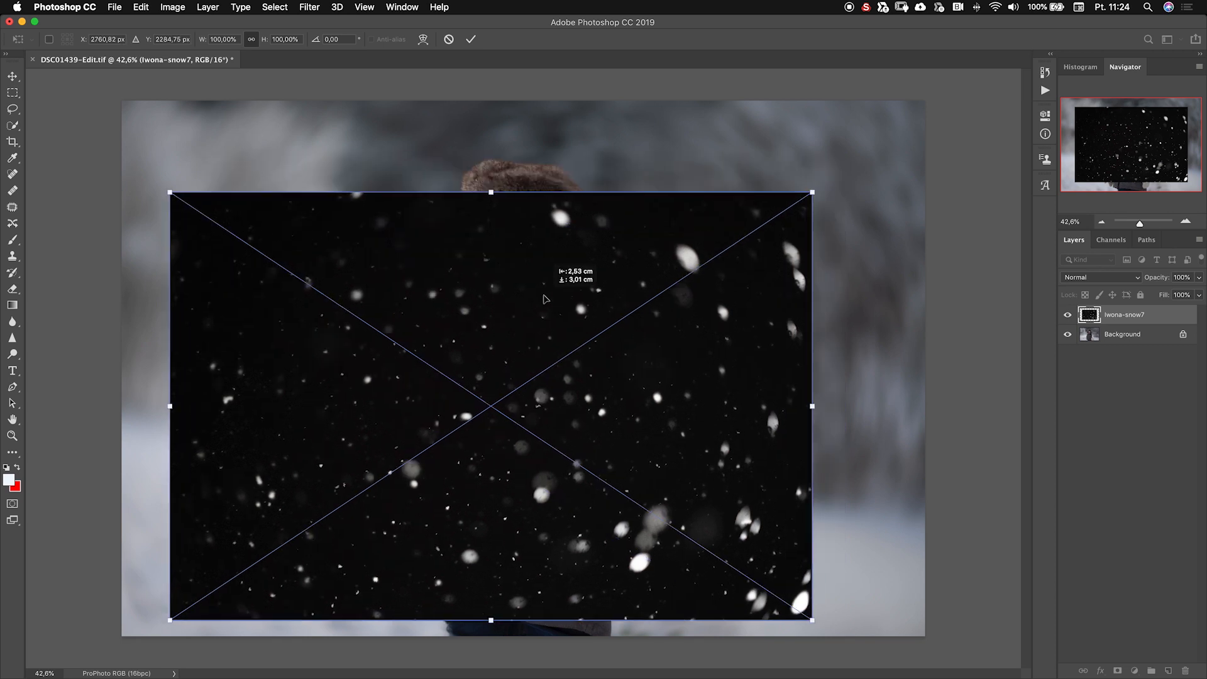
pyautogui.moveTo(930, 334)
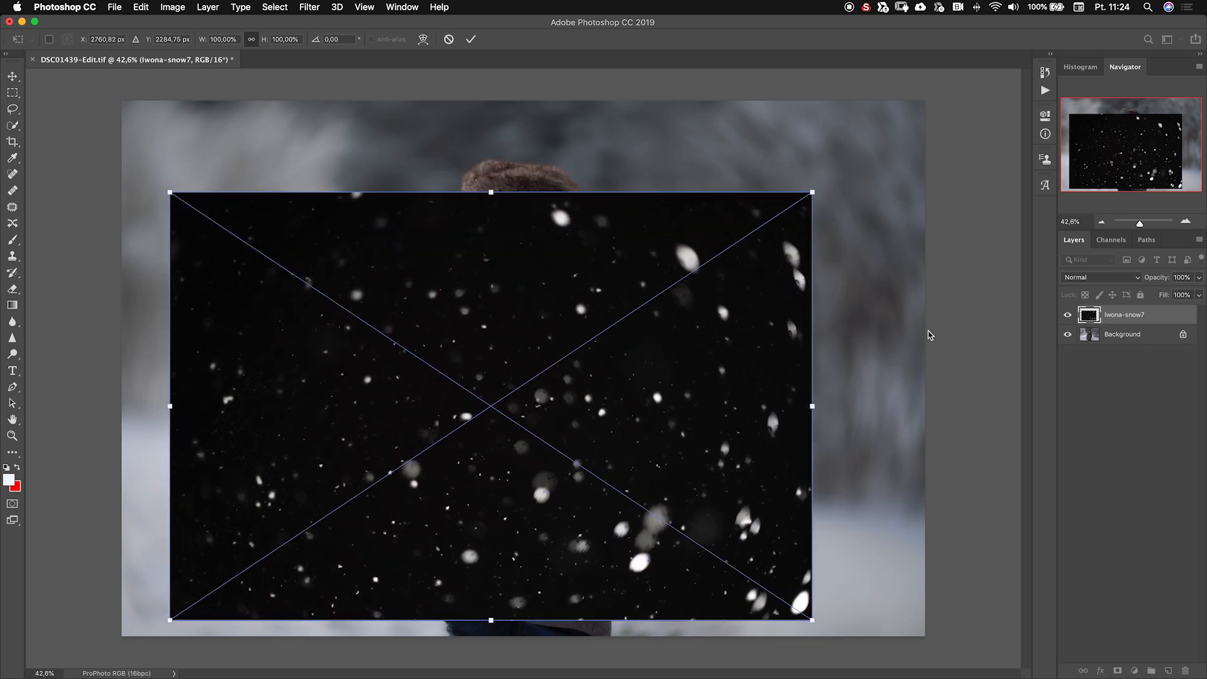
pyautogui.moveTo(601, 331)
pyautogui.write('2400')
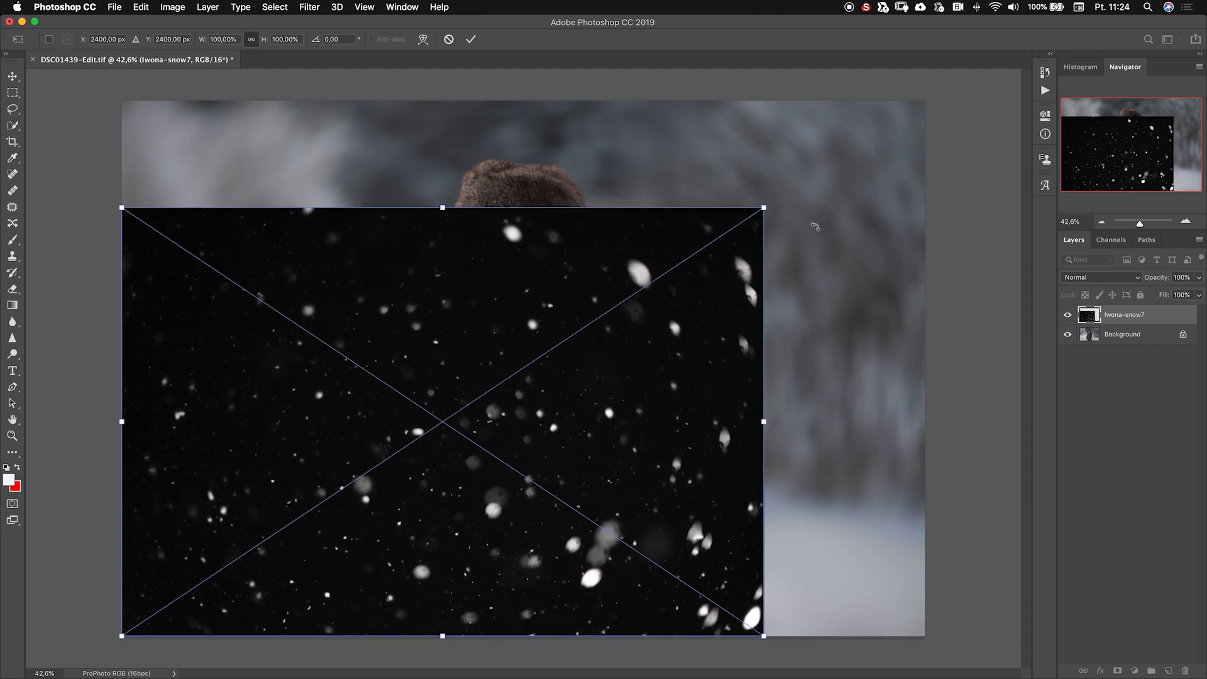
pyautogui.moveTo(763, 208); pyautogui.dragTo(918, 107)
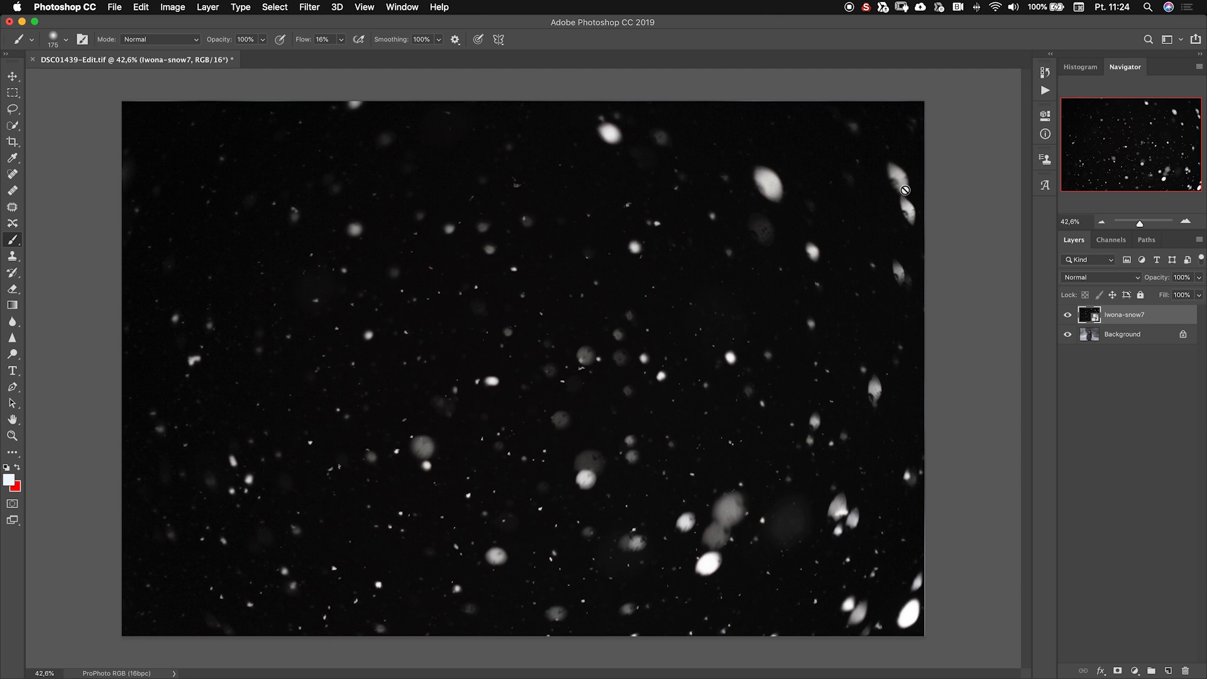
pyautogui.moveTo(1070, 283)
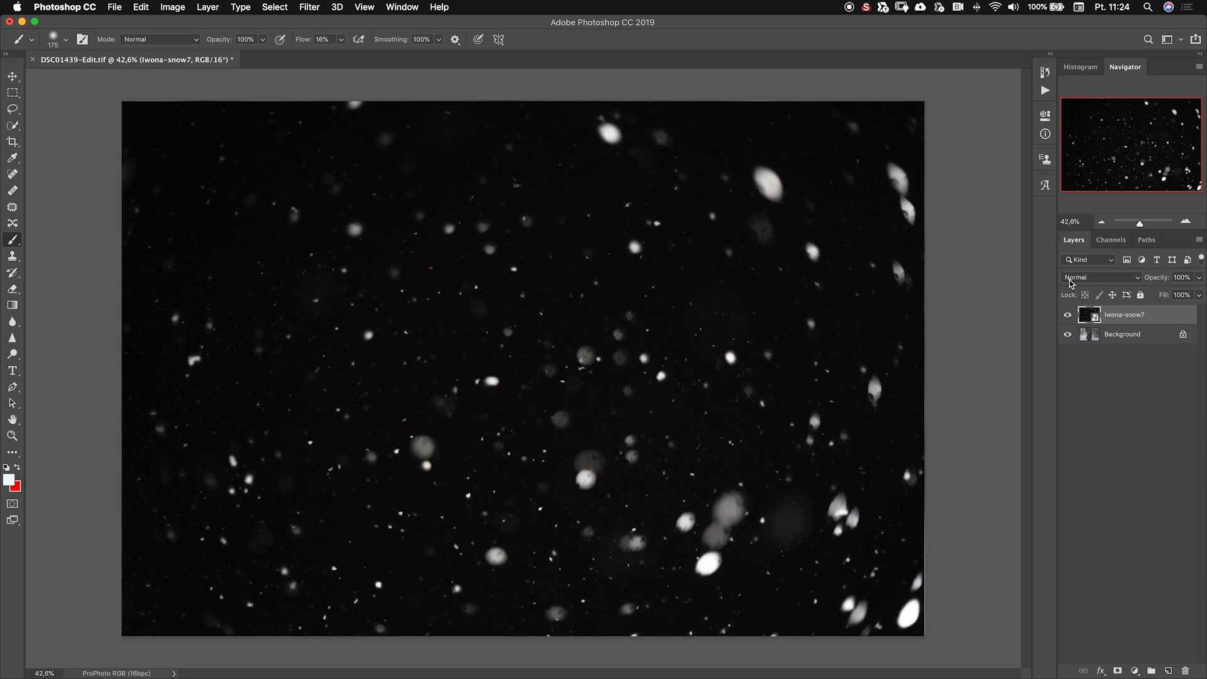
# Set the snow layer's blend mode to Screen
pyautogui.click(1103, 277)
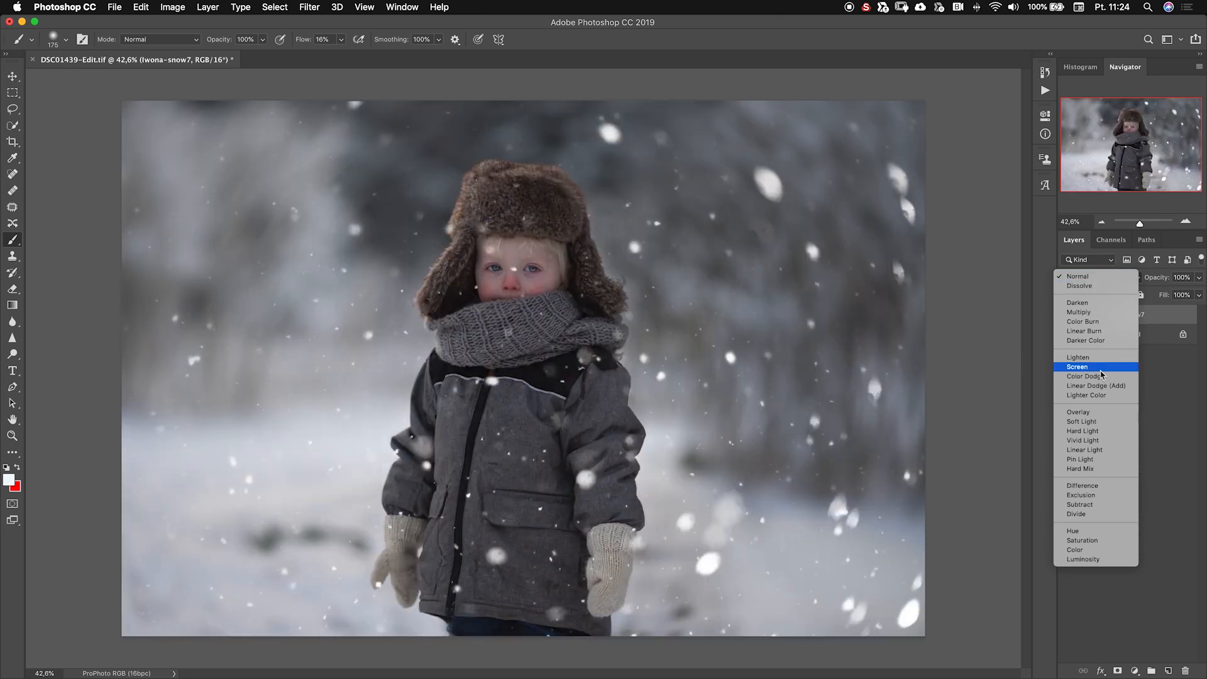
pyautogui.click(1077, 367)
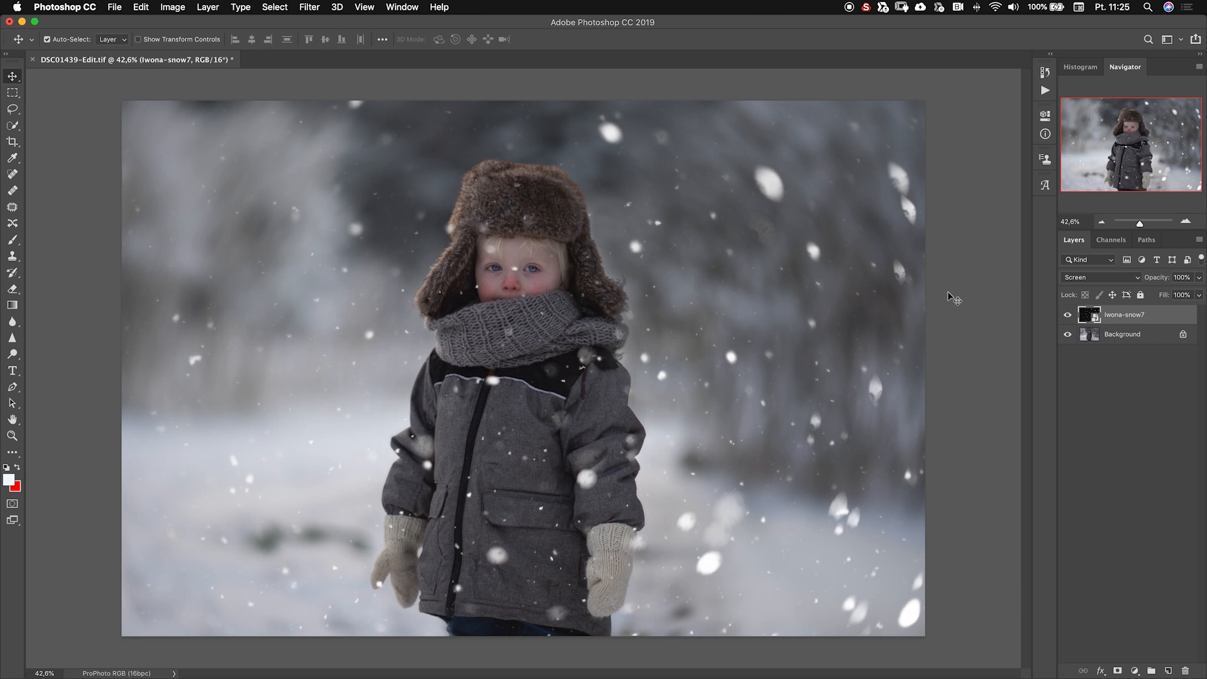
pyautogui.moveTo(830, 298)
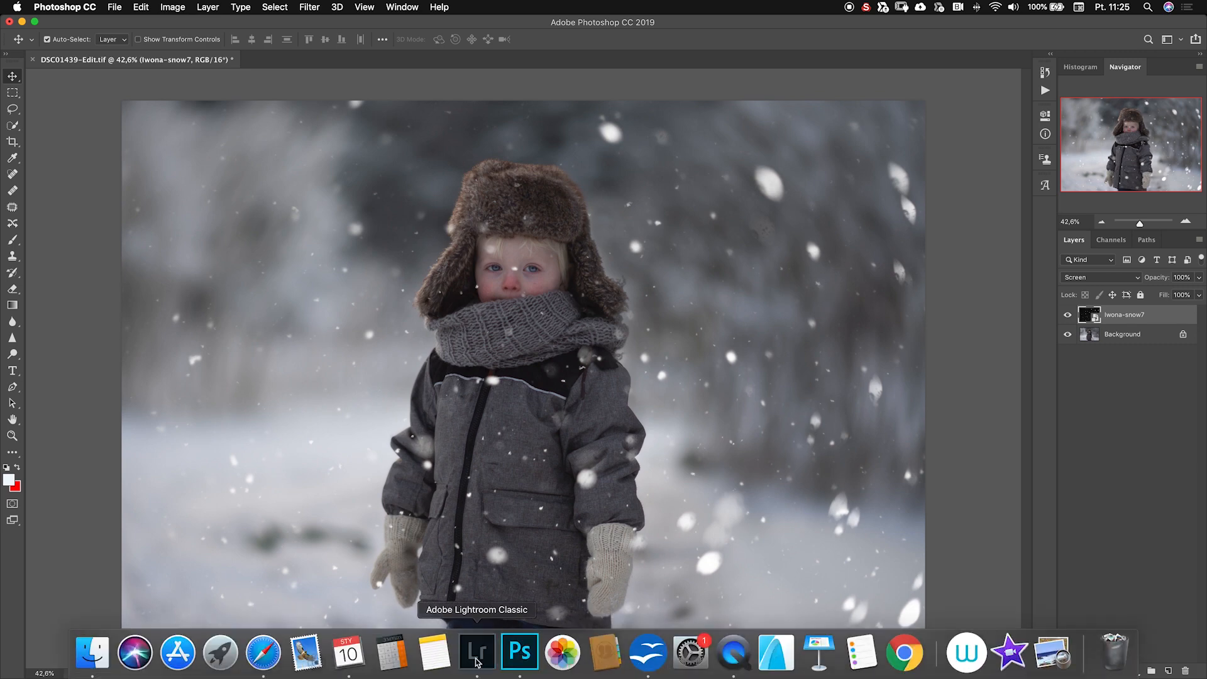
# Switch to Lightroom Classic's Develop view of the boy pulling a sled
pyautogui.click(477, 653)
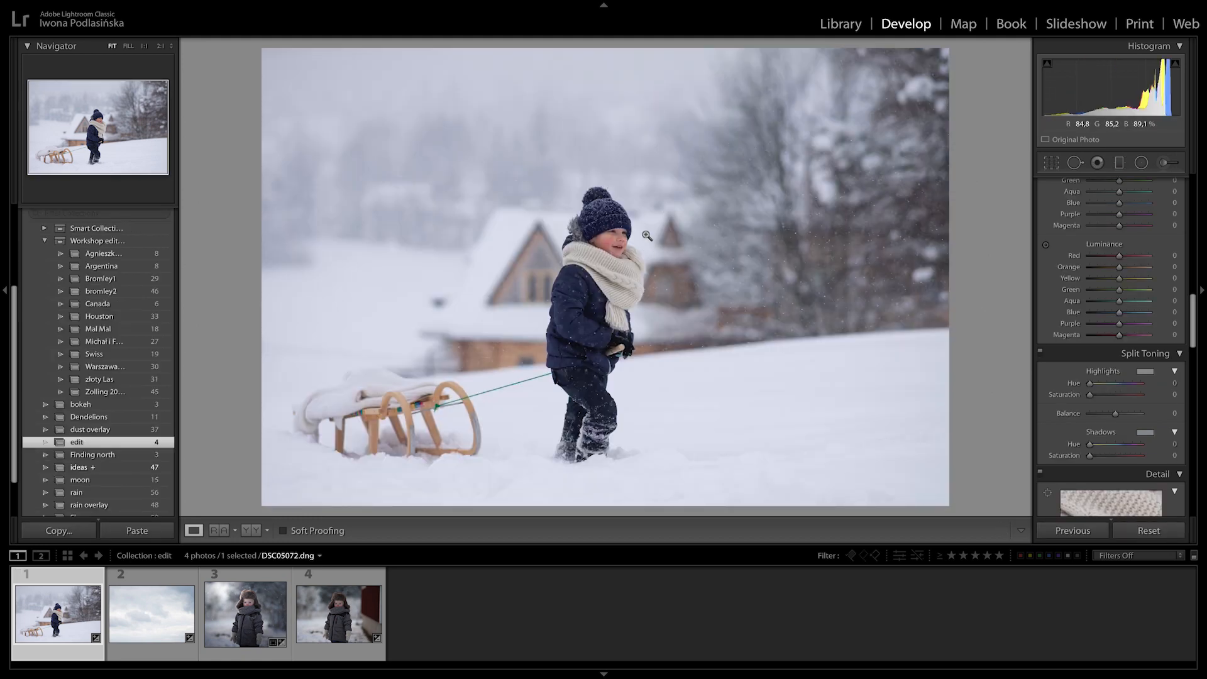
pyautogui.click(647, 233)
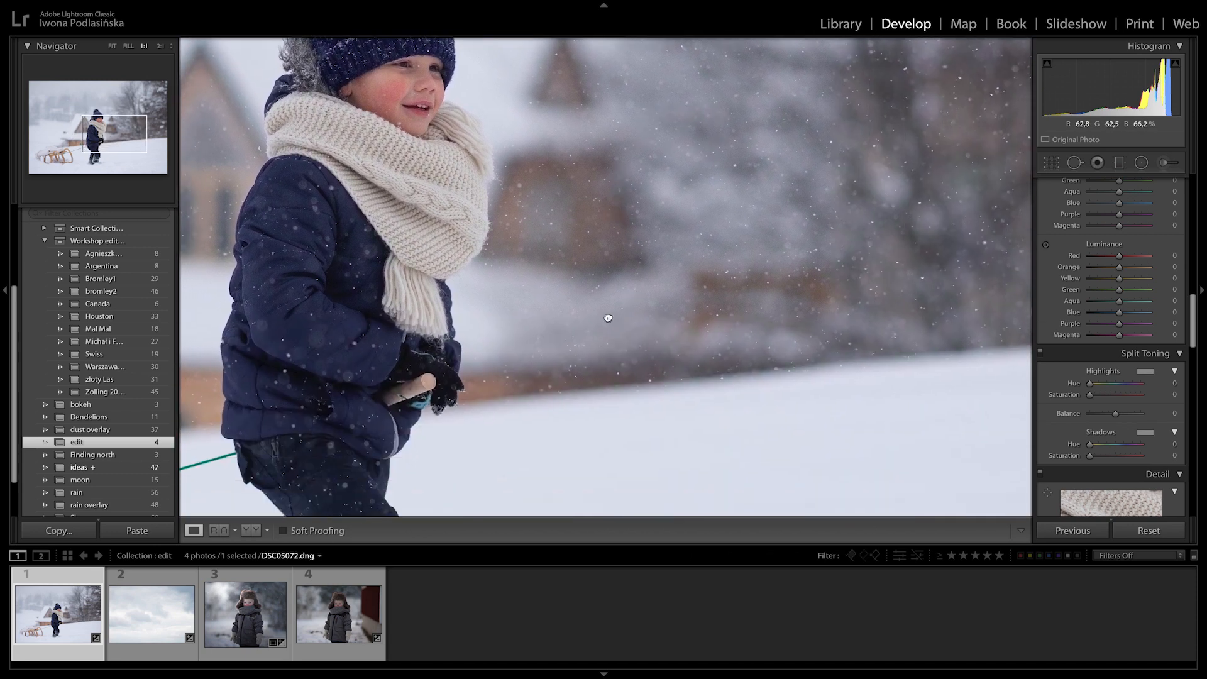
pyautogui.moveTo(607, 319); pyautogui.dragTo(510, 91)
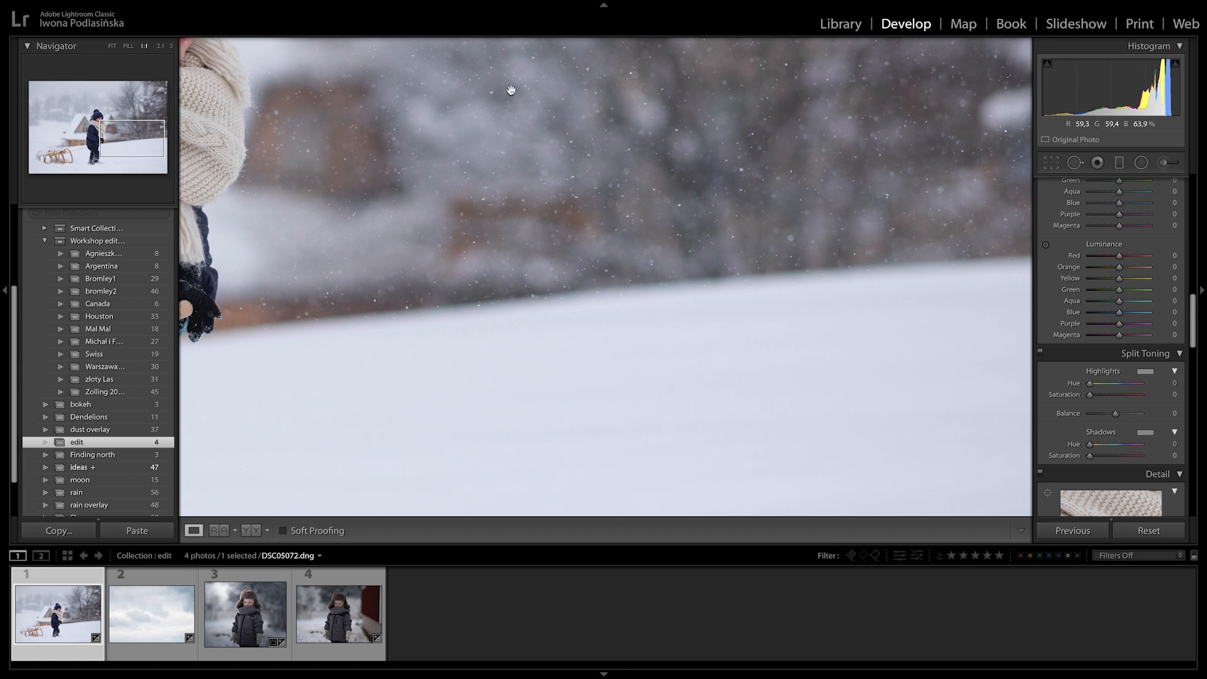
pyautogui.moveTo(578, 145)
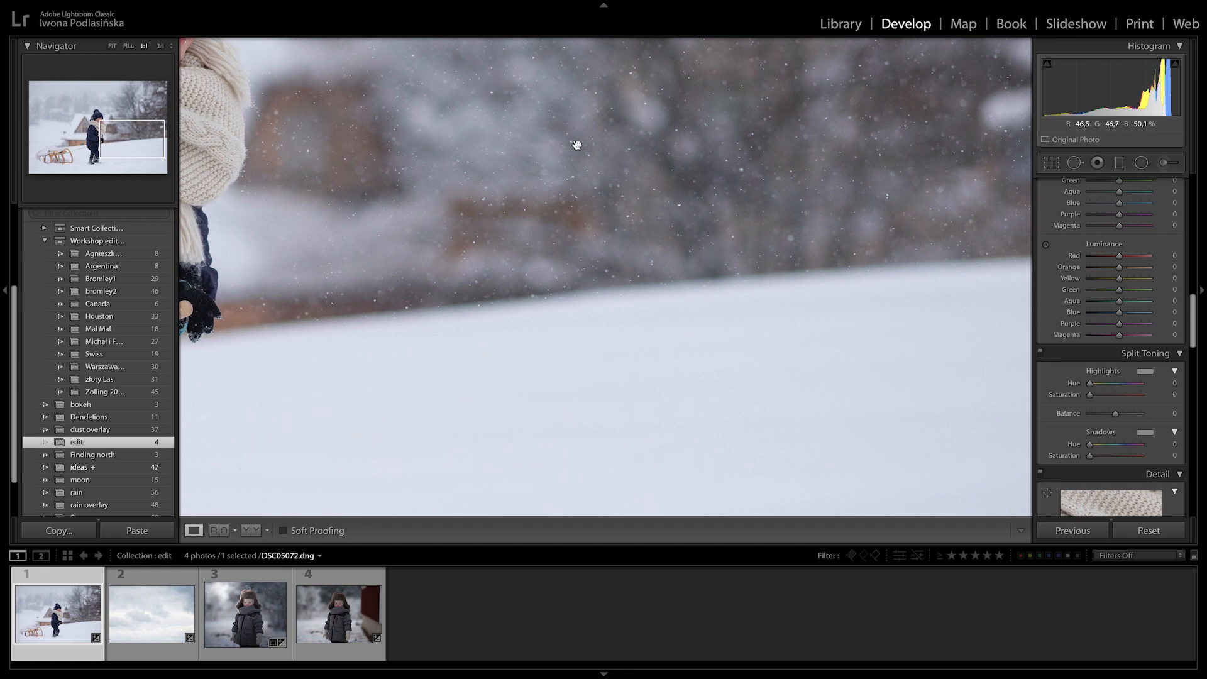
pyautogui.moveTo(577, 144); pyautogui.dragTo(520, 218)
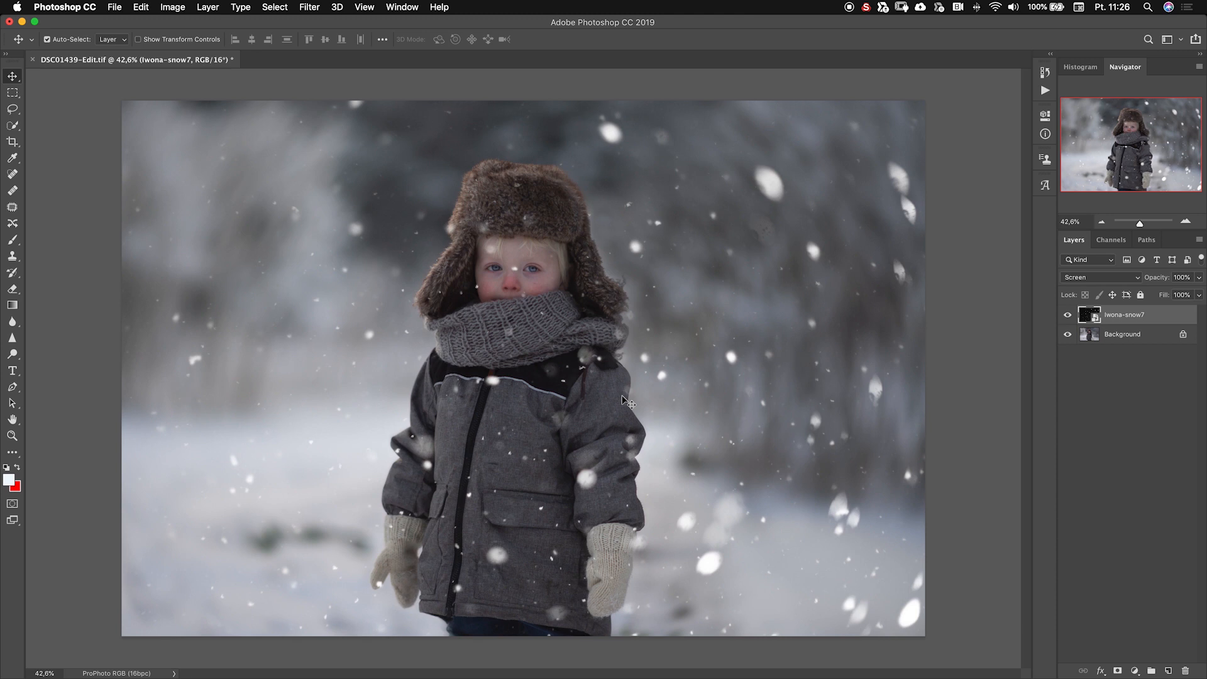
pyautogui.moveTo(492, 435)
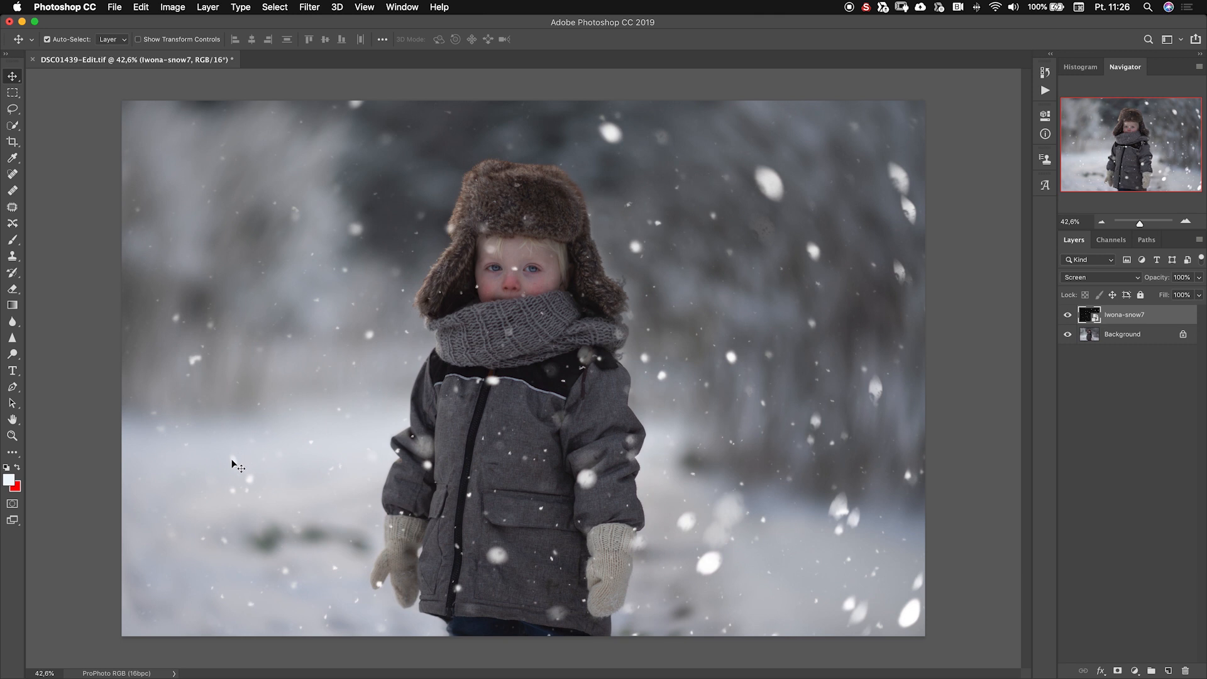
pyautogui.moveTo(250, 487)
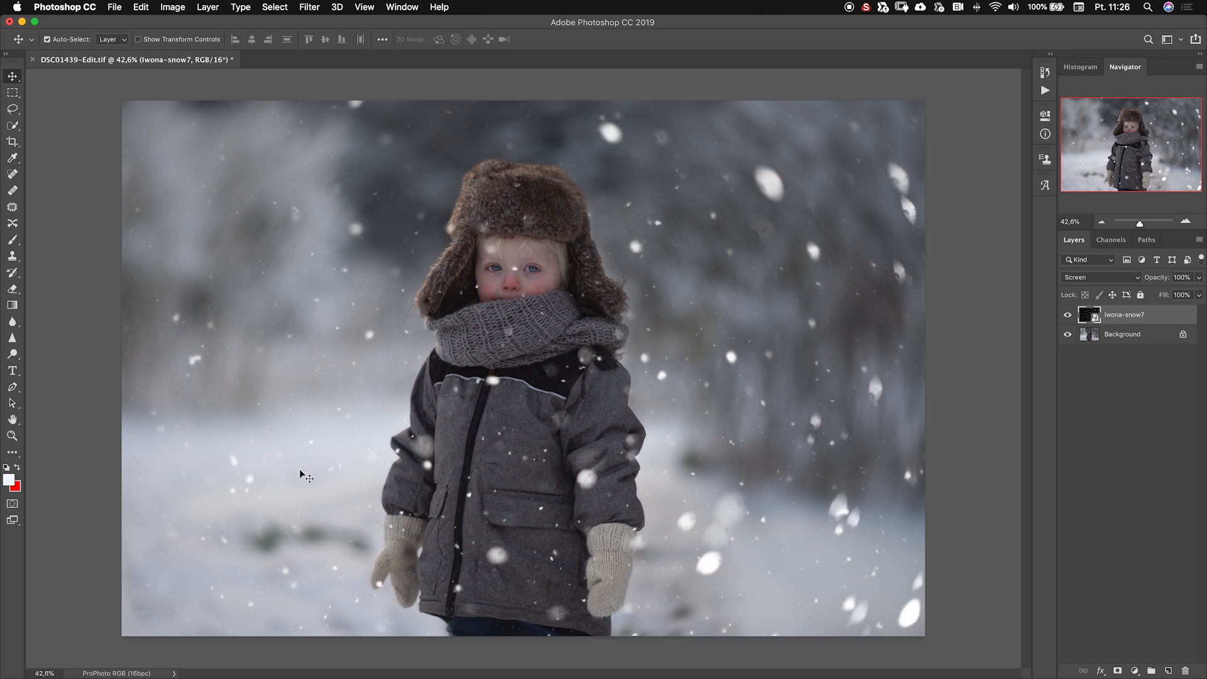
pyautogui.moveTo(735, 365)
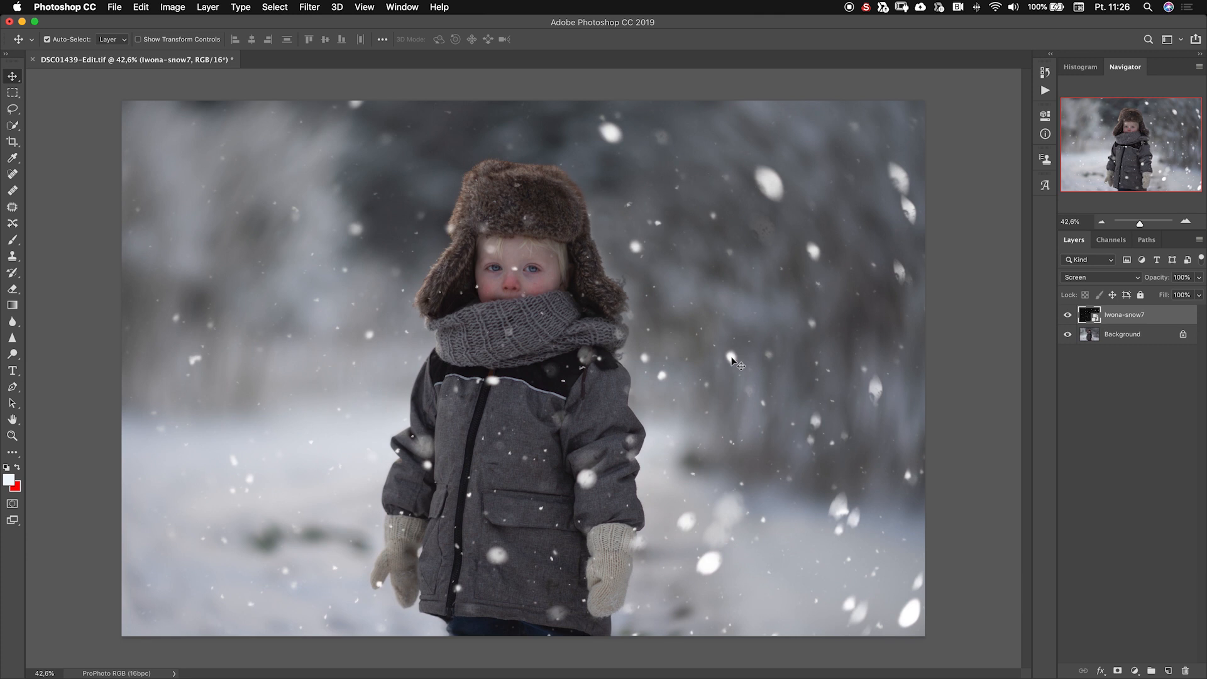
pyautogui.moveTo(1140, 635)
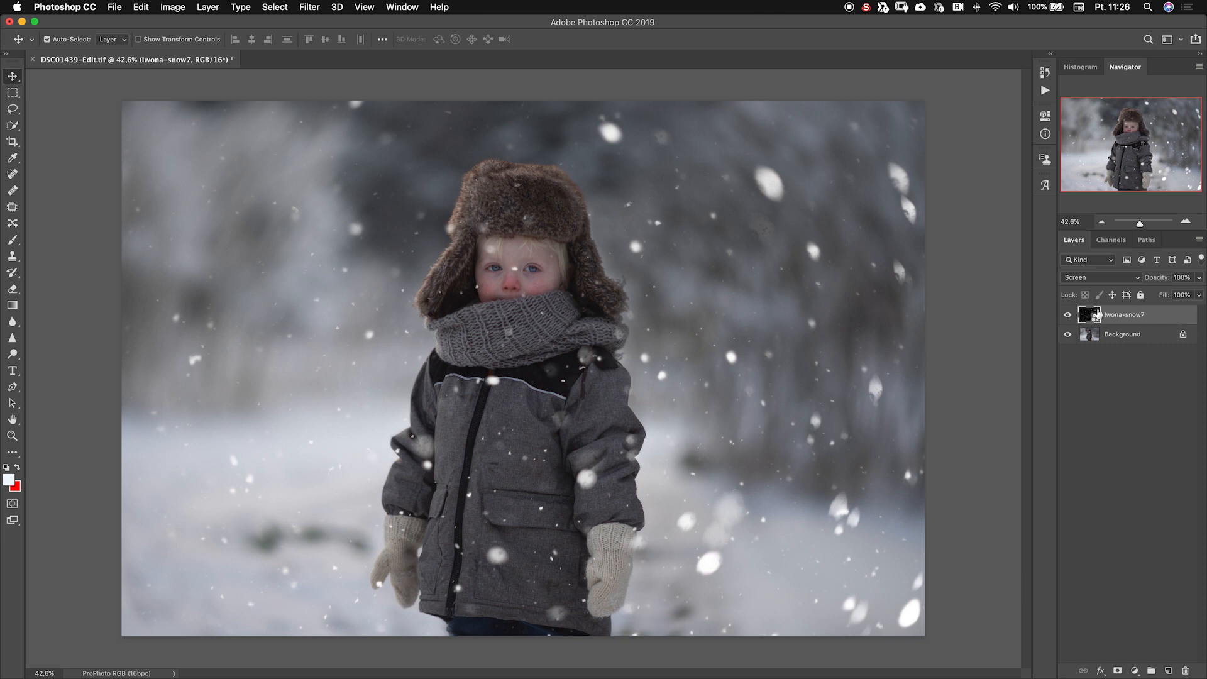
pyautogui.moveTo(1169, 320)
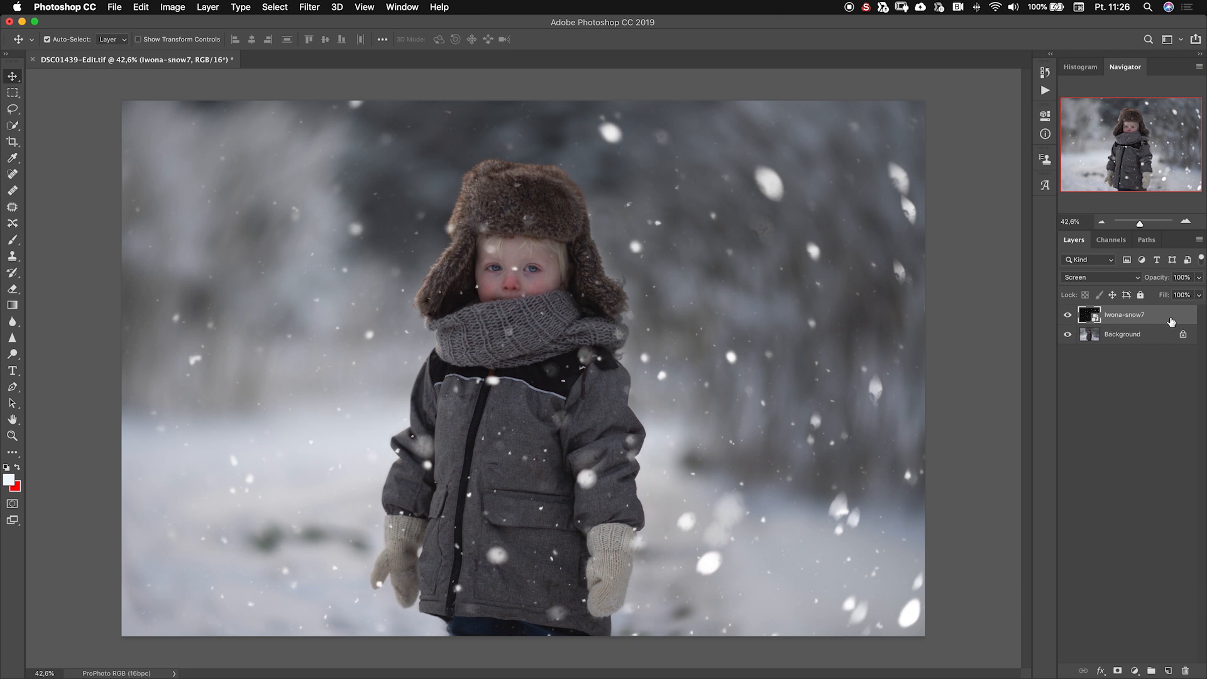
pyautogui.moveTo(1167, 316)
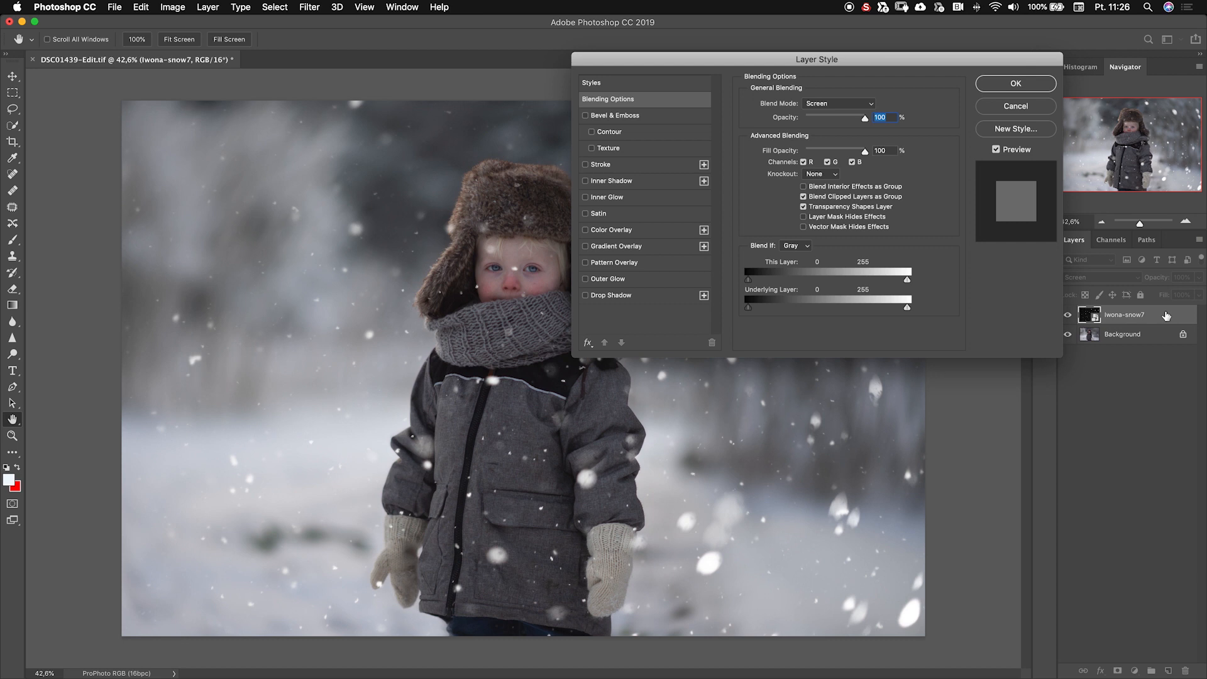
pyautogui.moveTo(762, 236)
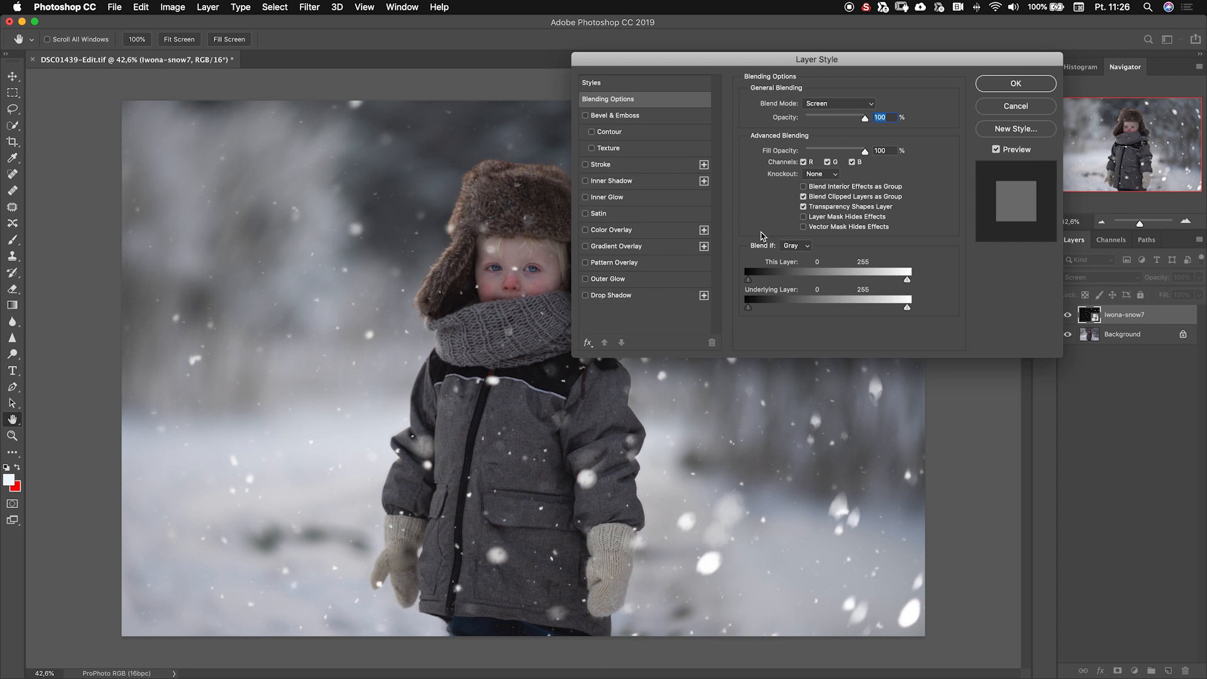
# Preview lowering the Underlying Layer white Blend If slider, then return it to 255
pyautogui.moveTo(816, 59); pyautogui.dragTo(812, 87)
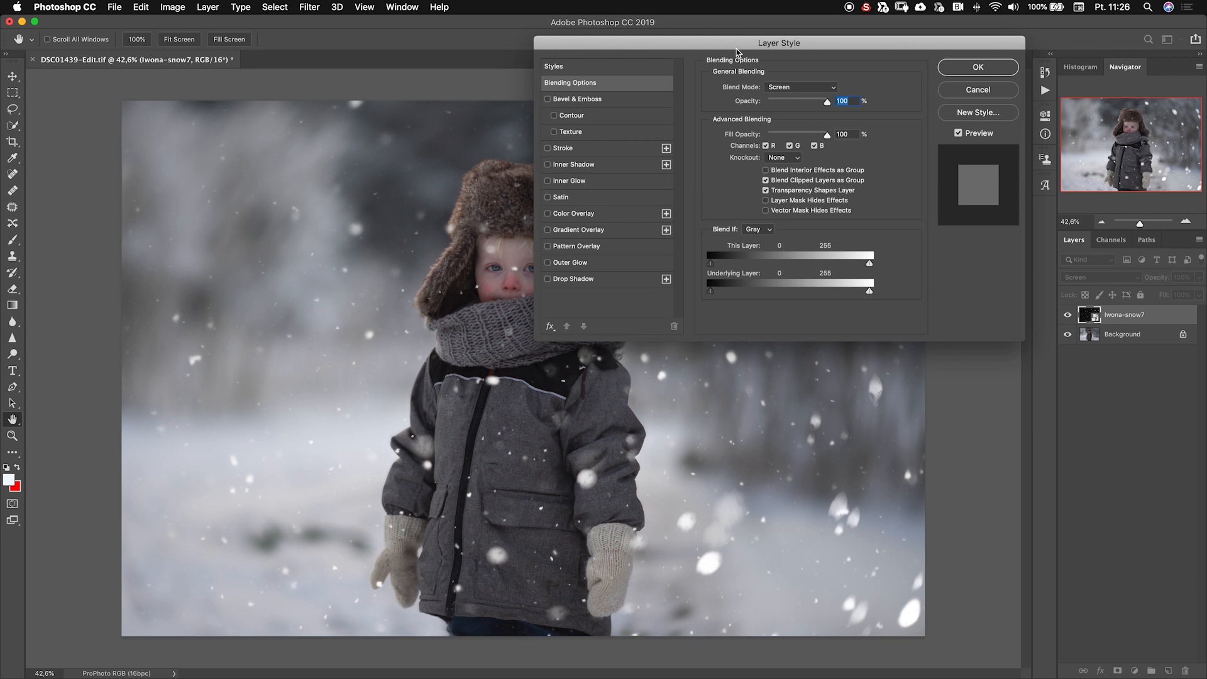
pyautogui.moveTo(505, 216)
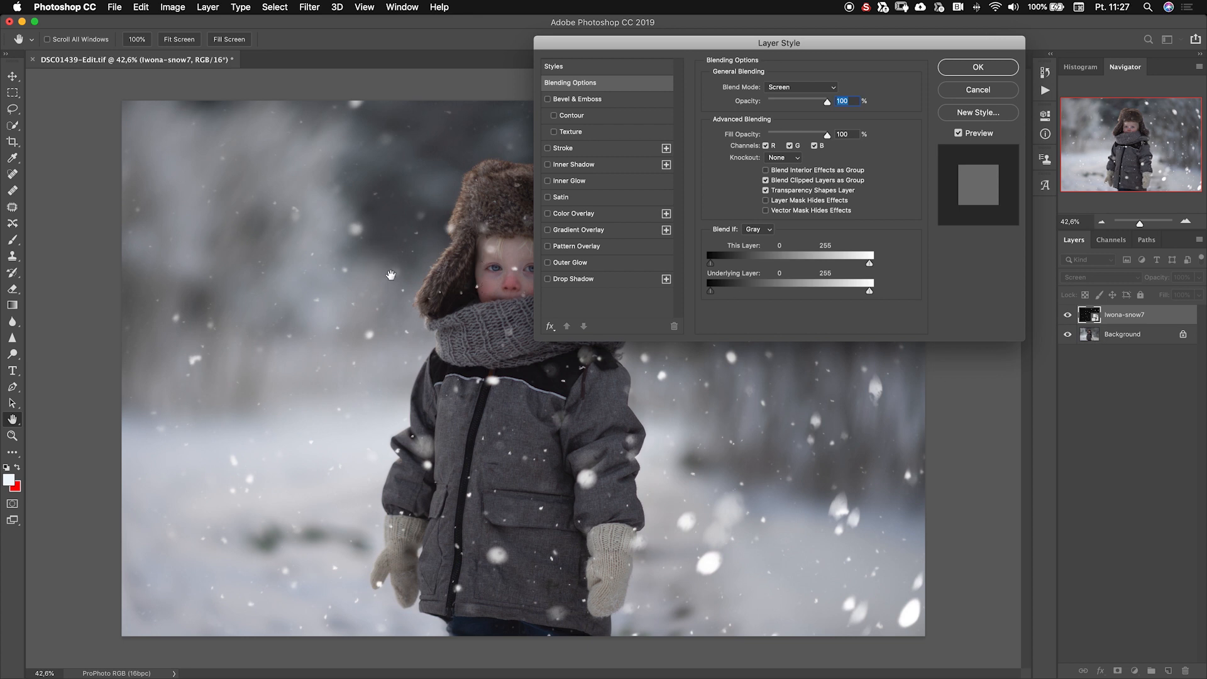
pyautogui.moveTo(438, 436)
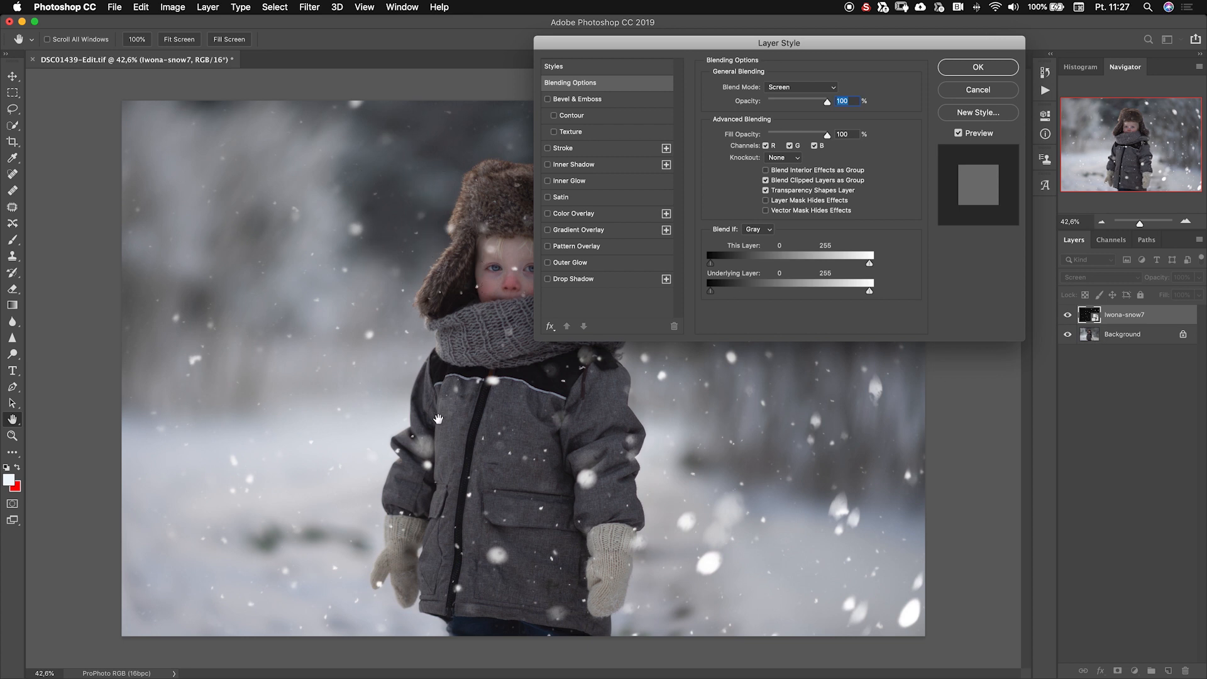
pyautogui.moveTo(928, 373)
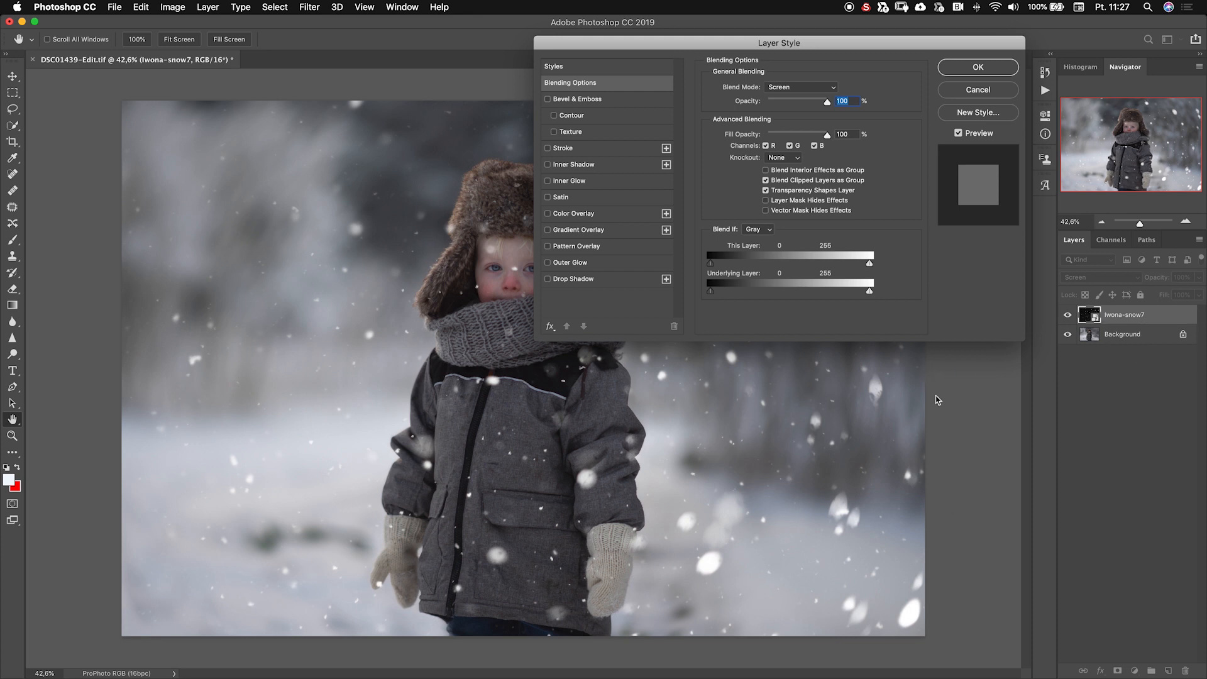
pyautogui.moveTo(677, 371)
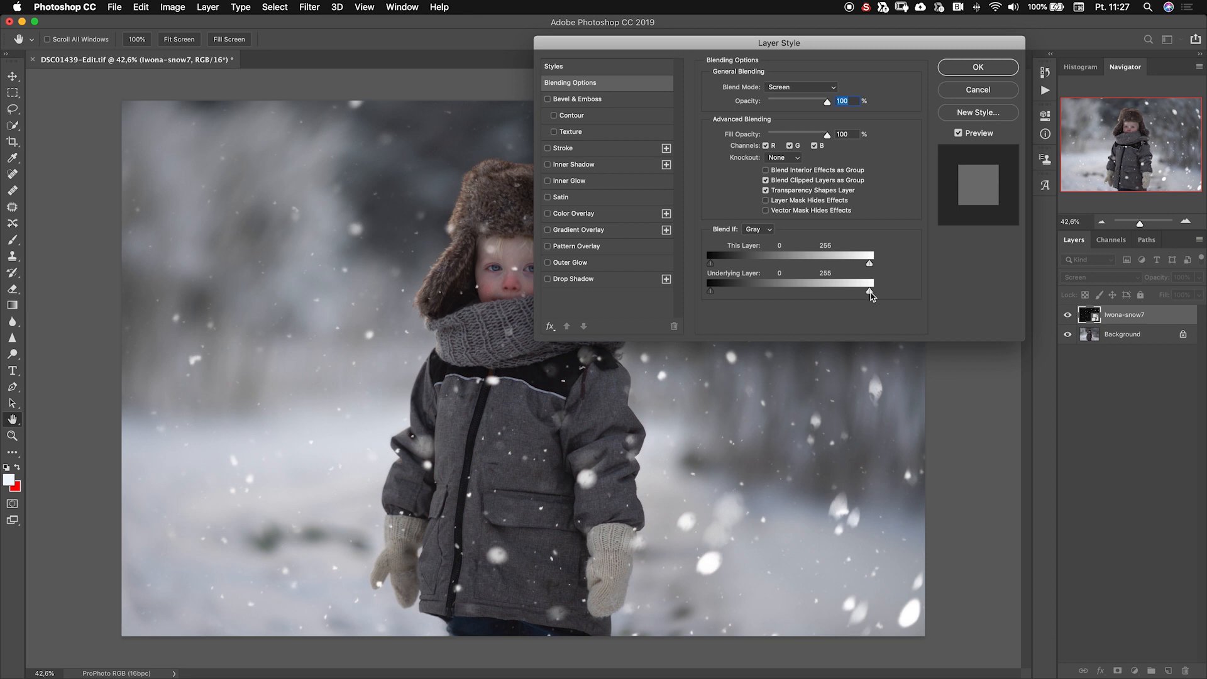
pyautogui.moveTo(870, 292); pyautogui.dragTo(849, 291)
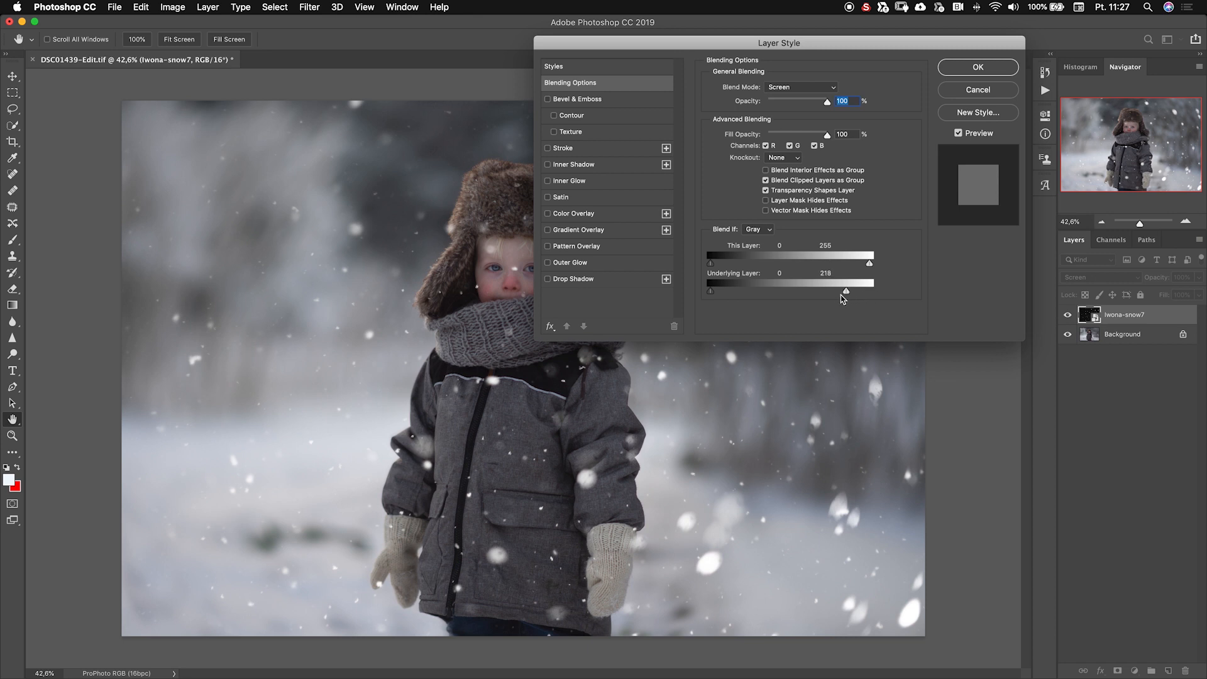
pyautogui.moveTo(870, 291); pyautogui.dragTo(810, 291)
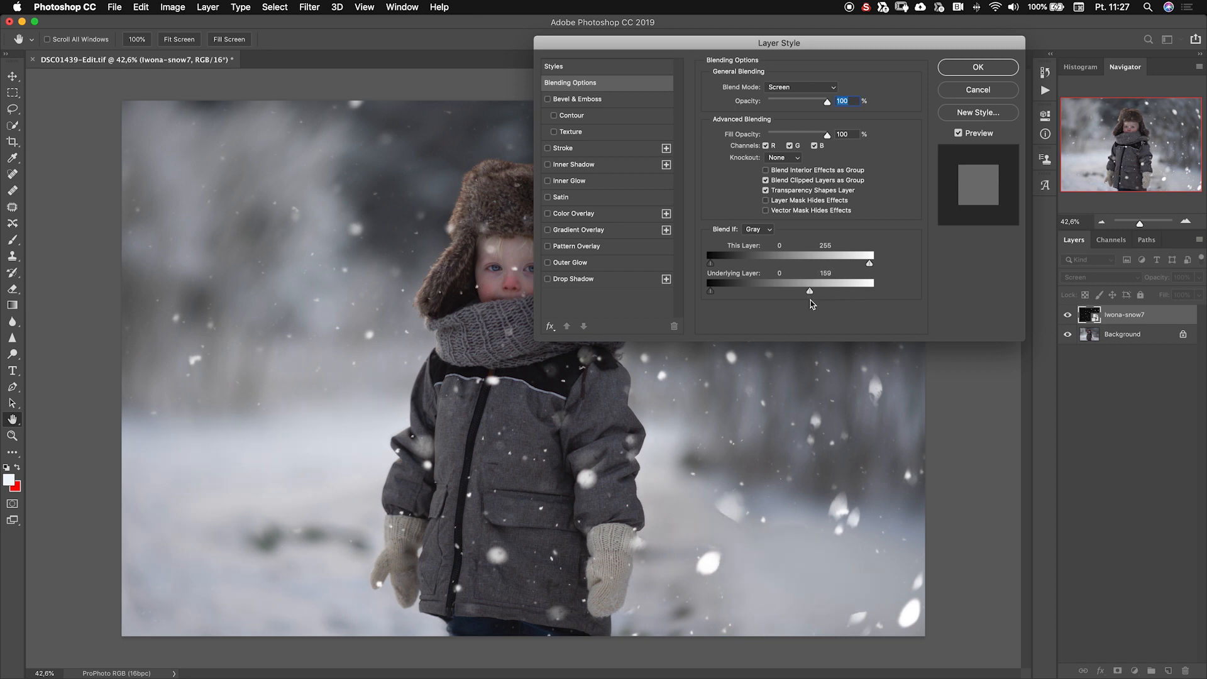
pyautogui.moveTo(810, 291); pyautogui.dragTo(795, 291)
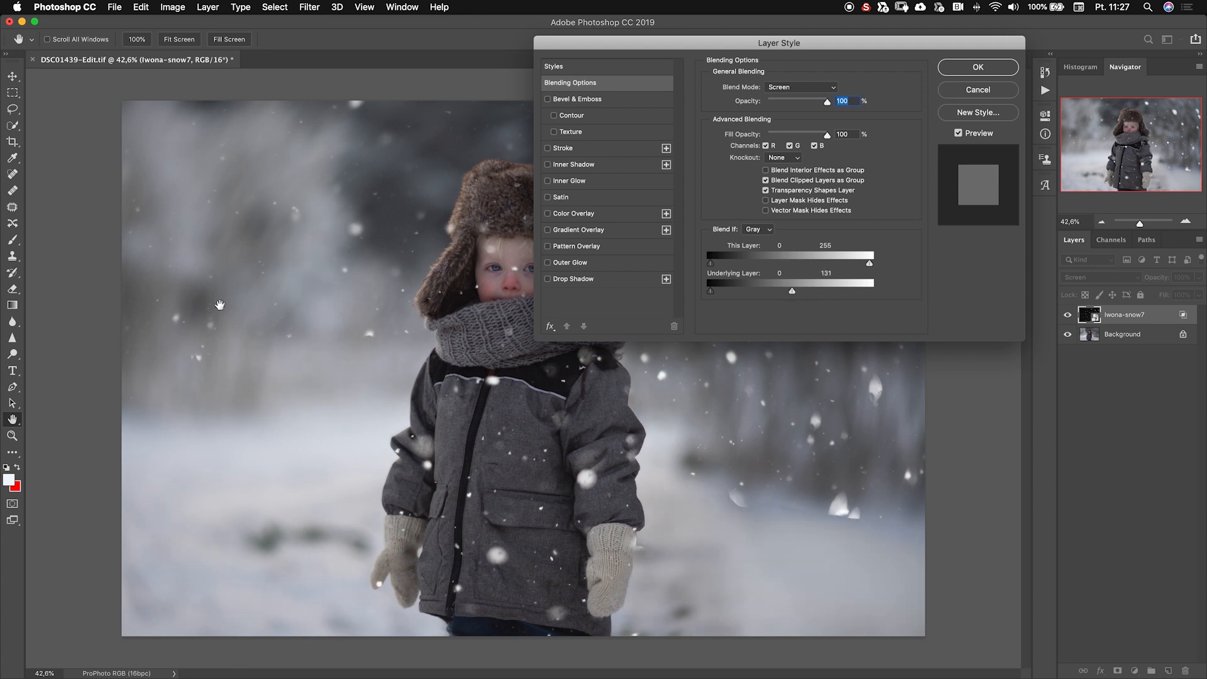
pyautogui.moveTo(792, 291); pyautogui.dragTo(786, 292)
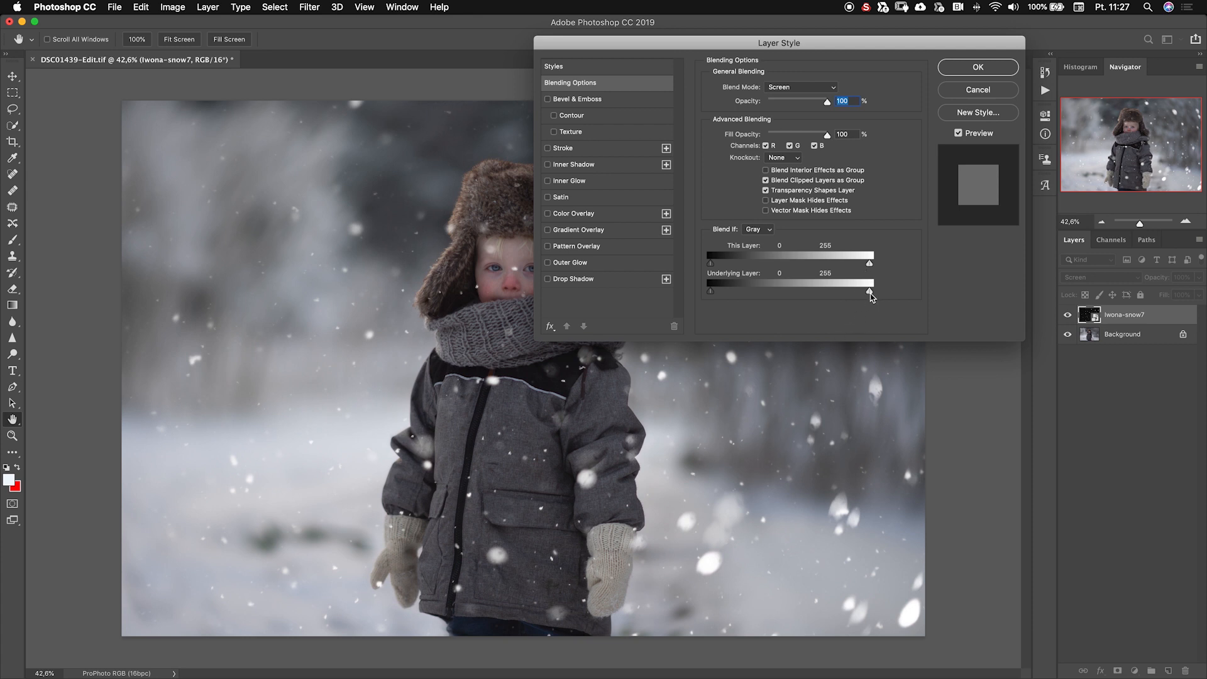
# Split the Underlying Layer Blend If sliders into soft ranges near 33/165 and apply
pyautogui.moveTo(870, 291); pyautogui.dragTo(864, 291)
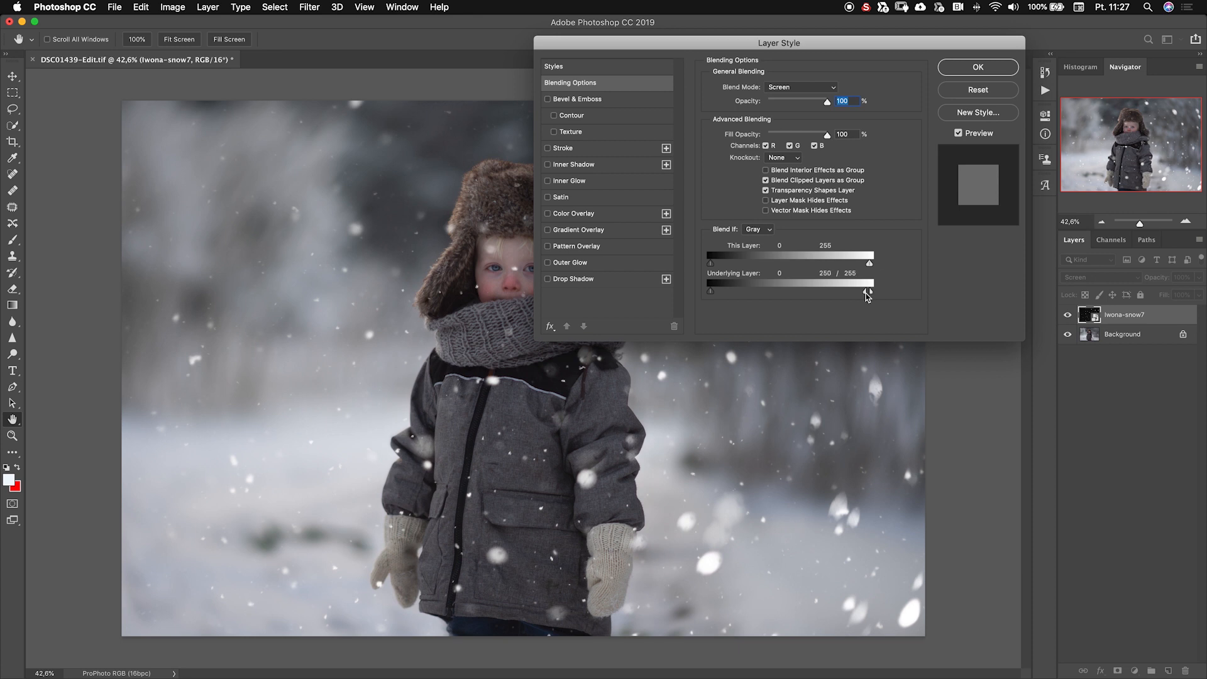
pyautogui.moveTo(869, 291); pyautogui.dragTo(868, 291)
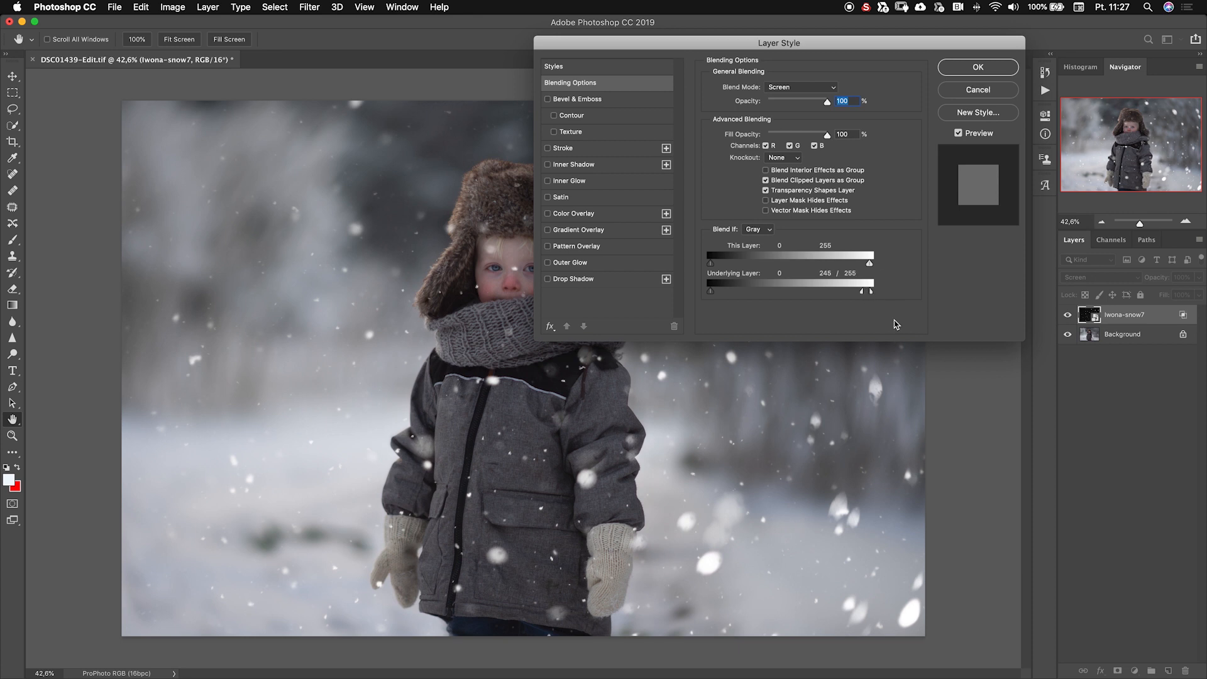
pyautogui.moveTo(854, 286); pyautogui.dragTo(851, 291)
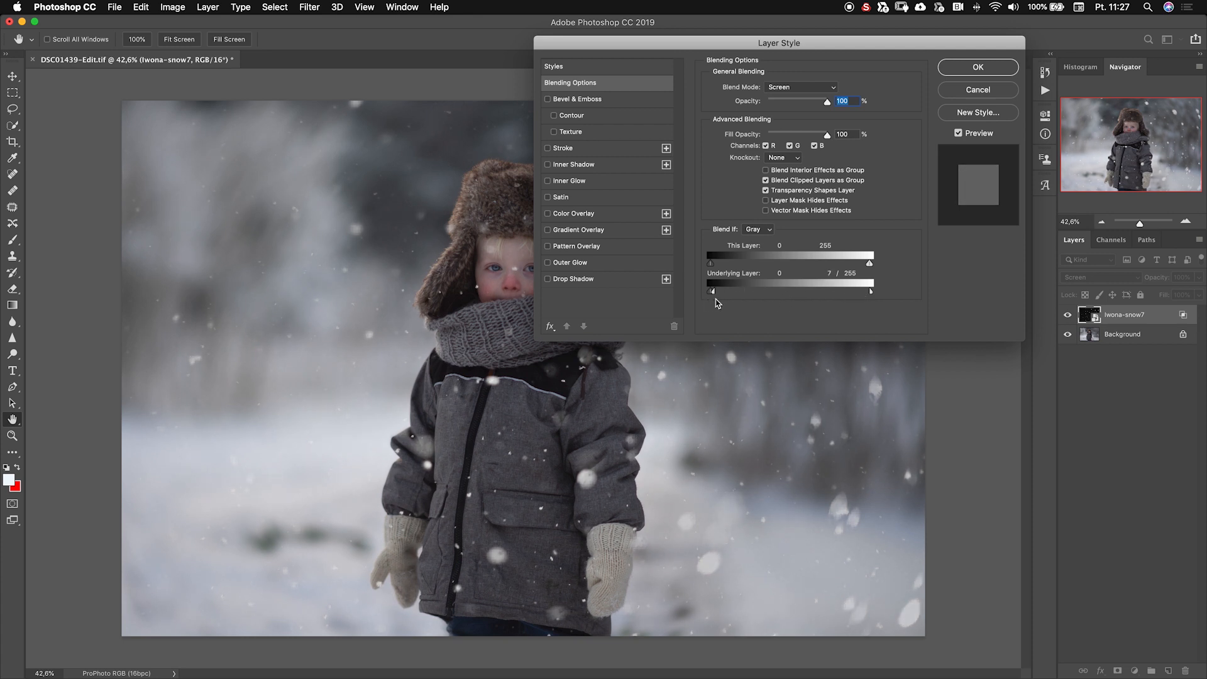
pyautogui.moveTo(870, 291); pyautogui.dragTo(854, 290)
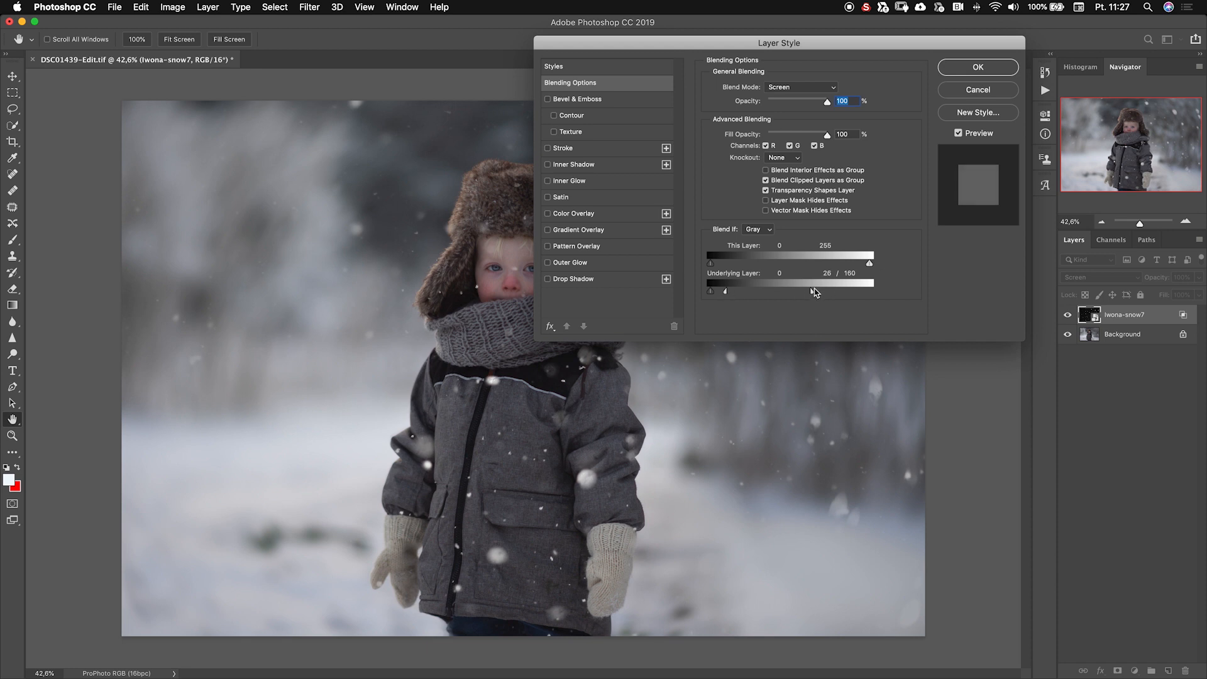
pyautogui.moveTo(870, 280); pyautogui.dragTo(872, 281)
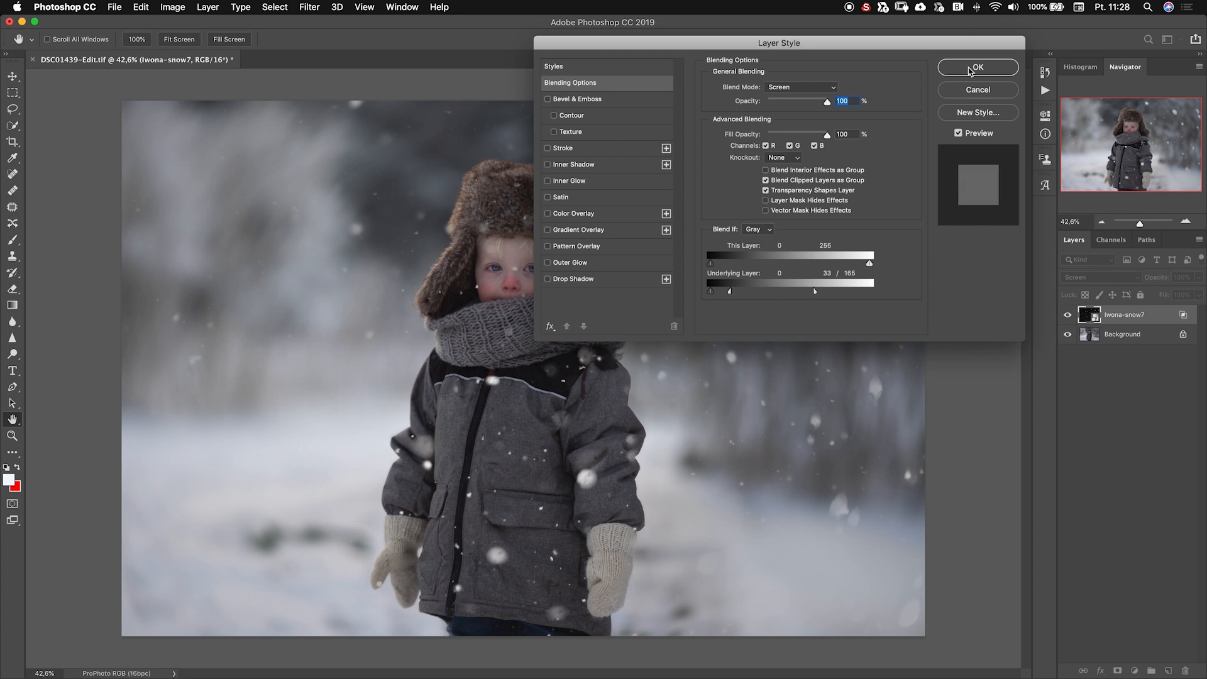
pyautogui.click(979, 68)
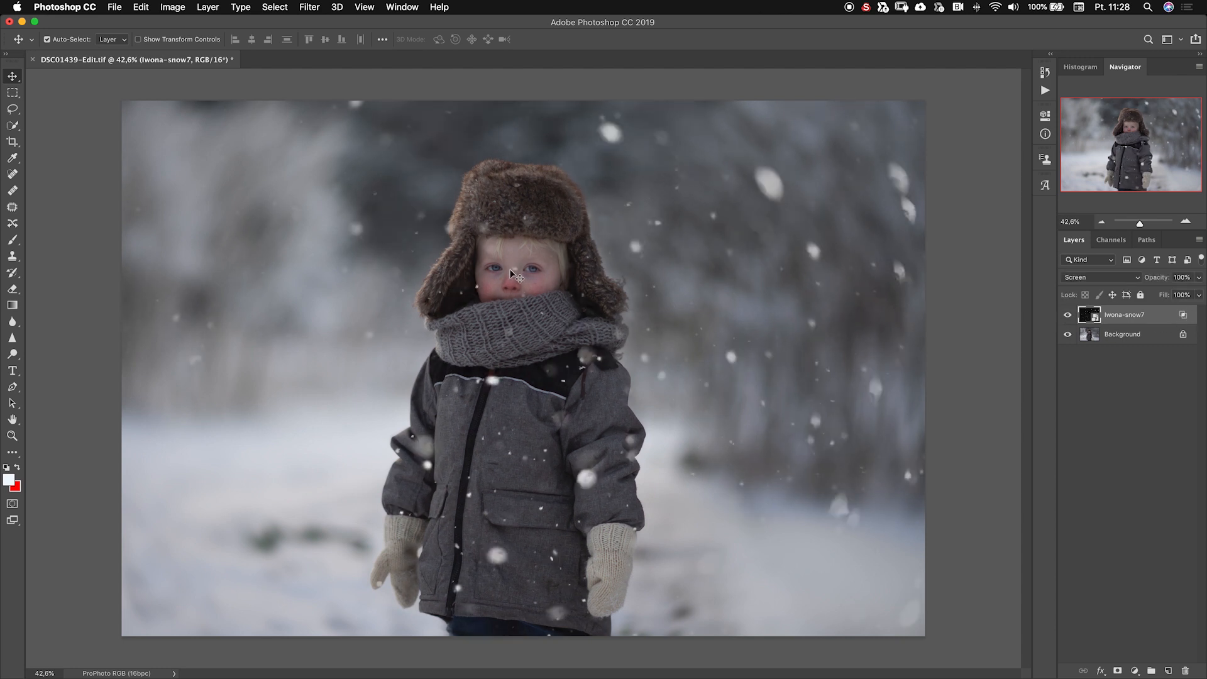
pyautogui.moveTo(540, 335)
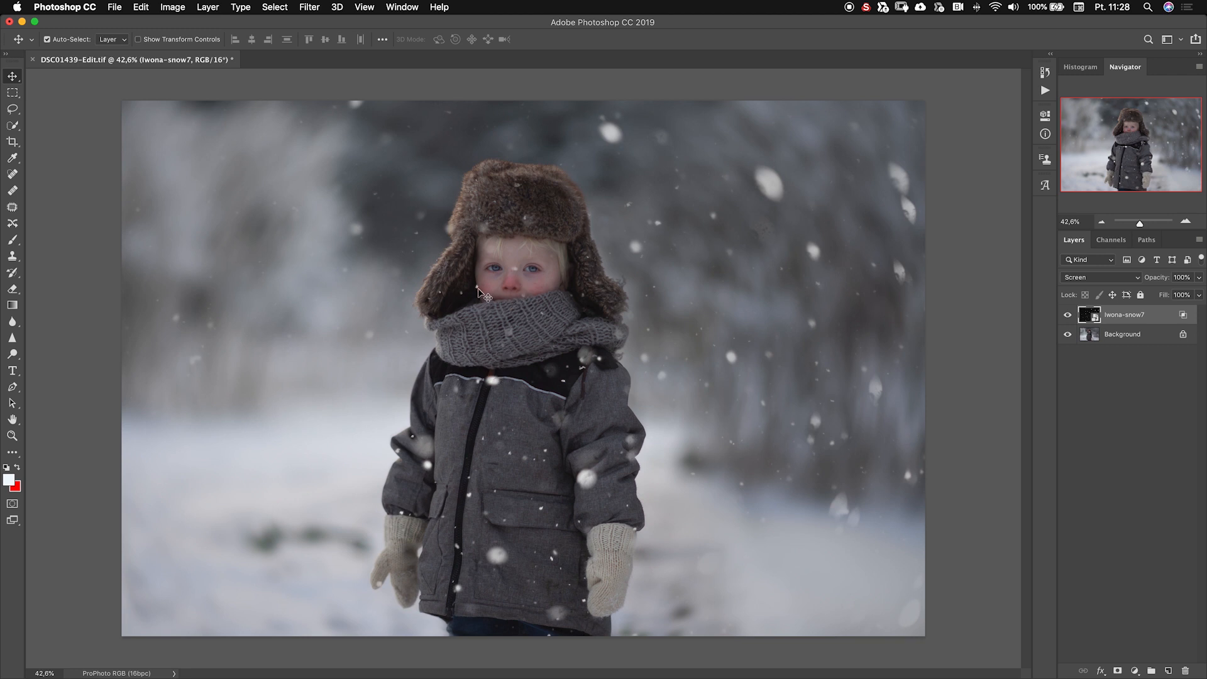
pyautogui.moveTo(491, 402)
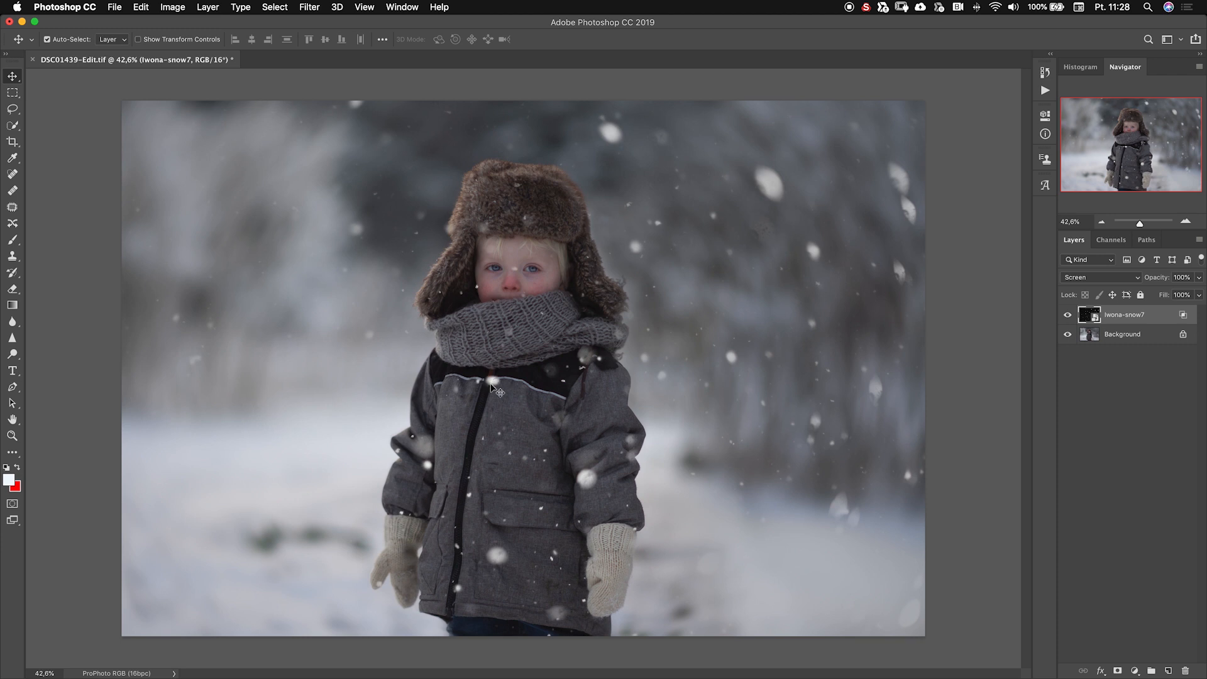
pyautogui.moveTo(572, 484)
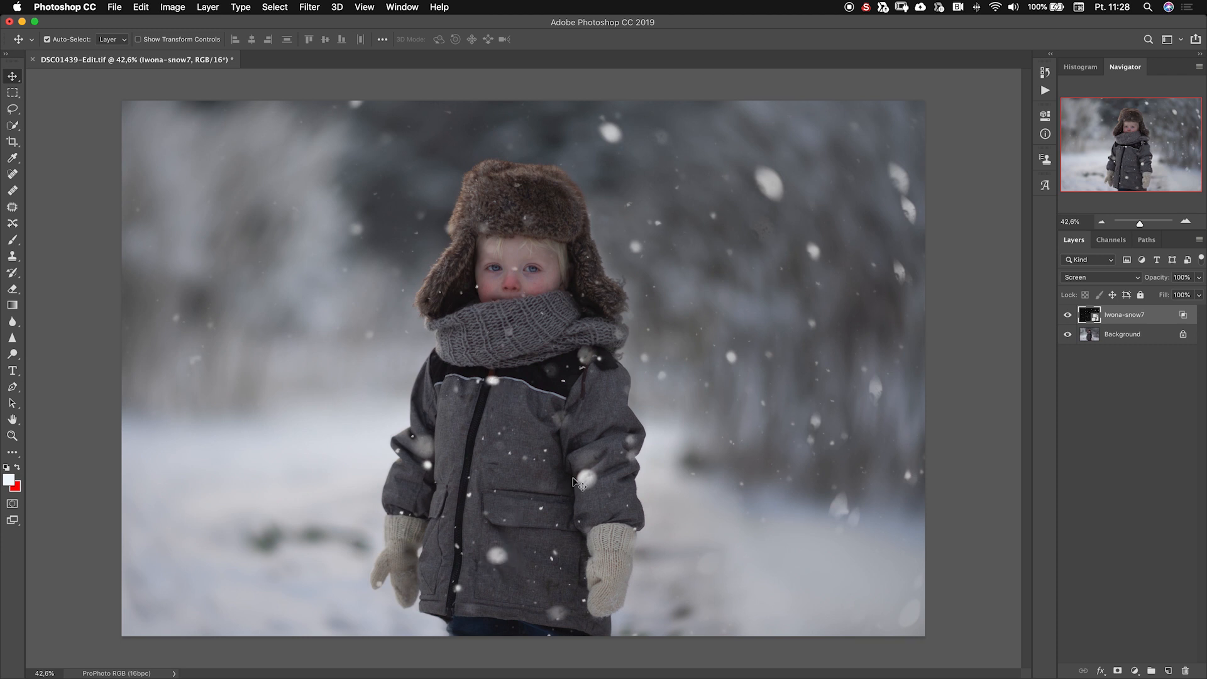
pyautogui.moveTo(548, 410)
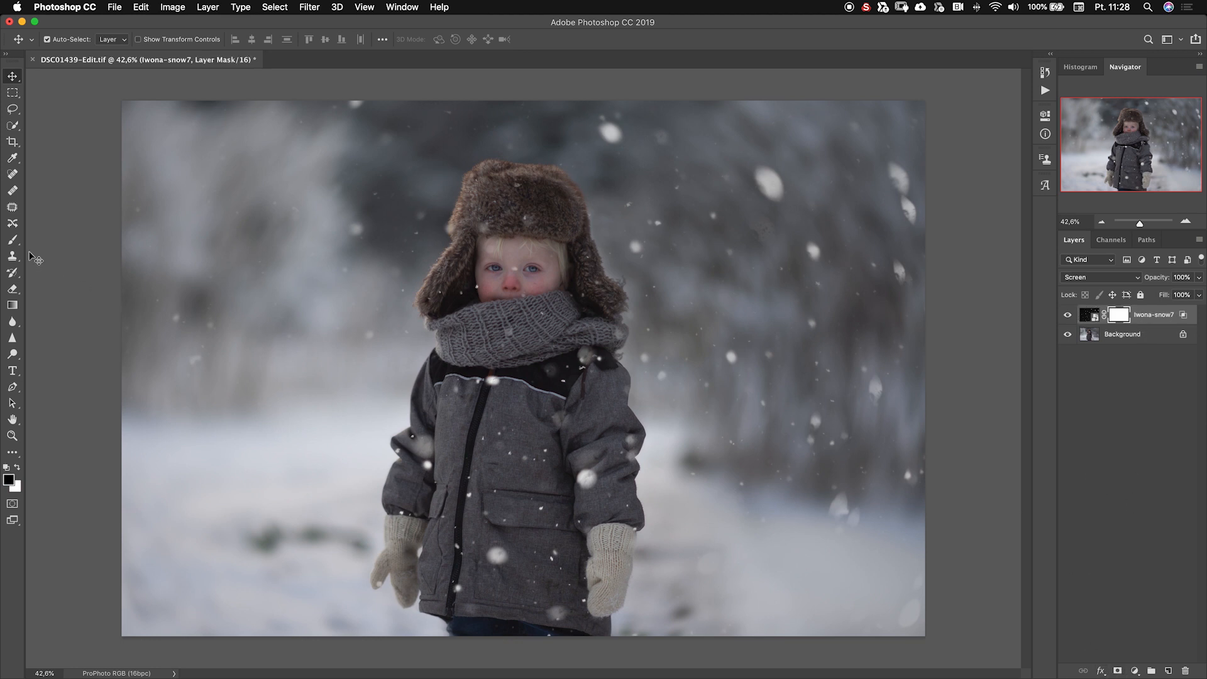
# Select the Brush tool, target the snow layer's mask, and set Flow to 16%
pyautogui.click(7, 239)
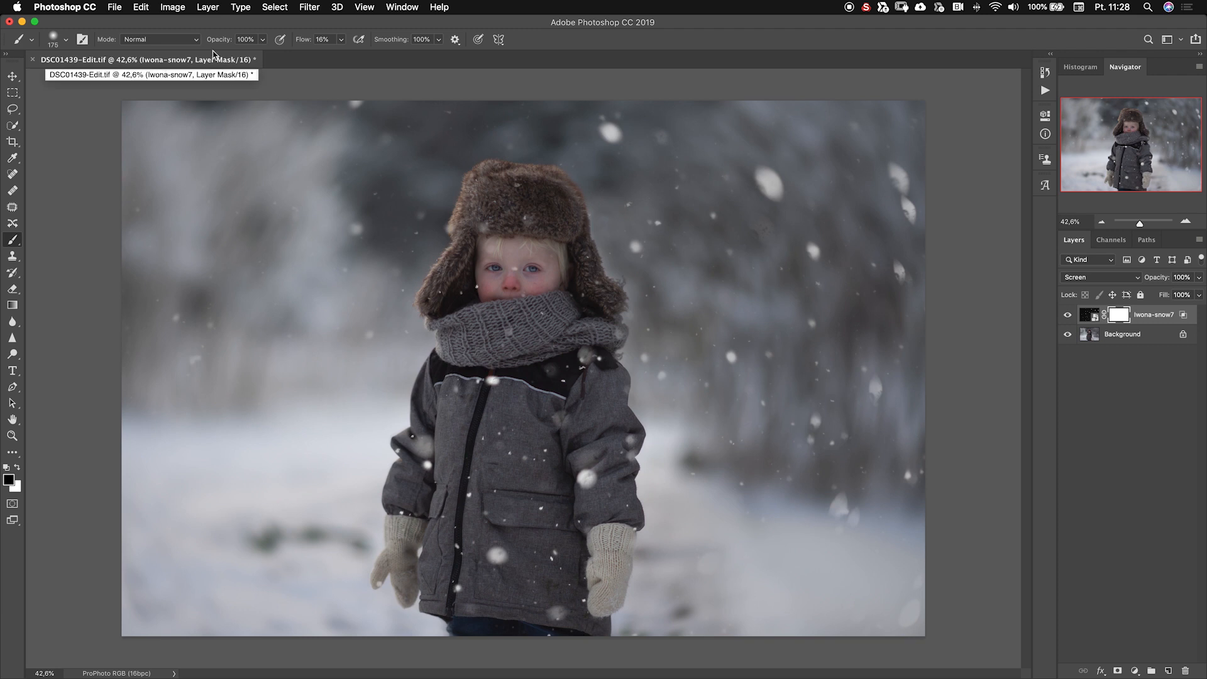
pyautogui.moveTo(1160, 348)
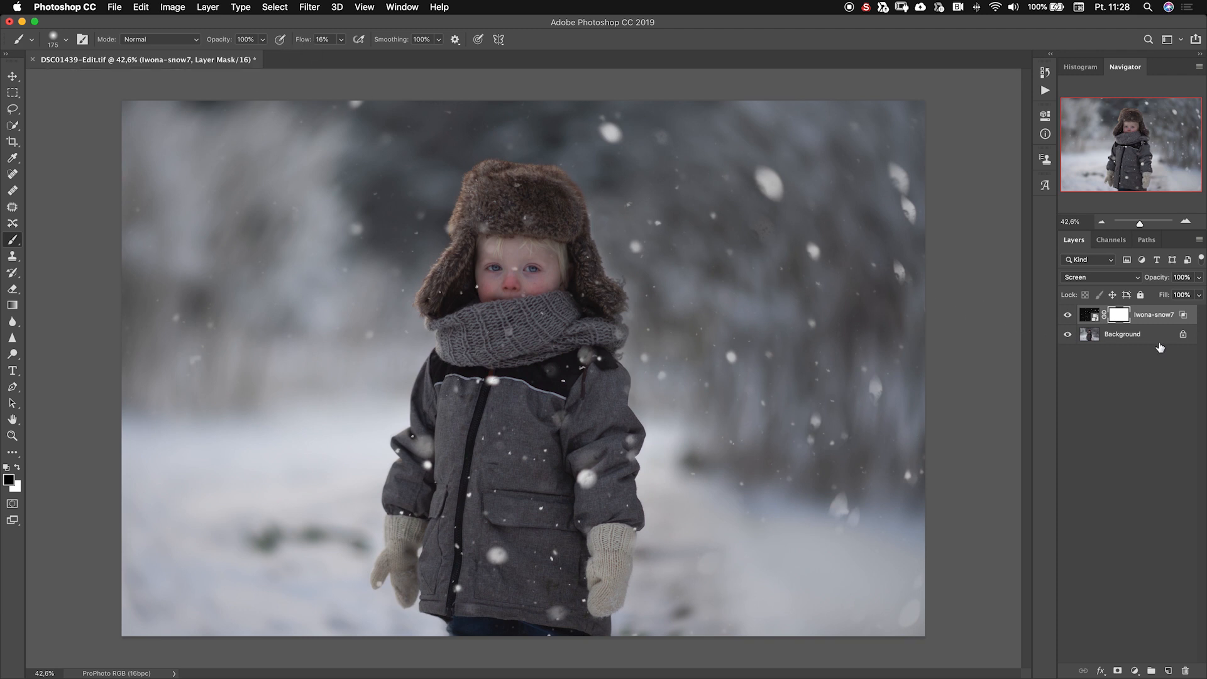
pyautogui.click(1118, 314)
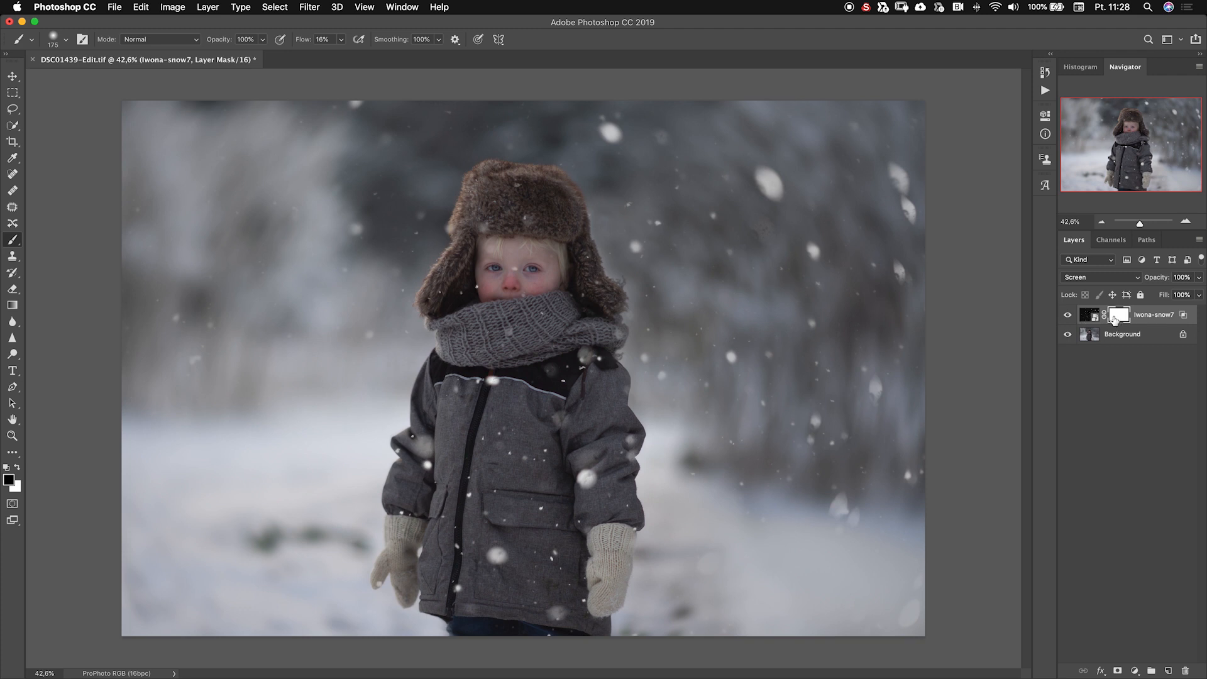
pyautogui.click(1116, 314)
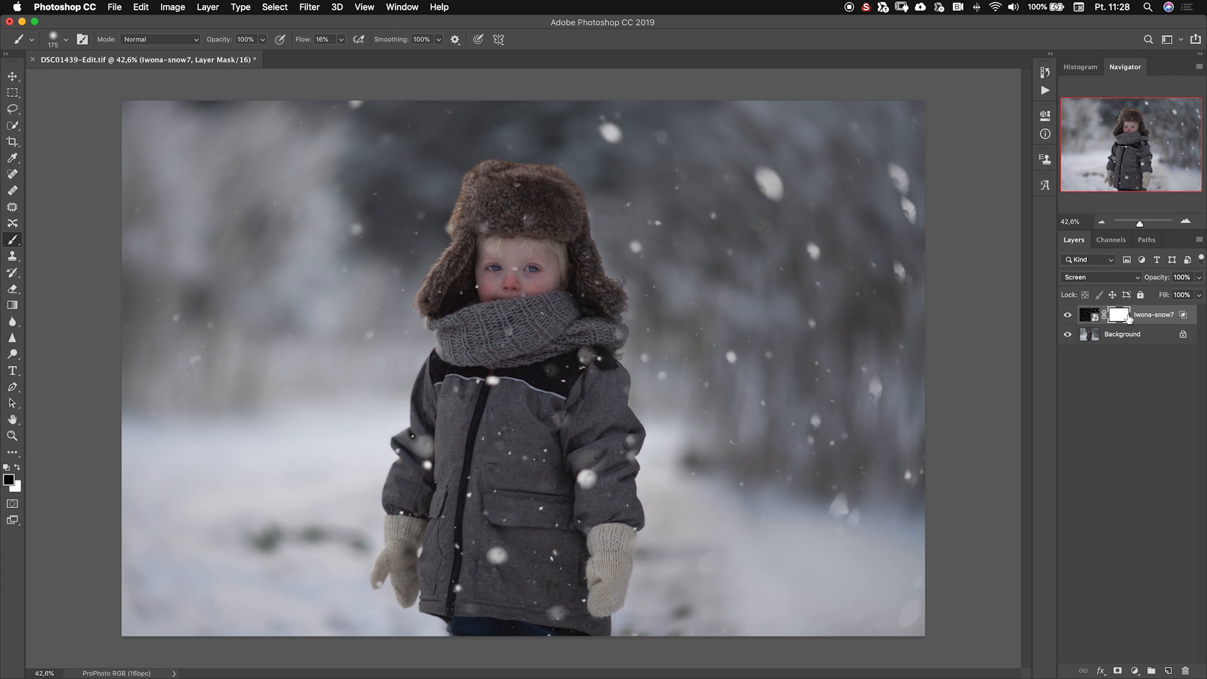
pyautogui.moveTo(1086, 315)
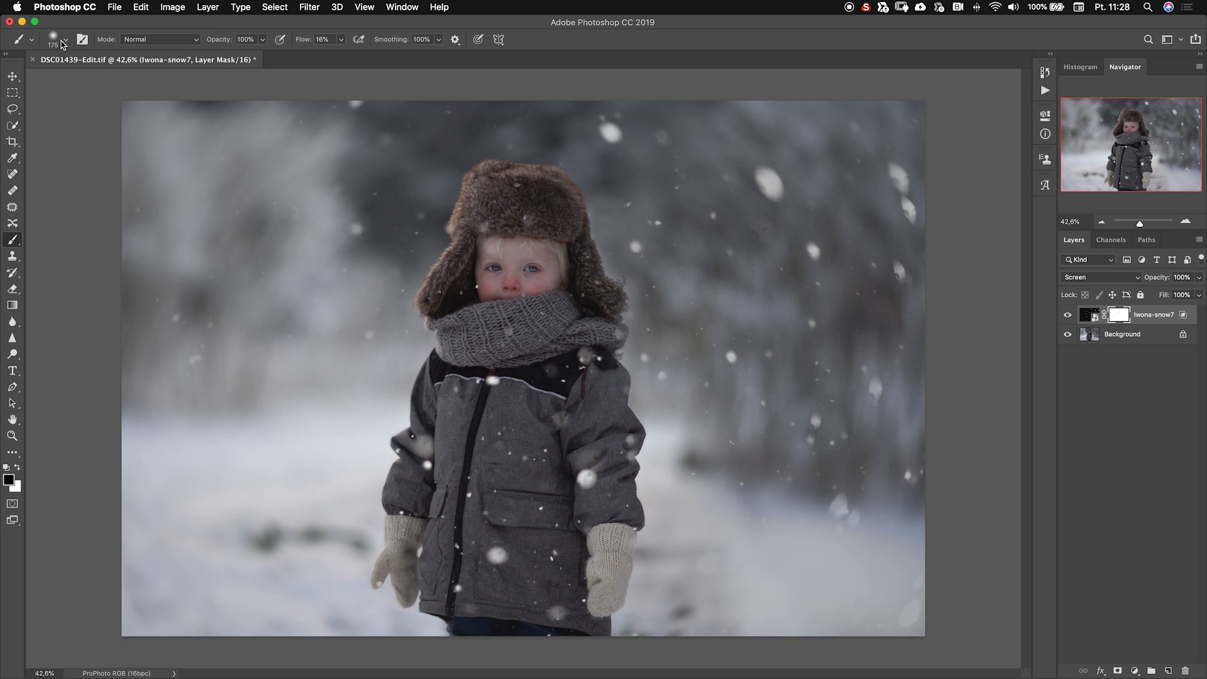
pyautogui.click(63, 37)
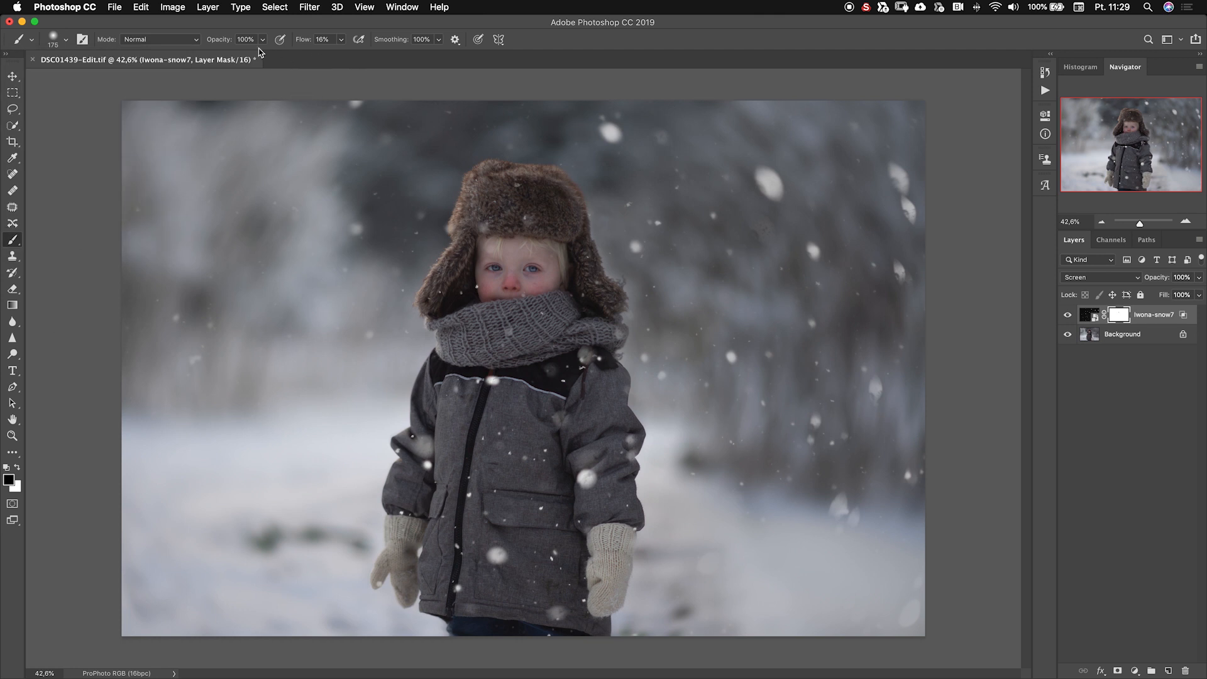
pyautogui.moveTo(351, 76)
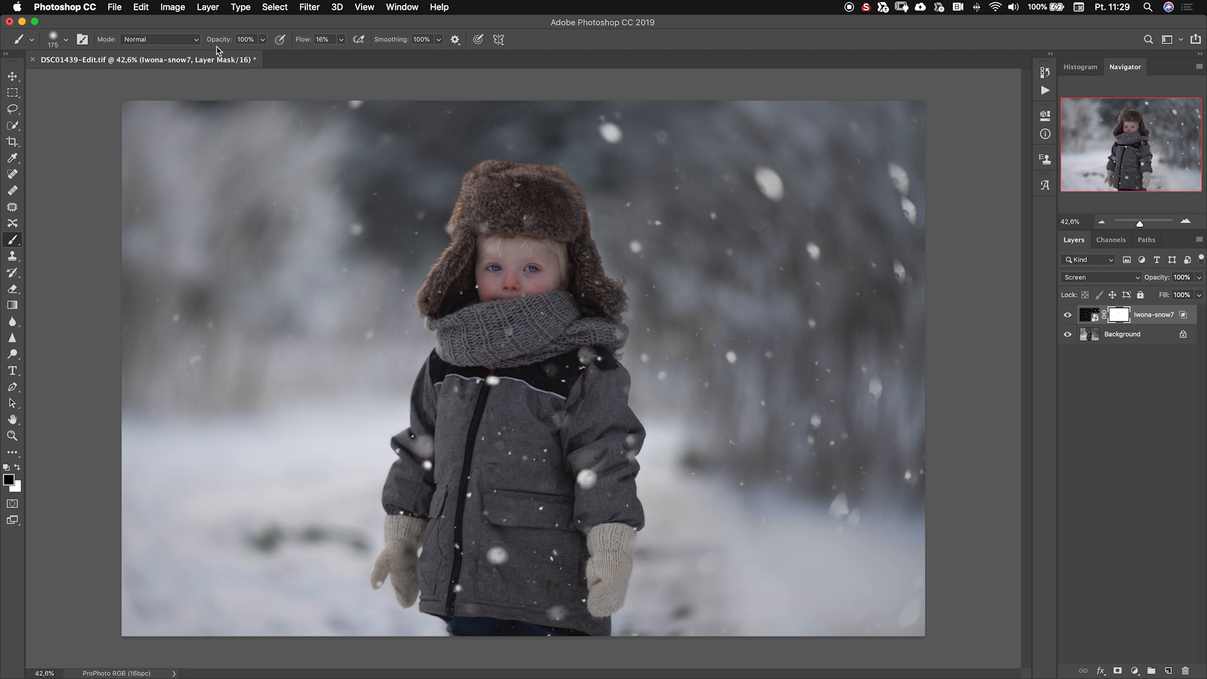
pyautogui.moveTo(299, 22)
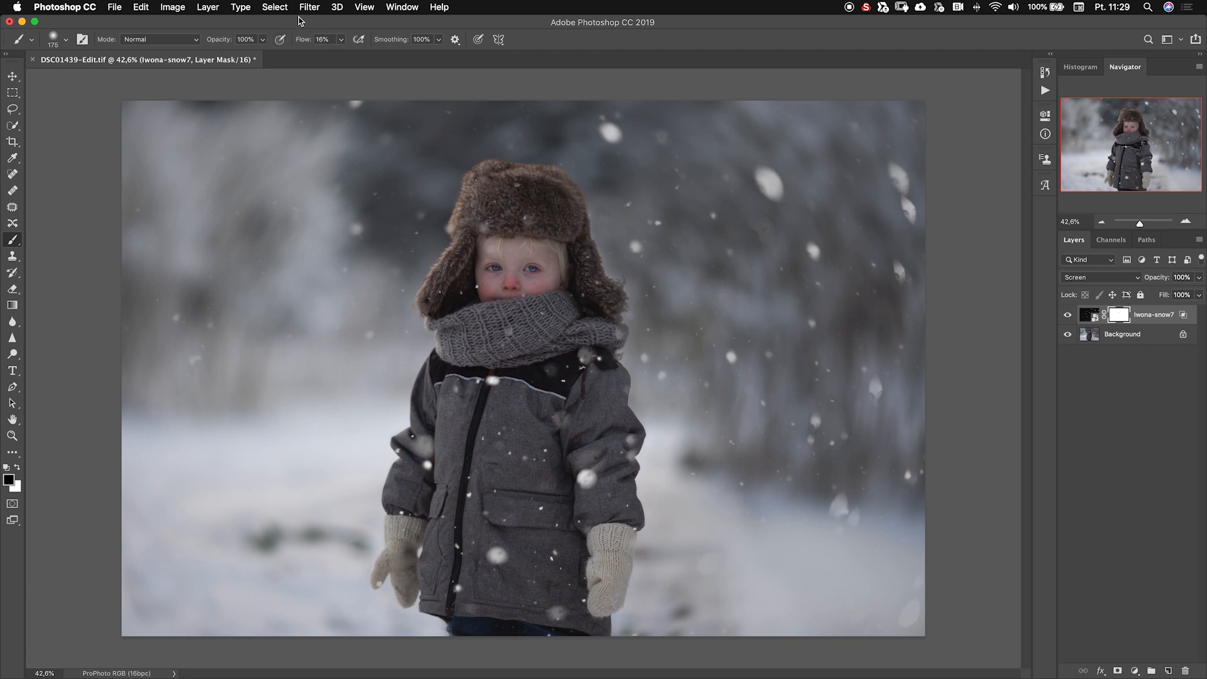
pyautogui.moveTo(341, 54)
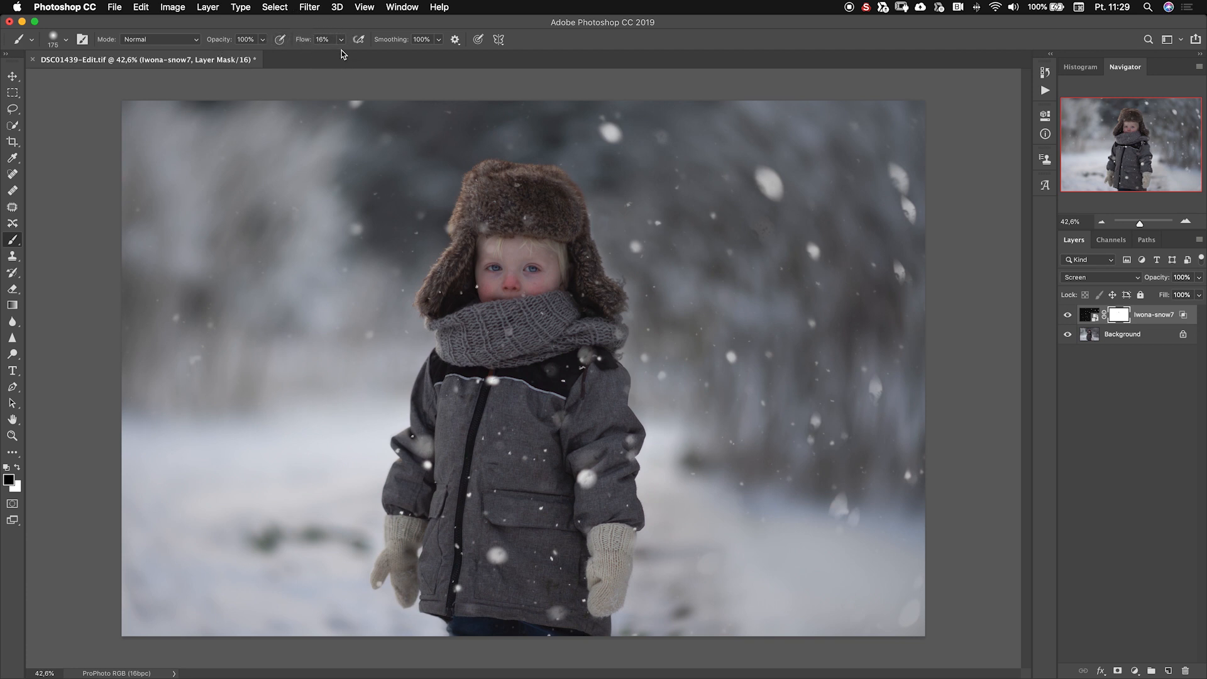
pyautogui.moveTo(331, 20)
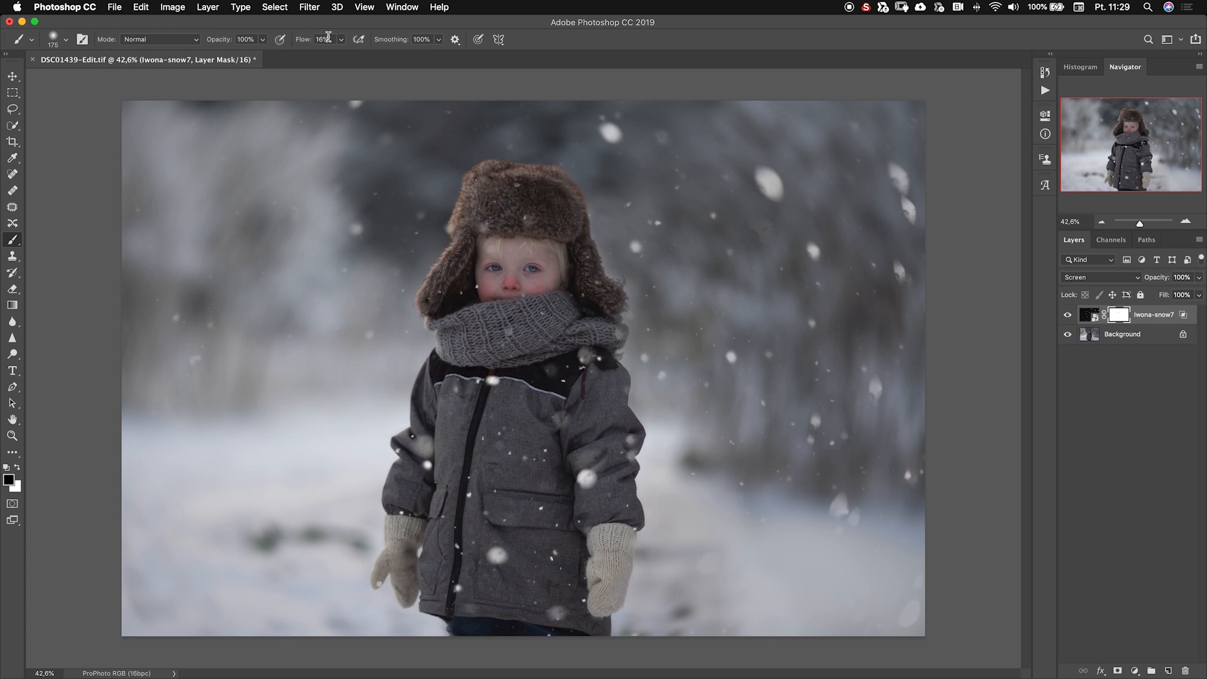
pyautogui.moveTo(328, 39)
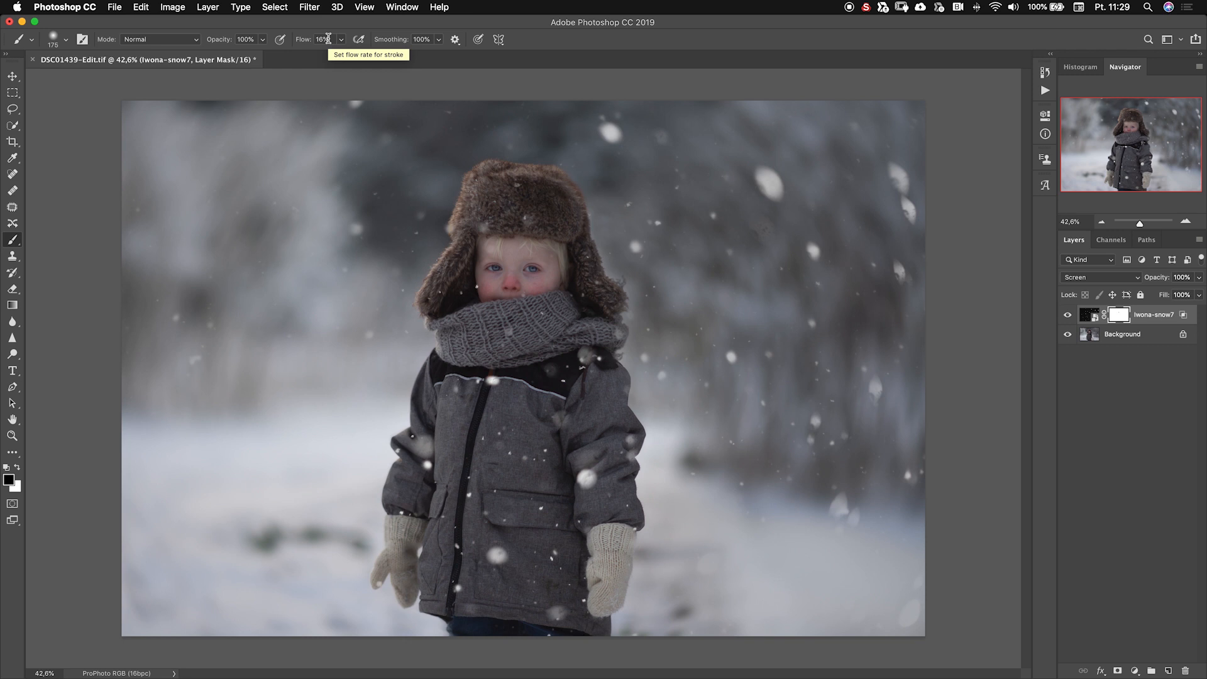
pyautogui.moveTo(429, 81)
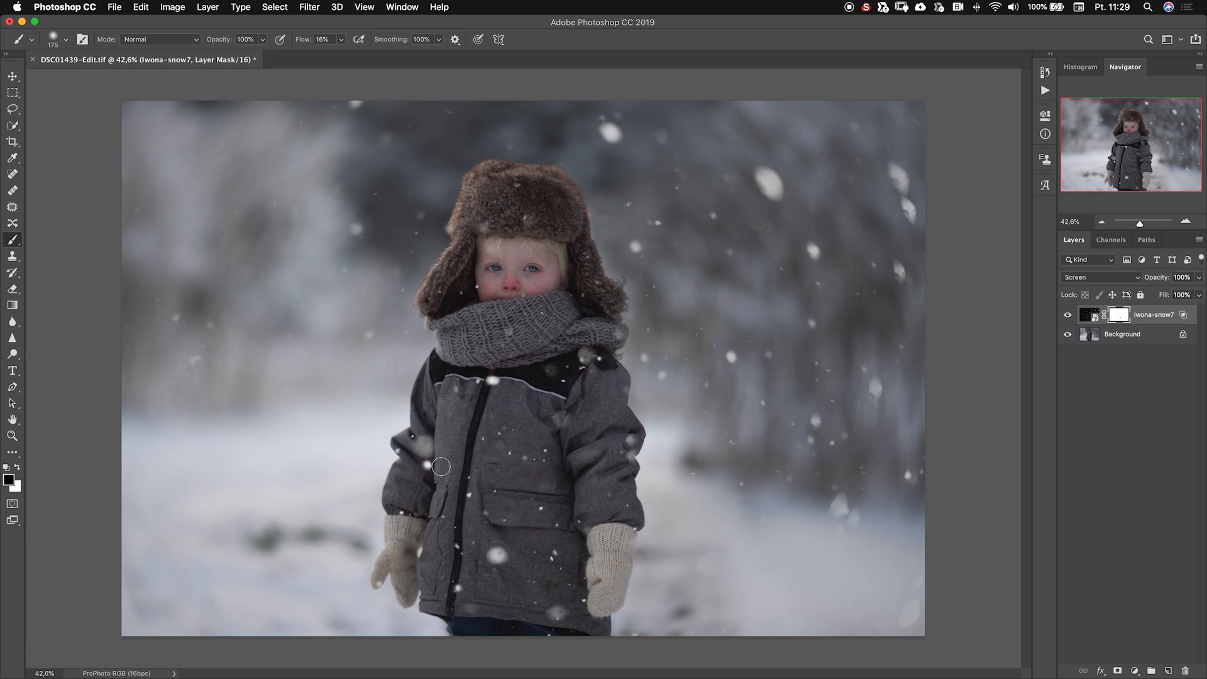
# Paint black into the mask over the upper and lower coat to erase flakes
pyautogui.moveTo(441, 466); pyautogui.dragTo(485, 551)
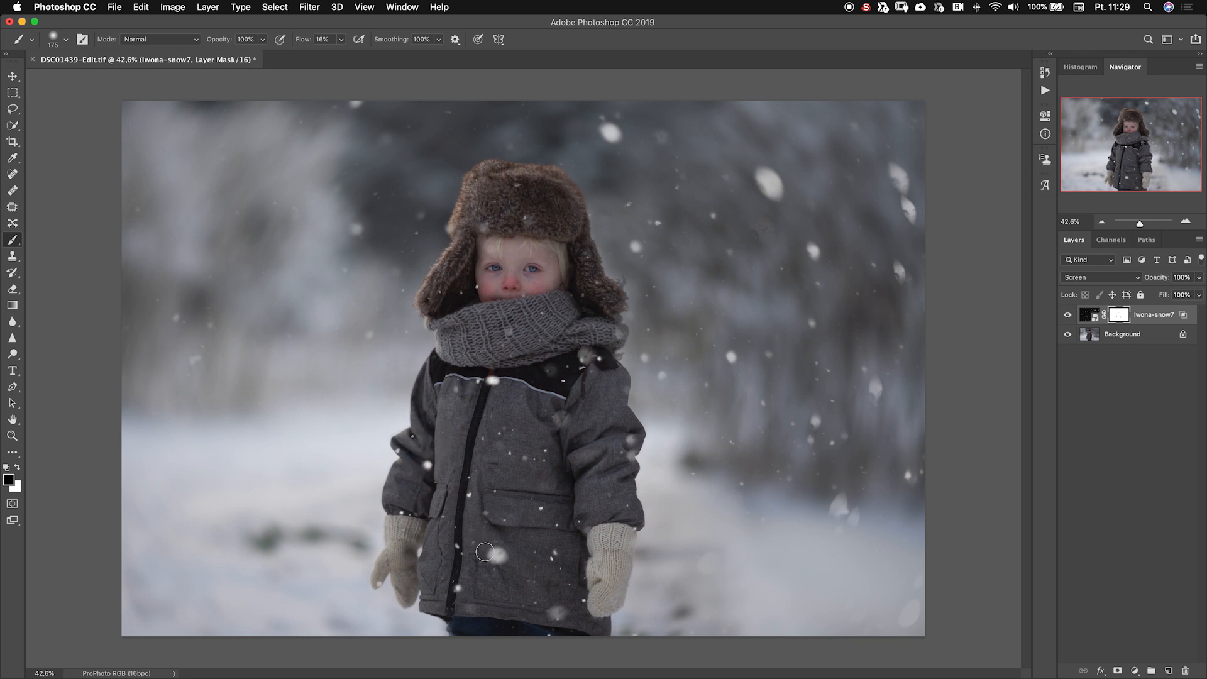
pyautogui.moveTo(502, 578)
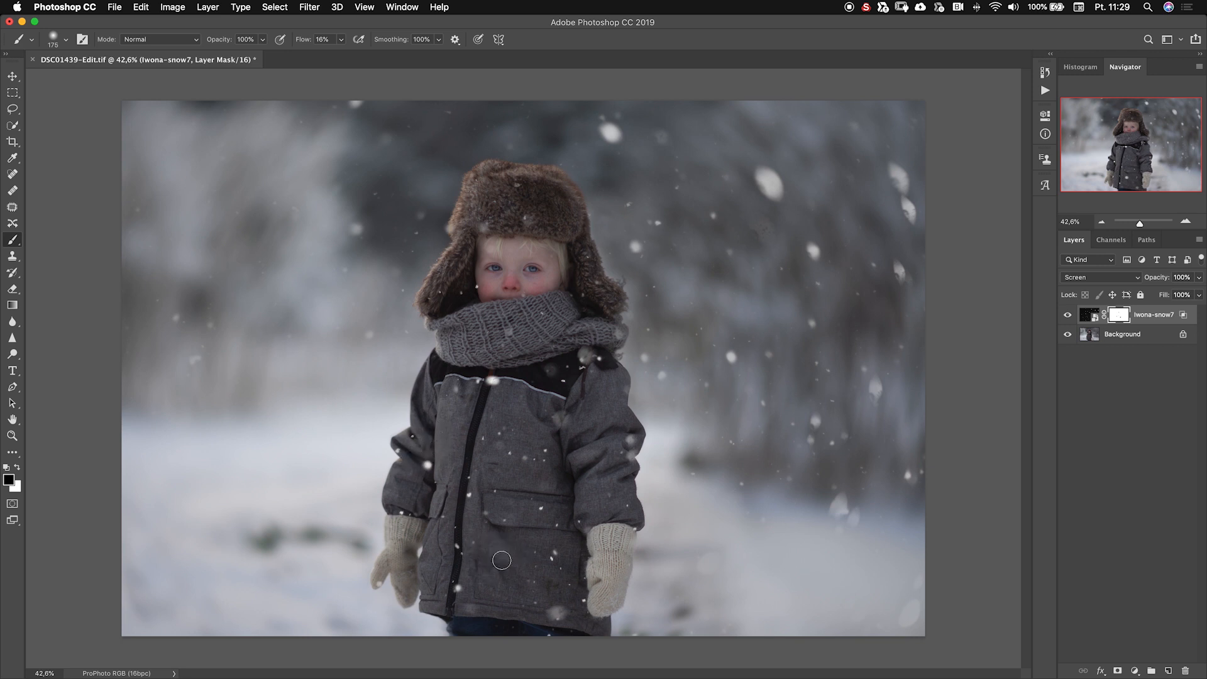
pyautogui.moveTo(500, 561); pyautogui.dragTo(427, 463)
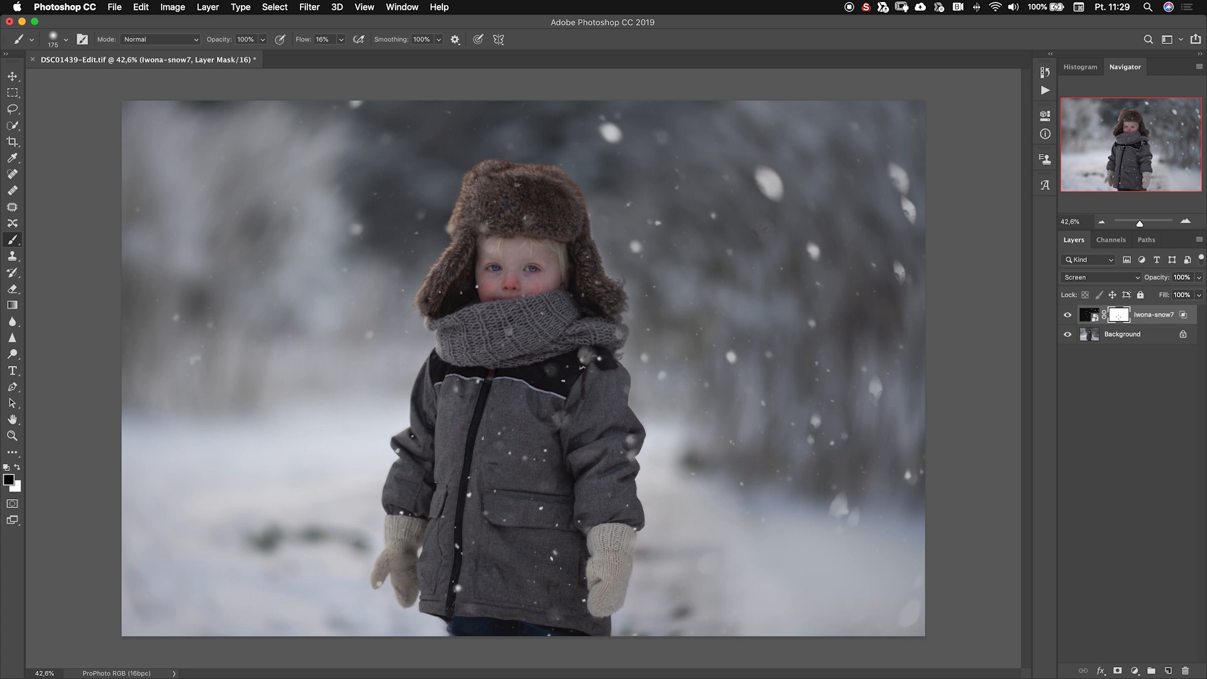
pyautogui.moveTo(493, 306)
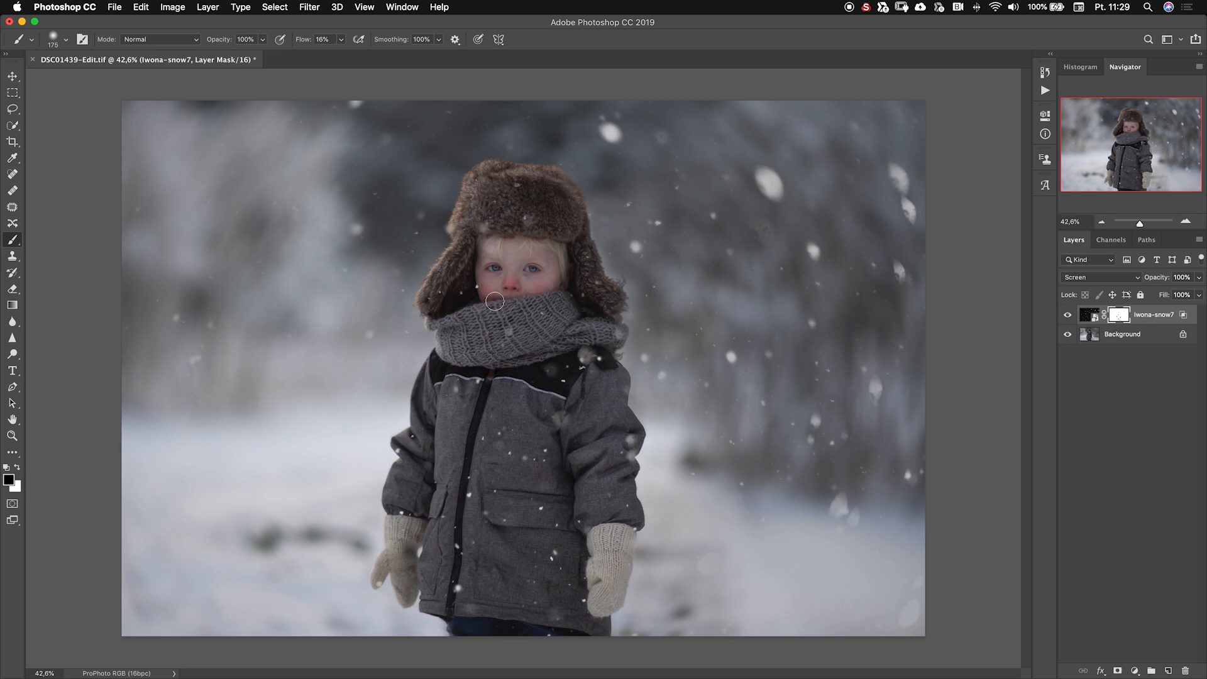
pyautogui.moveTo(477, 284)
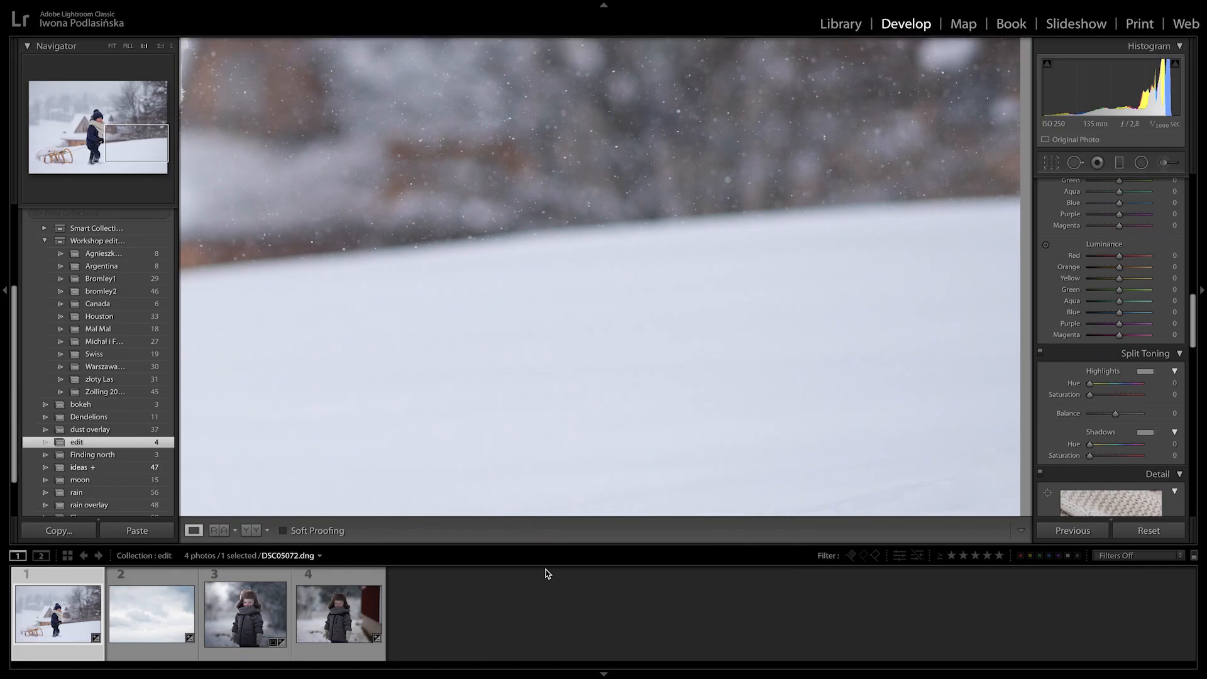
# Toggle between the original ARW and edited TIF thumbnails in the filmstrip
pyautogui.click(338, 619)
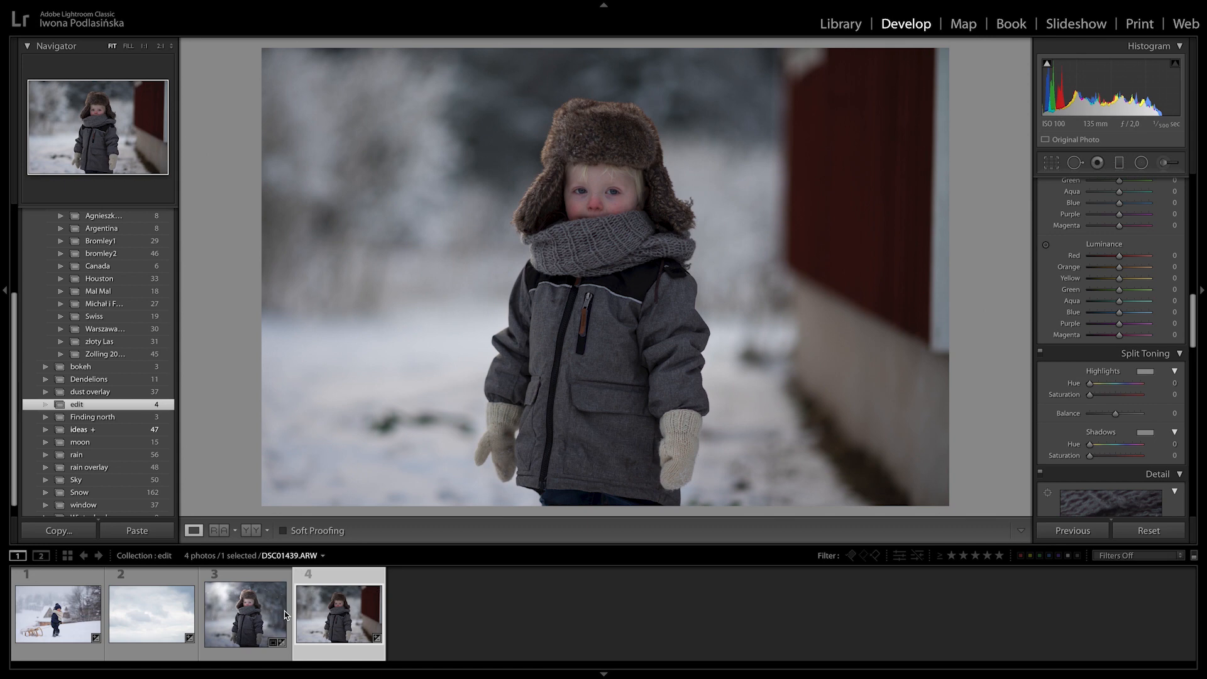
pyautogui.click(245, 619)
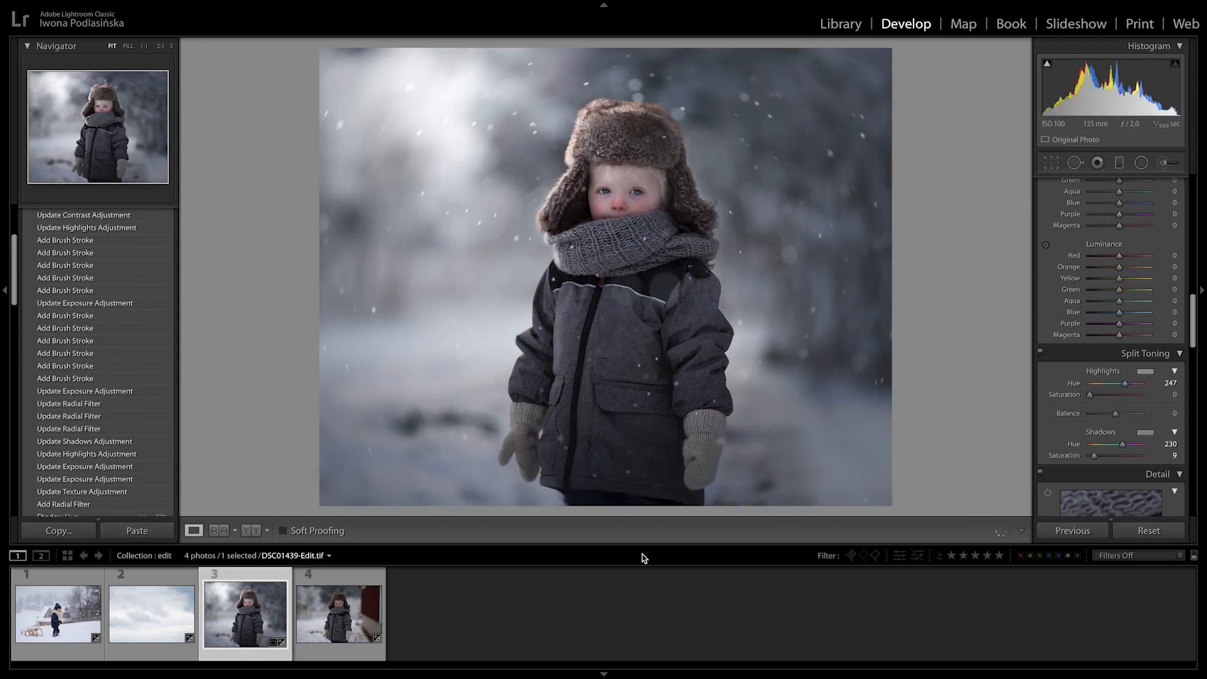
pyautogui.moveTo(641, 551)
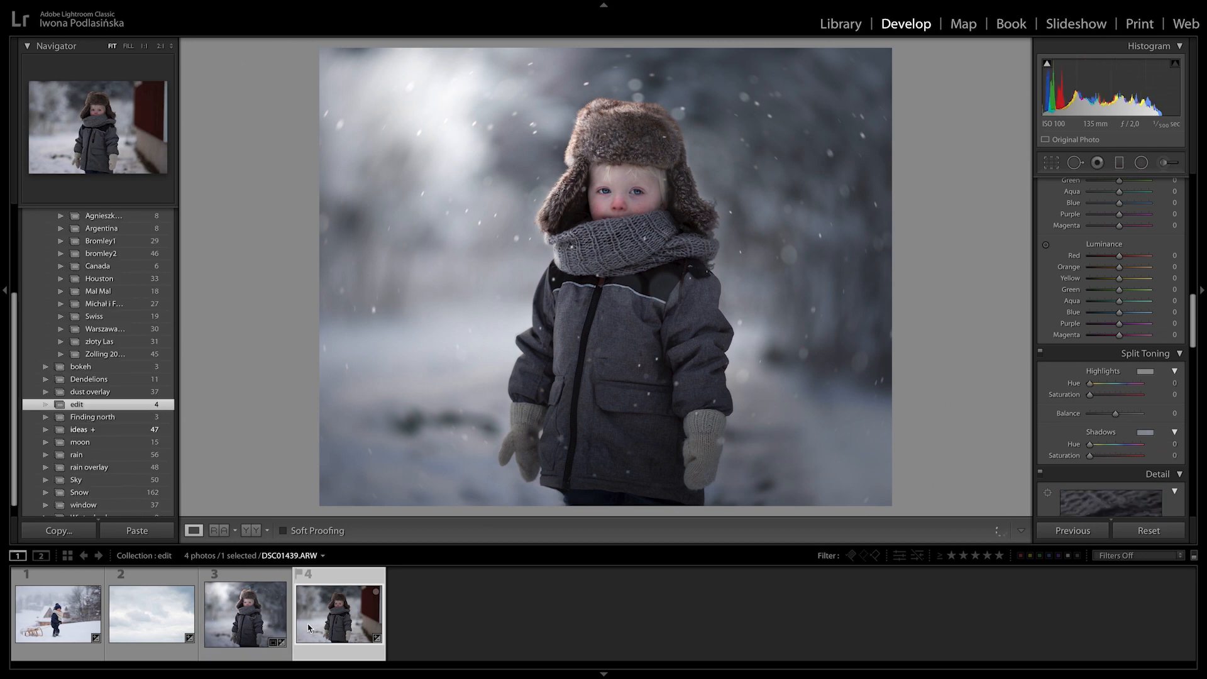
pyautogui.click(244, 622)
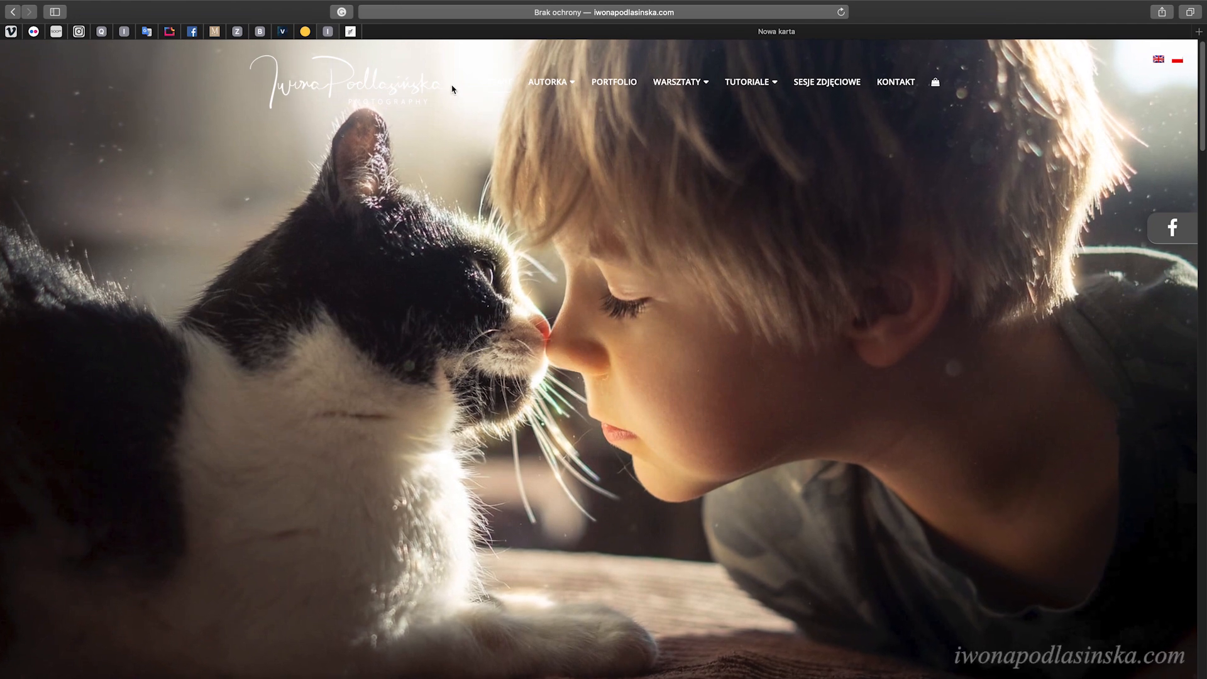
# Load iwonapodlasinska.com in Safari and switch the site to English
pyautogui.click(632, 12)
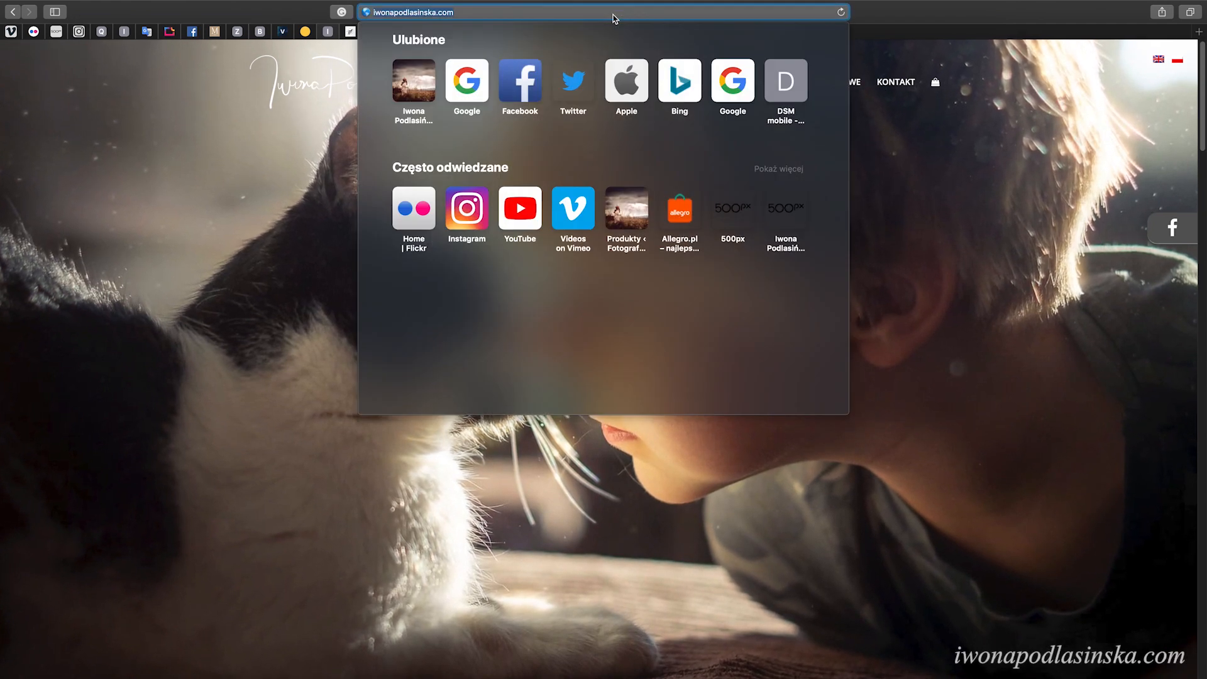
pyautogui.moveTo(418, 27)
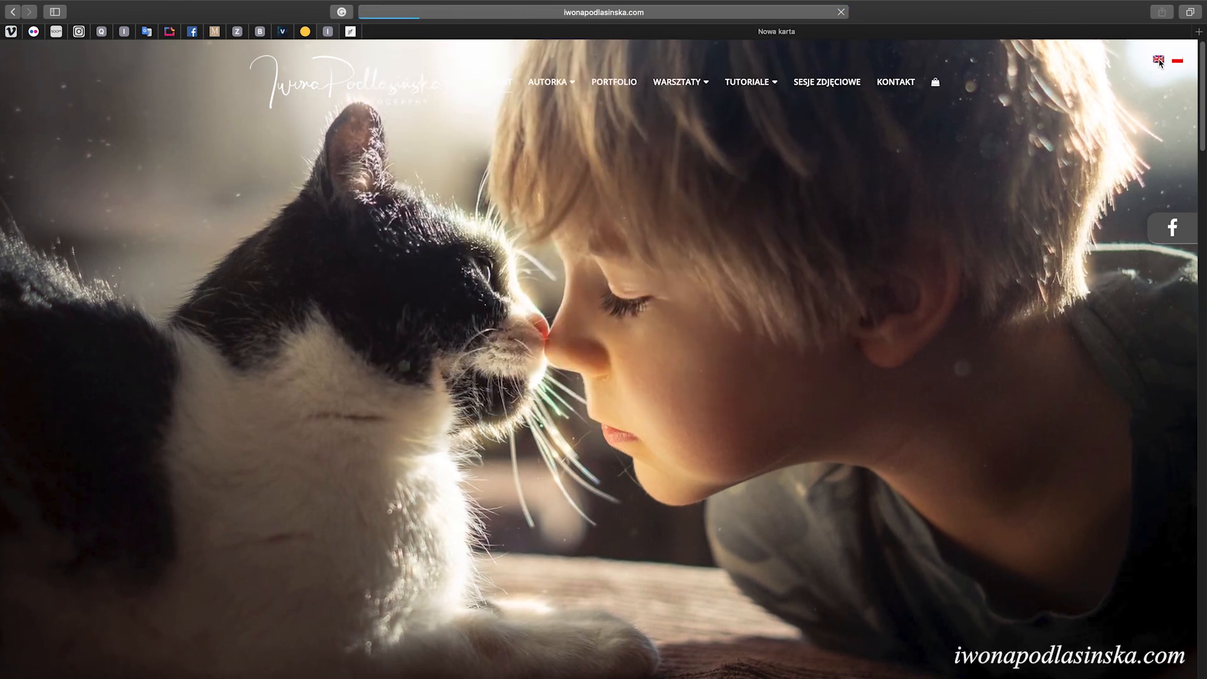
pyautogui.click(1158, 59)
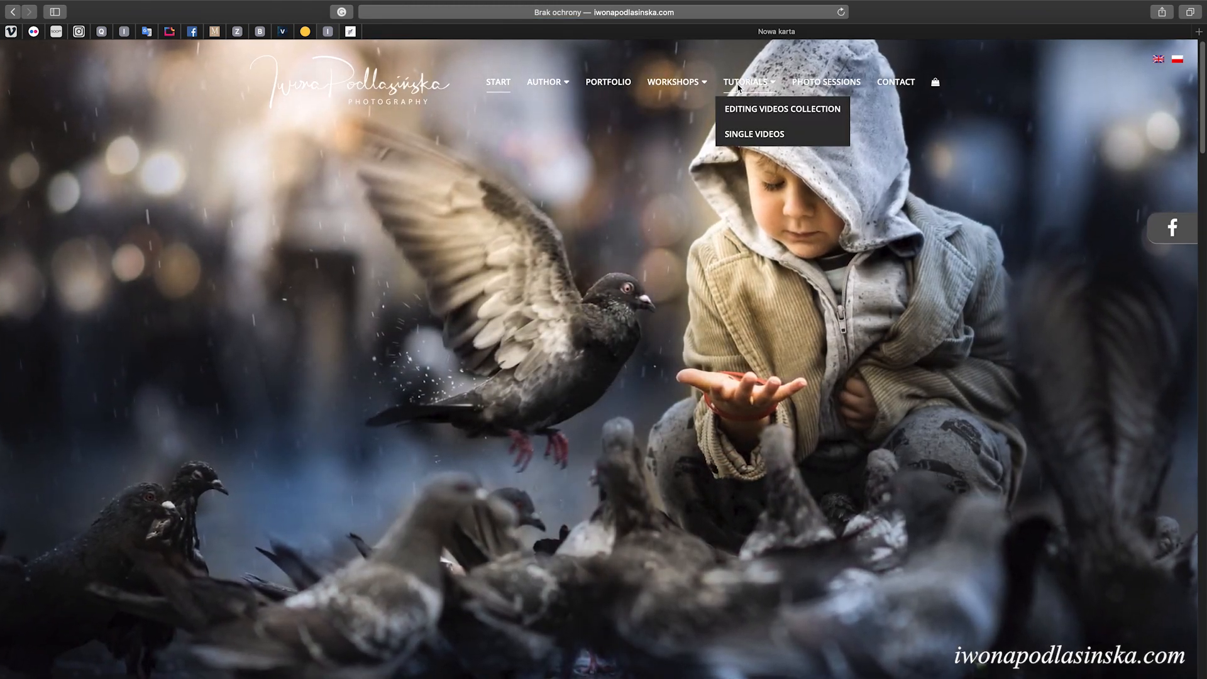
pyautogui.moveTo(757, 123)
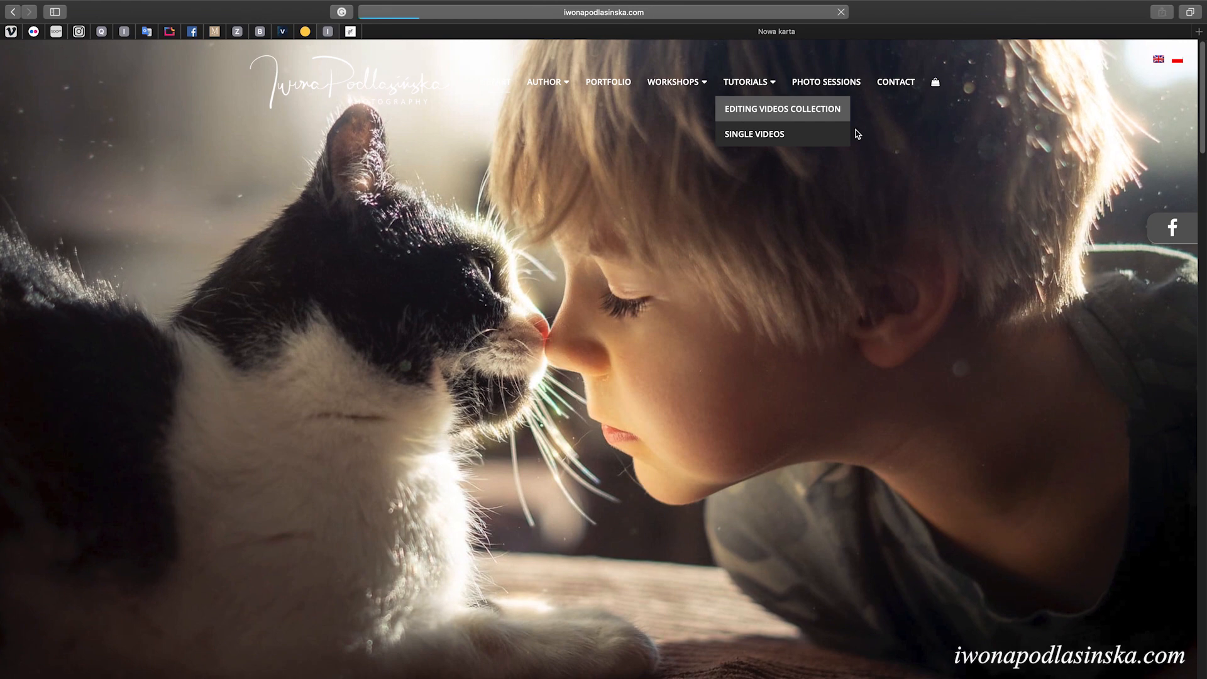
# Browse the Editing Videos Collection page to the $99.99, 10-video Lightroom and Photoshop collection
pyautogui.click(783, 108)
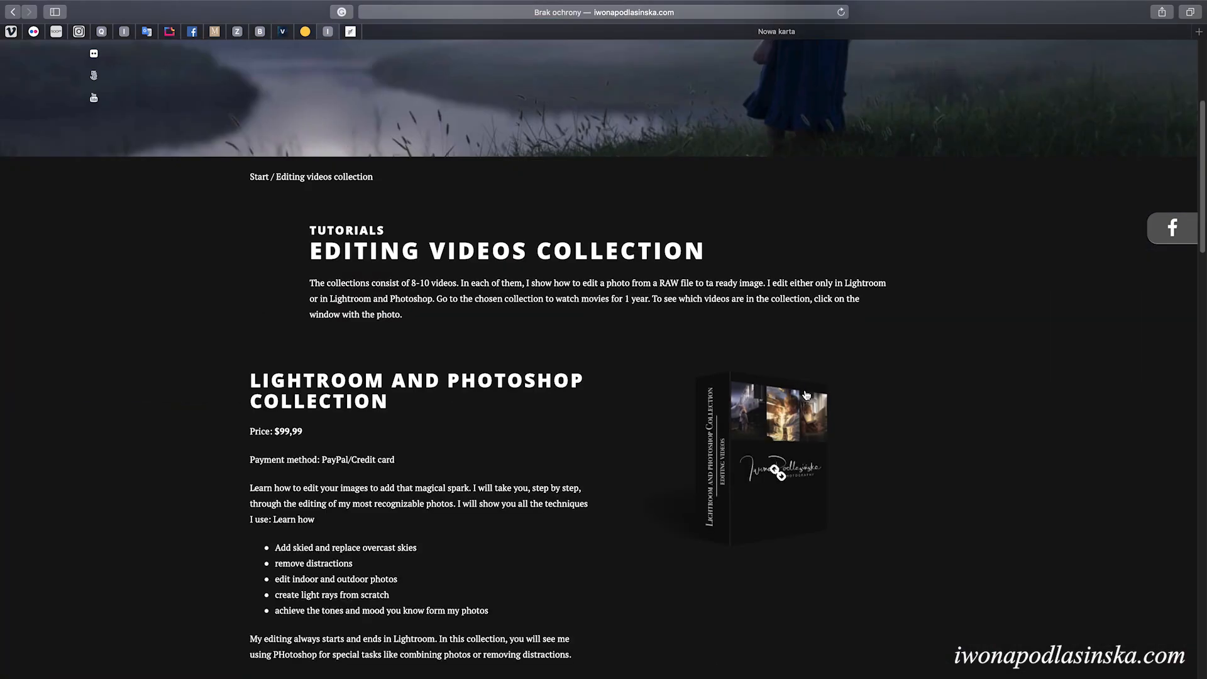
pyautogui.scroll(-3)
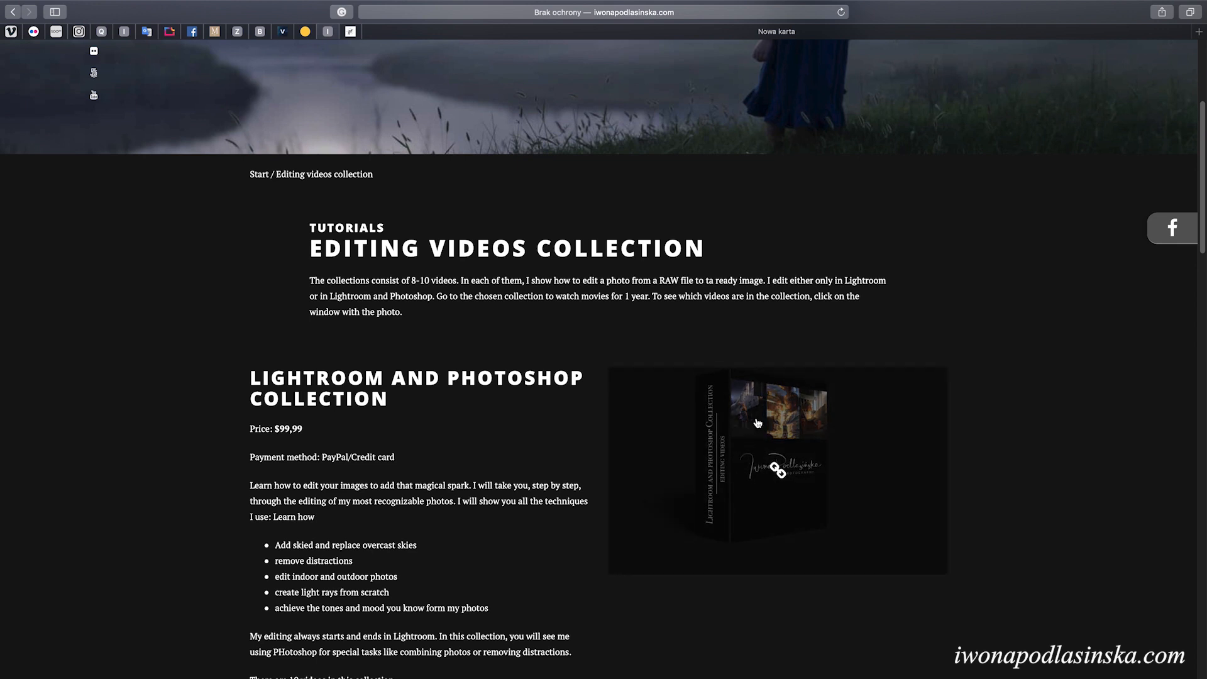
pyautogui.scroll(-3)
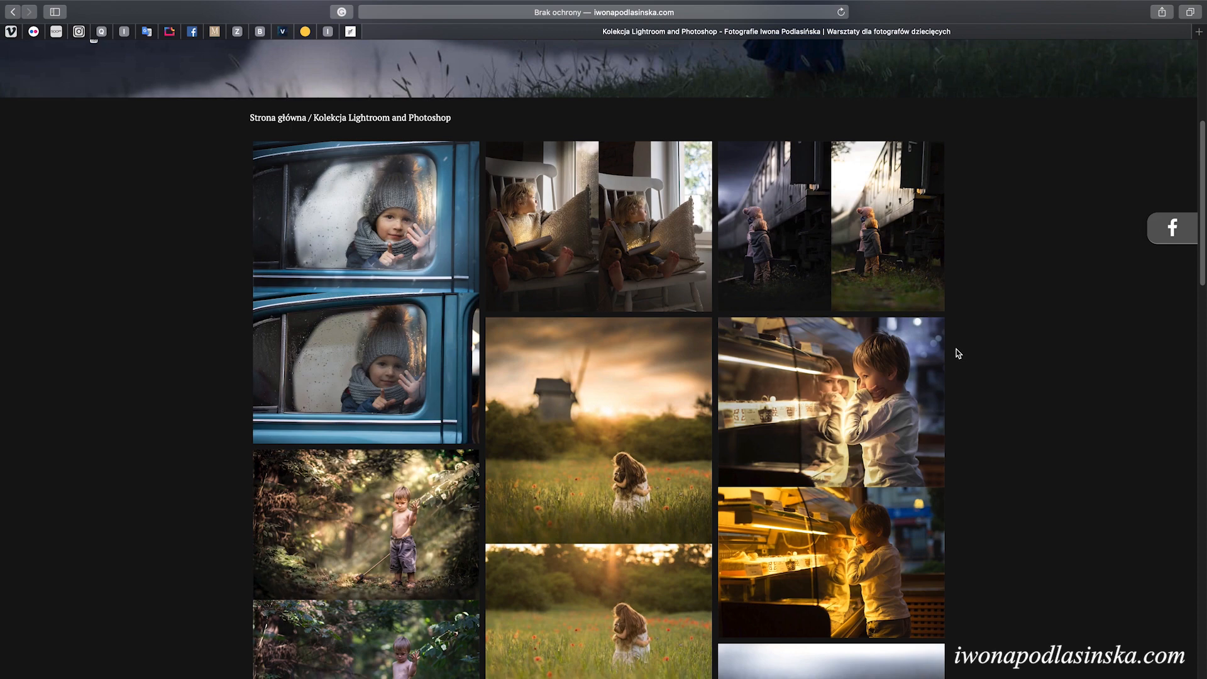
pyautogui.scroll(-3)
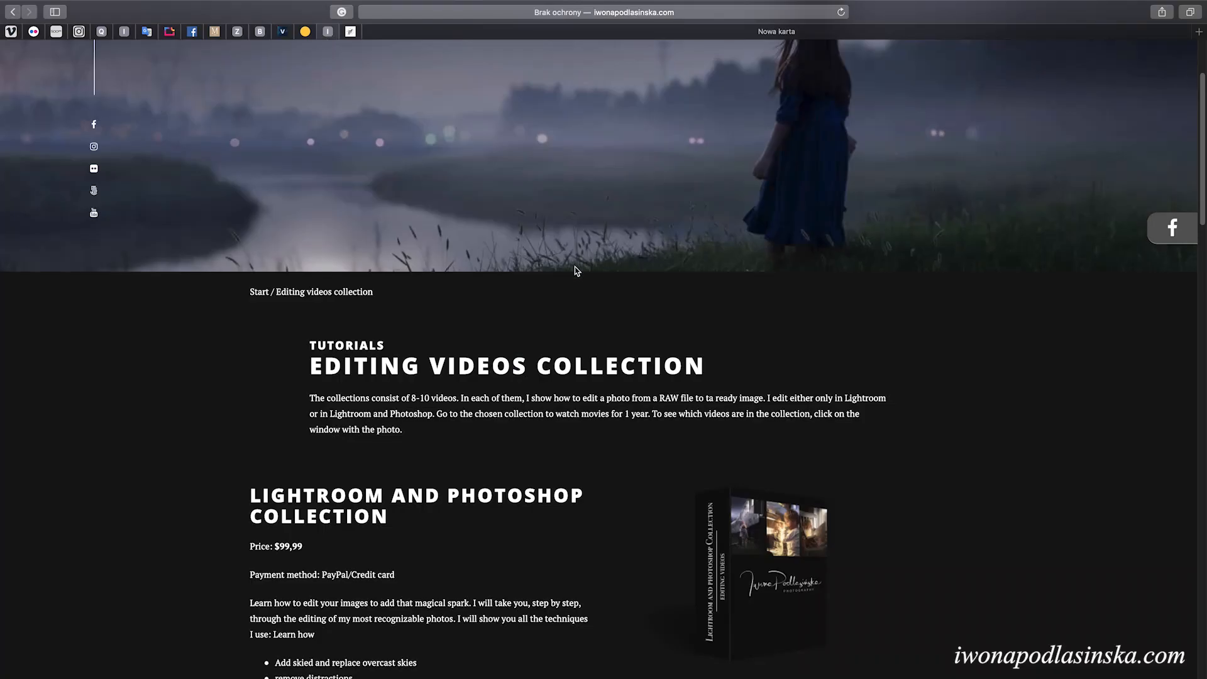
pyautogui.scroll(-3)
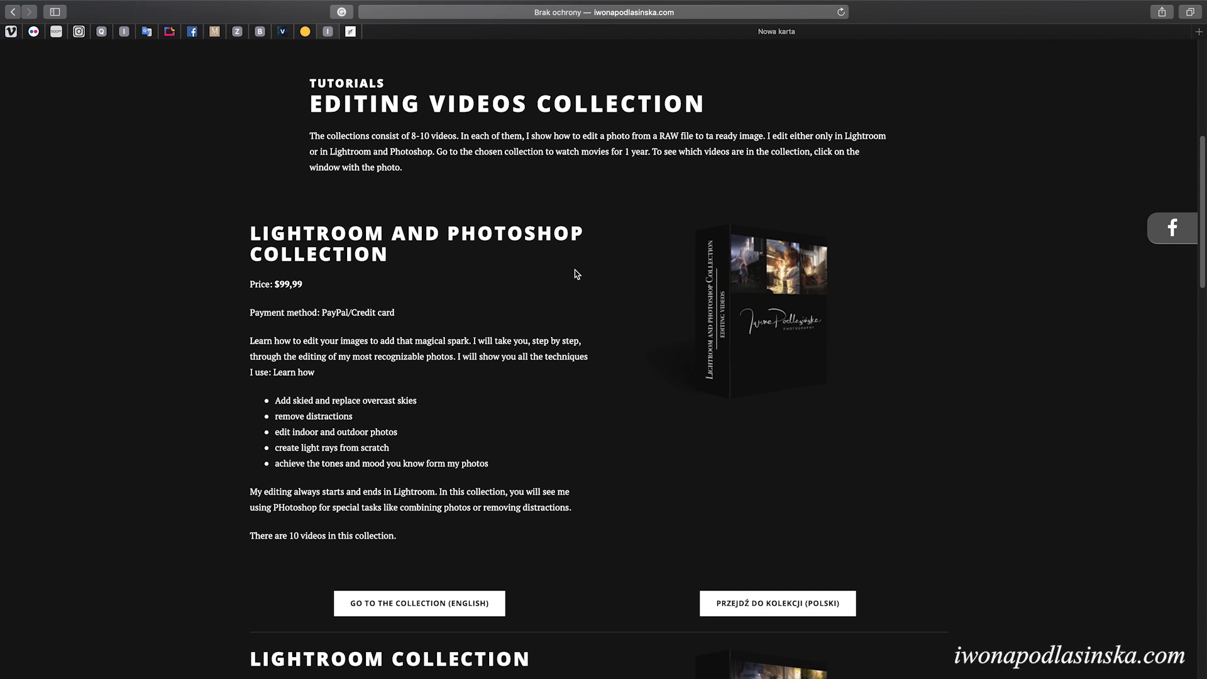
pyautogui.moveTo(579, 278)
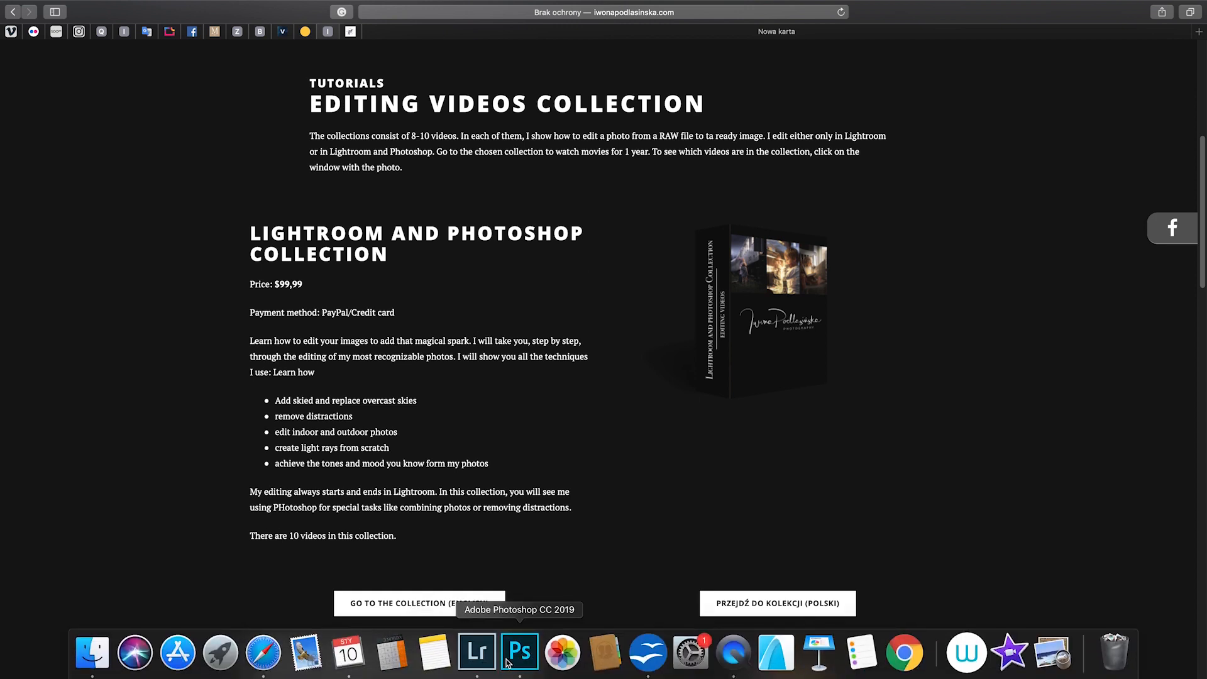
# Bring Photoshop back to the front from the Dock
pyautogui.click(519, 652)
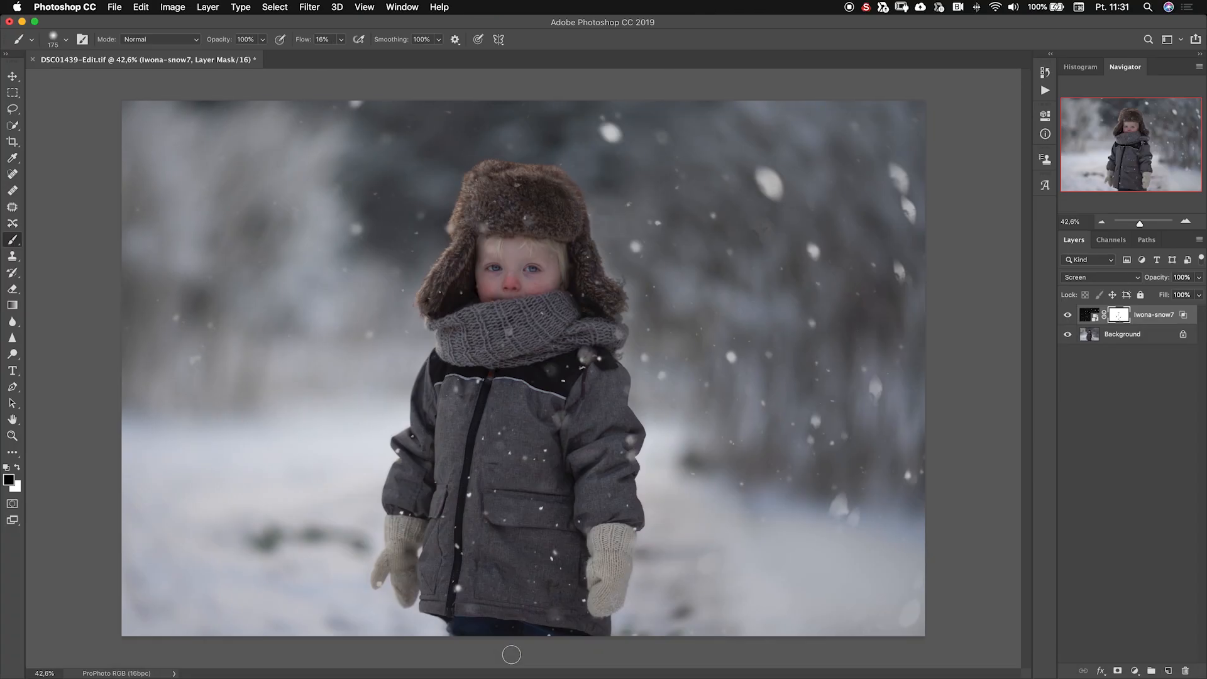
pyautogui.moveTo(511, 654)
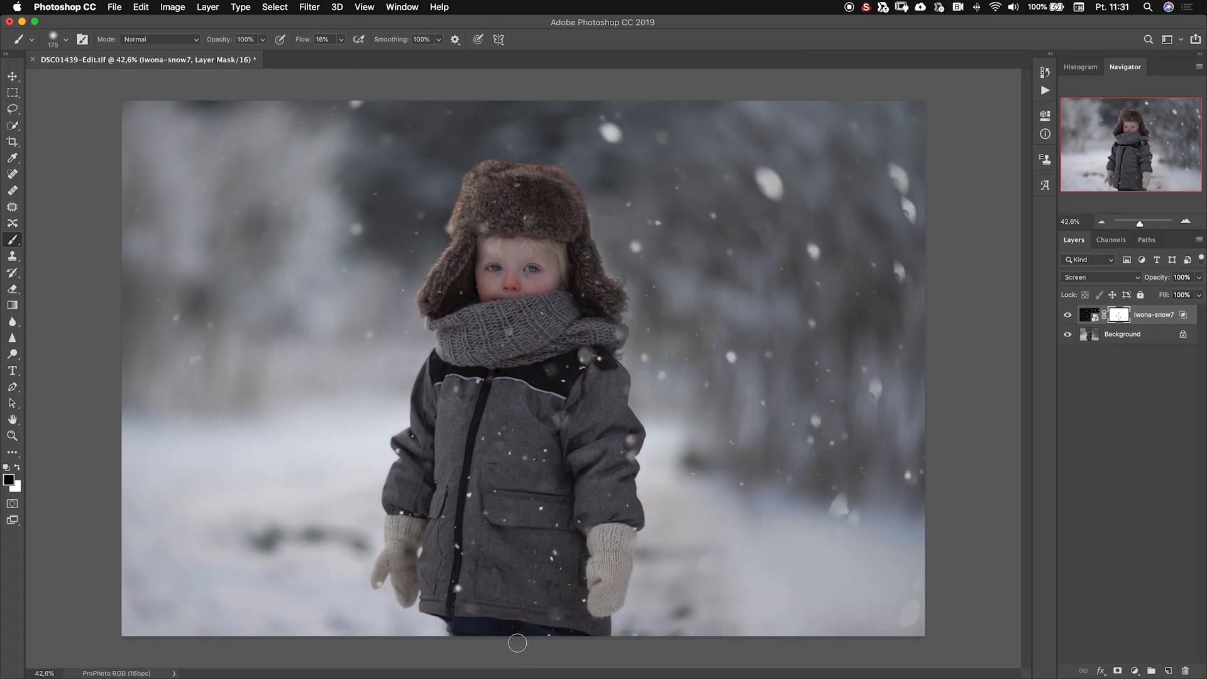